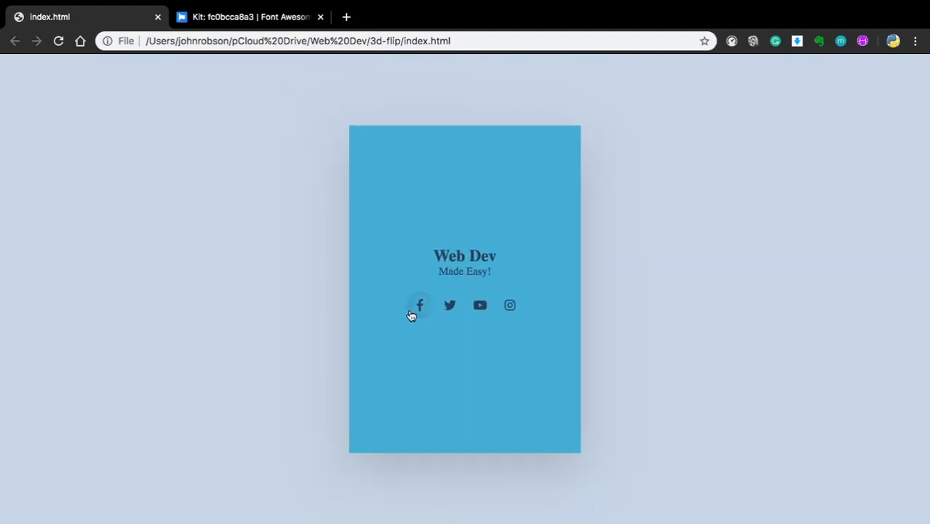
pyautogui.moveTo(480, 306)
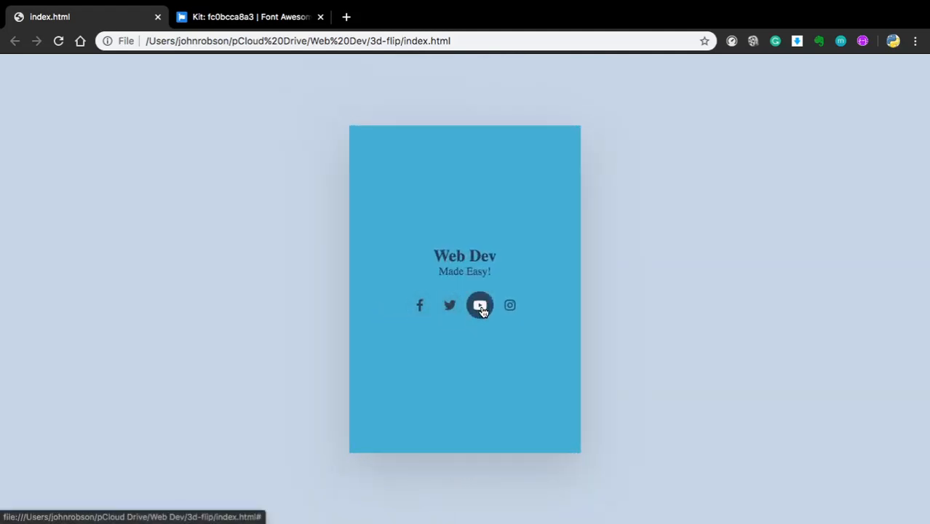
pyautogui.moveTo(510, 305)
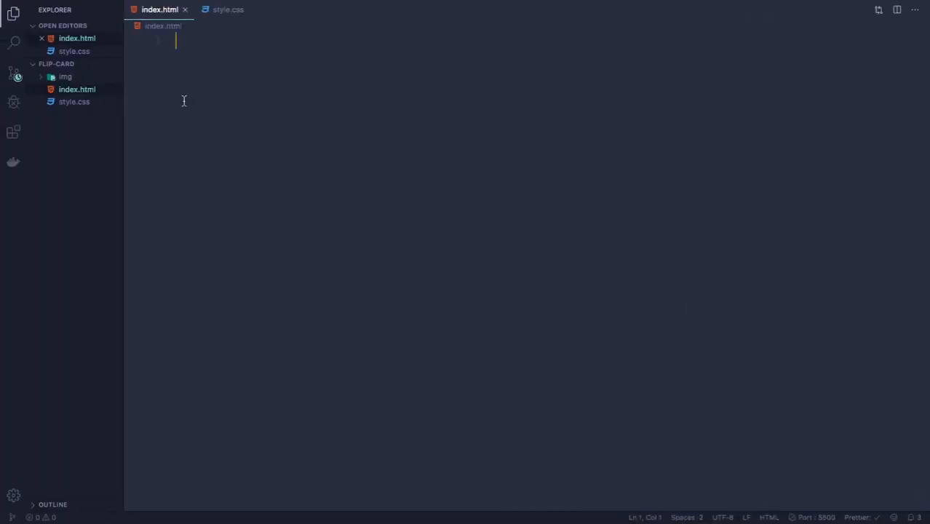
# Expand an HTML boilerplate titled 'Flip Card' and copy the Font Awesome kit script tag
pyautogui.write('!DOCTYPE html>')
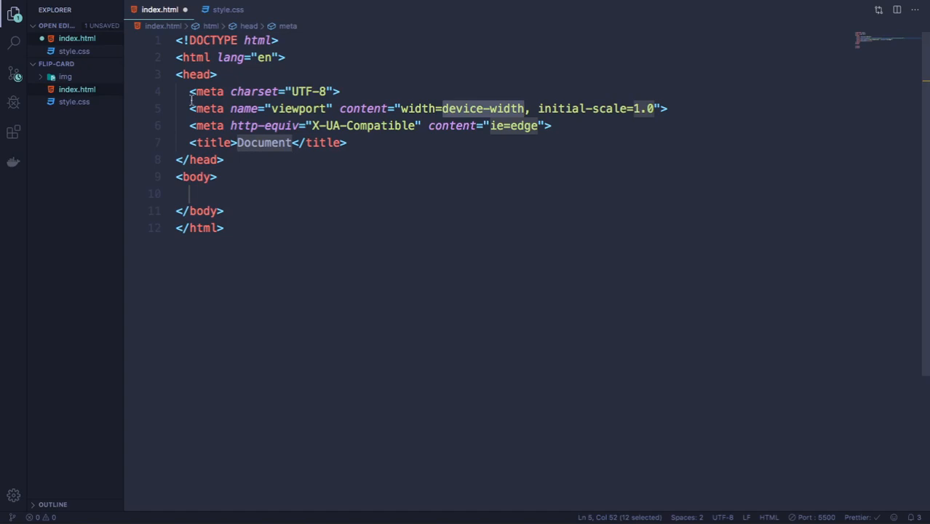
pyautogui.click(291, 143)
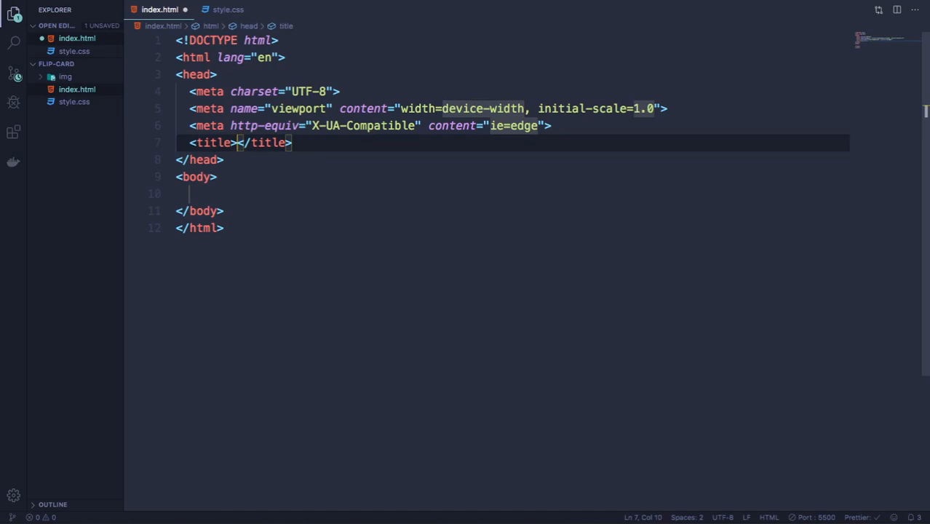
pyautogui.write('Flip Car')
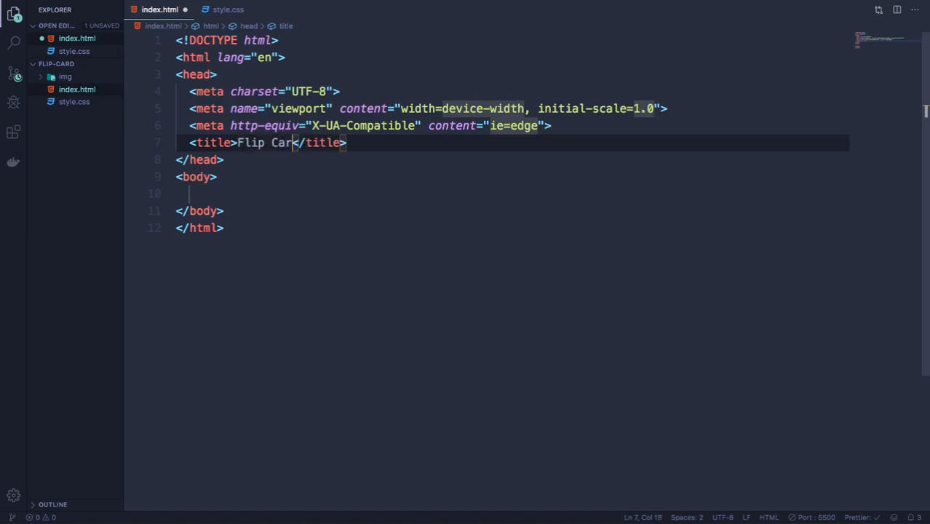
pyautogui.write('d')
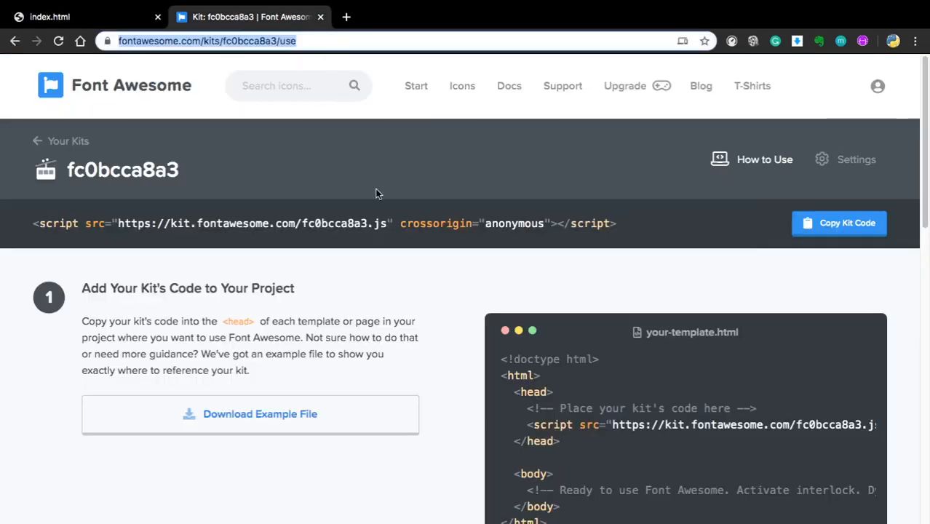
pyautogui.click(838, 223)
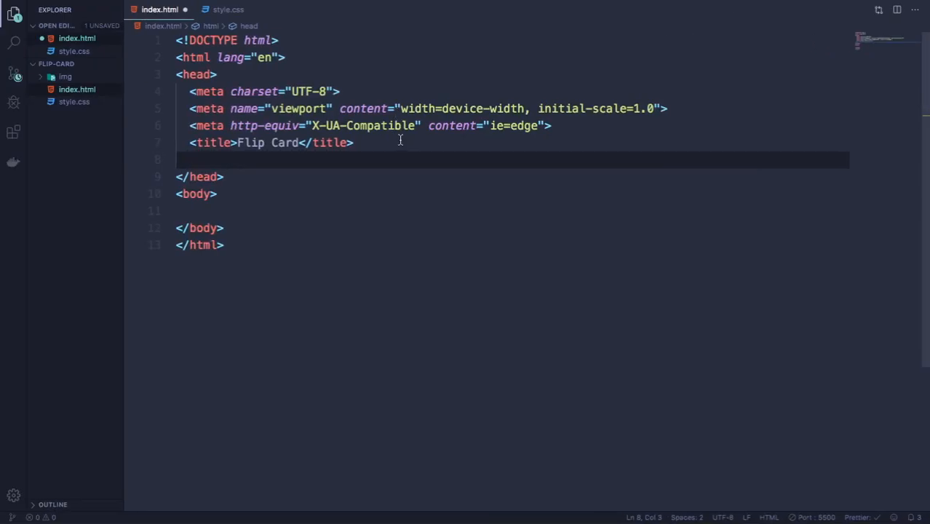
# Add the Font Awesome kit script and a stylesheet link to style.css in the head
pyautogui.write('<script src="https://kit.fontawesome.com/fc0bcca8a3.js" crossorigin="anonymous"></script>')
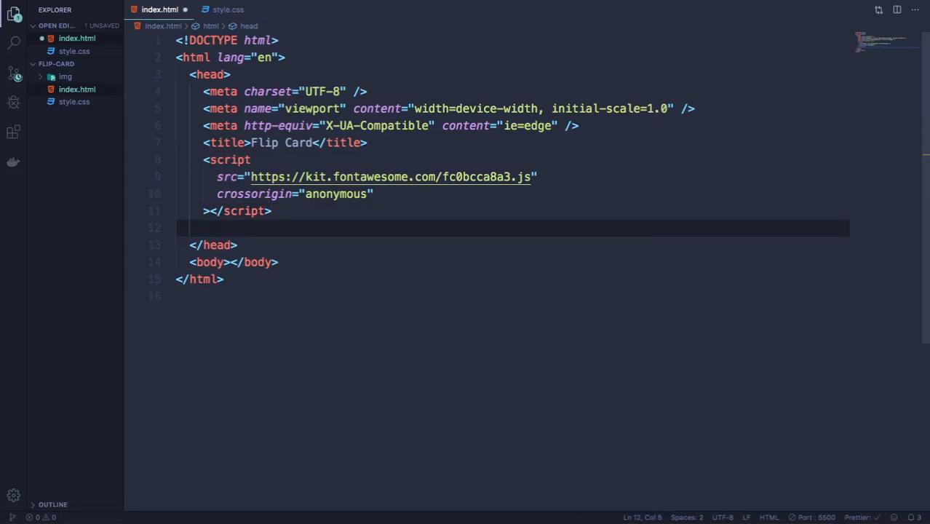
pyautogui.write('link rel="stylesheet" href="style.css" />')
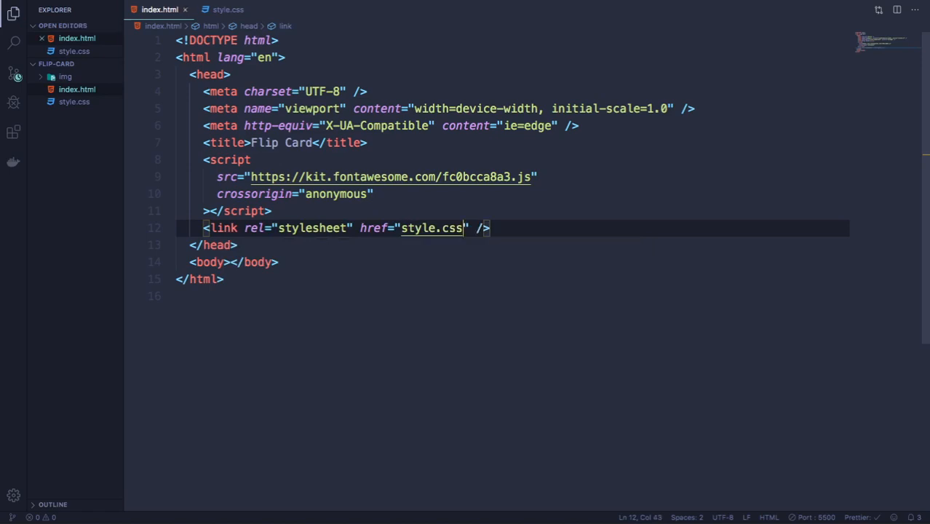
pyautogui.moveTo(294, 272)
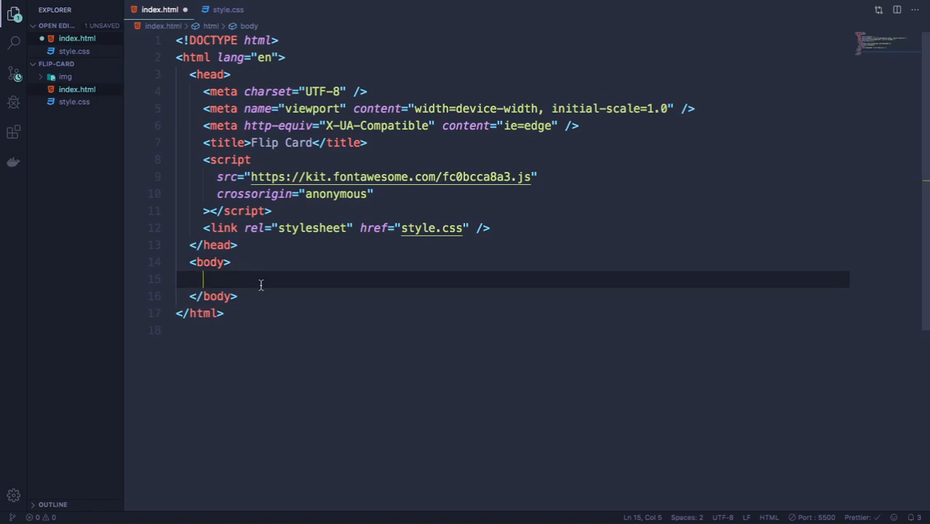
# Create a 'card middle' div containing a front div and a back div via Emmet
pyautogui.write('.')
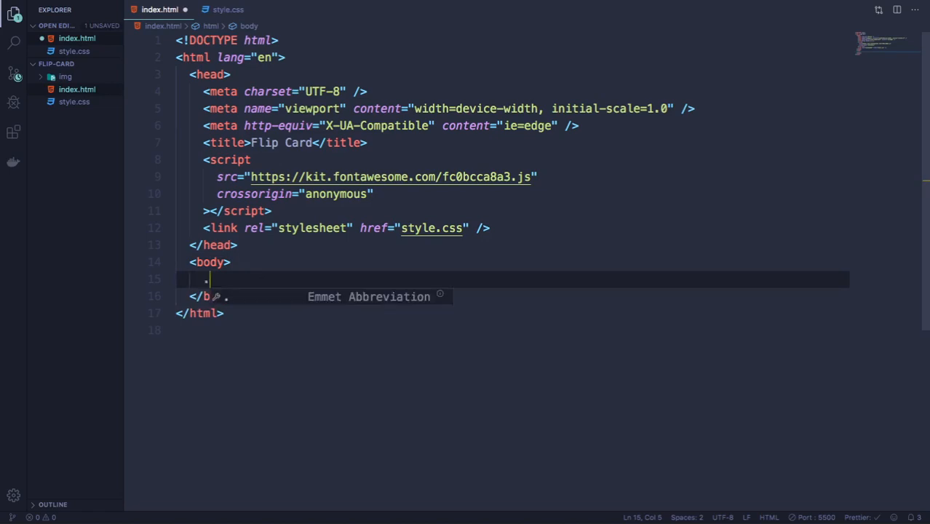
pyautogui.write('card.m')
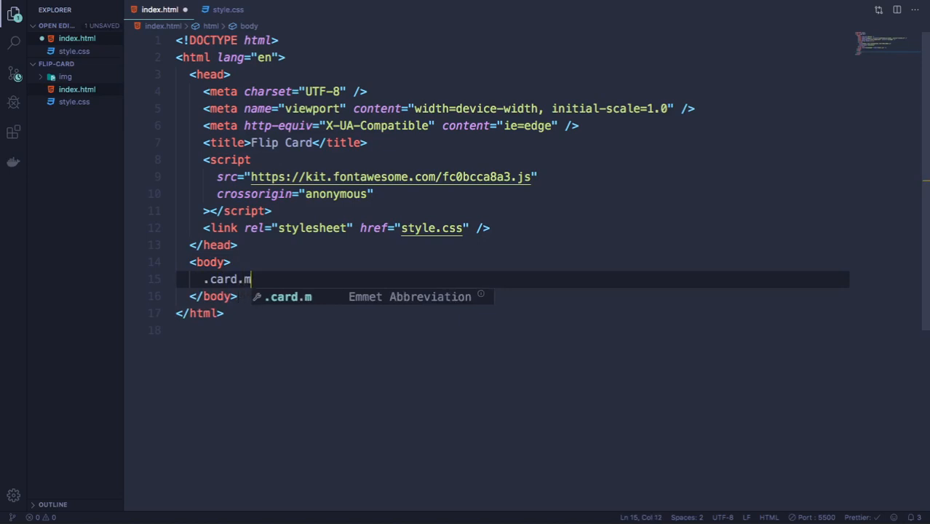
pyautogui.write('iddle')
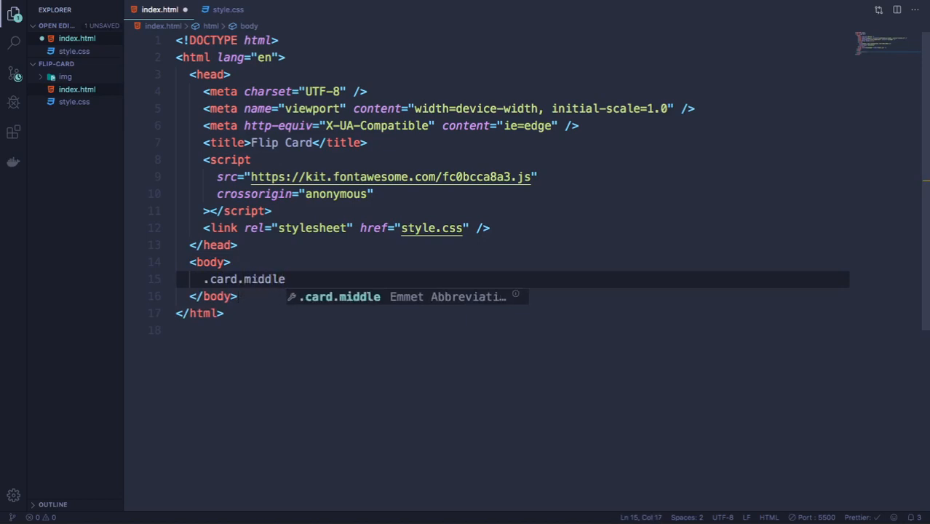
pyautogui.press('Tab')
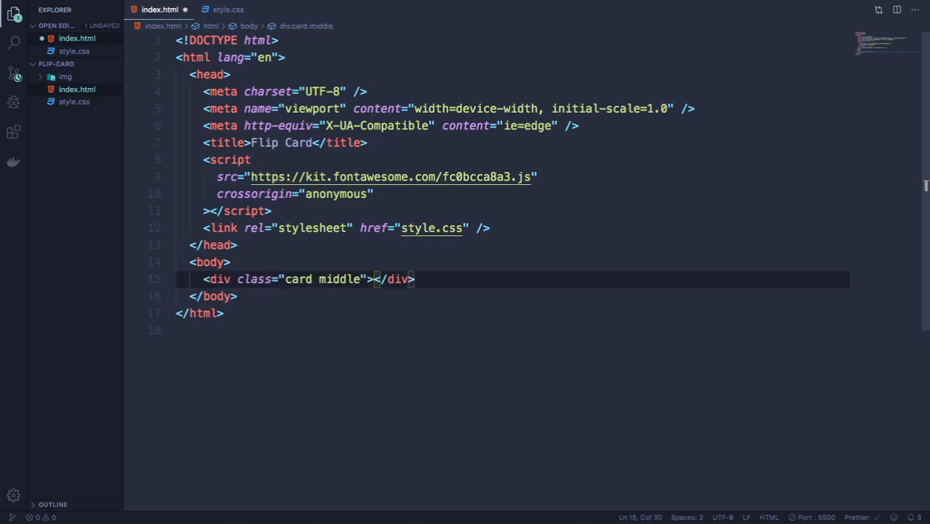
pyautogui.press('Enter')
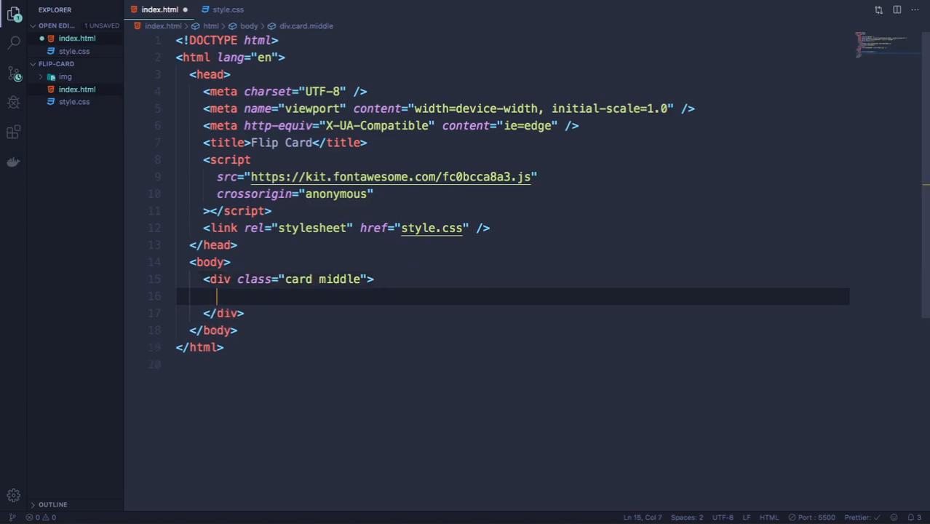
pyautogui.write('.front')
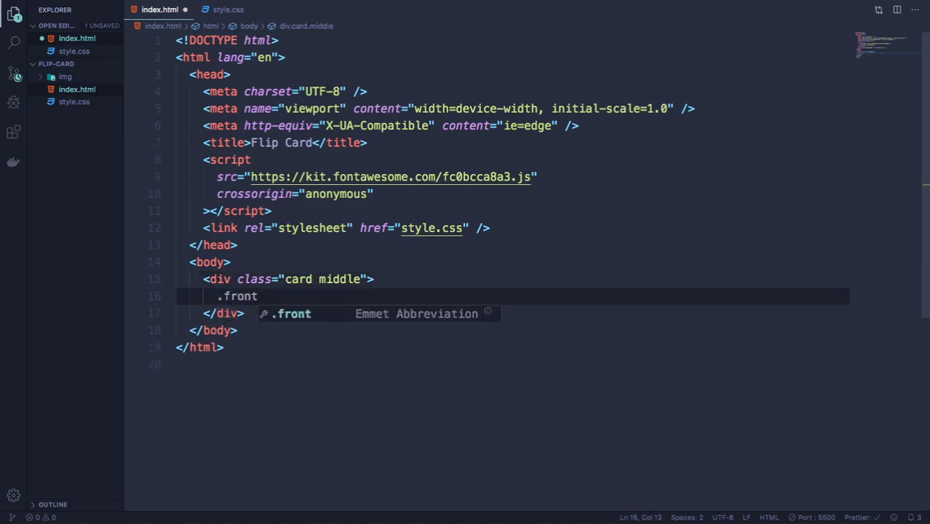
pyautogui.press('Tab')
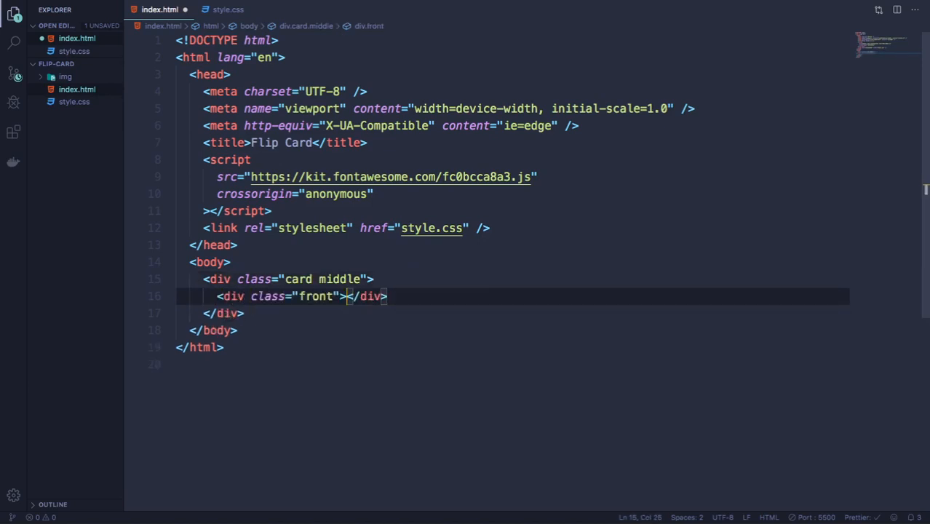
pyautogui.click(390, 297)
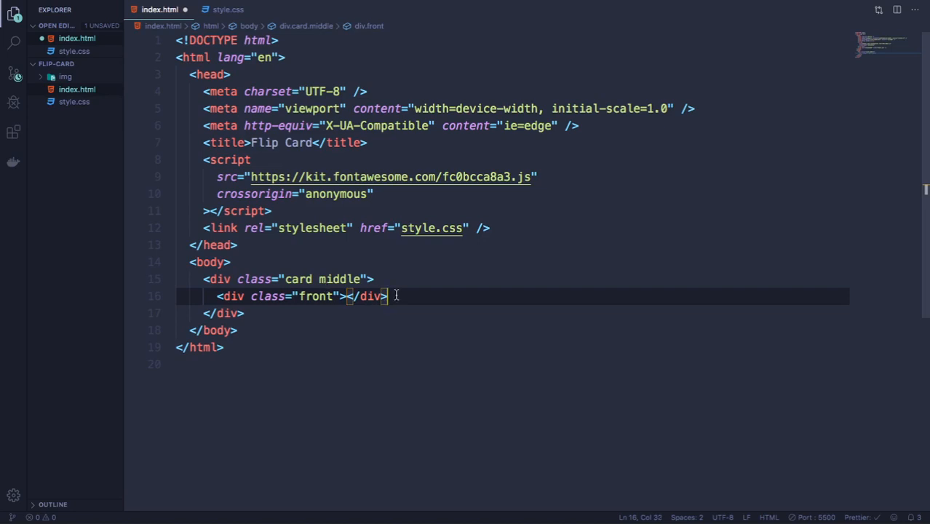
pyautogui.write('.back')
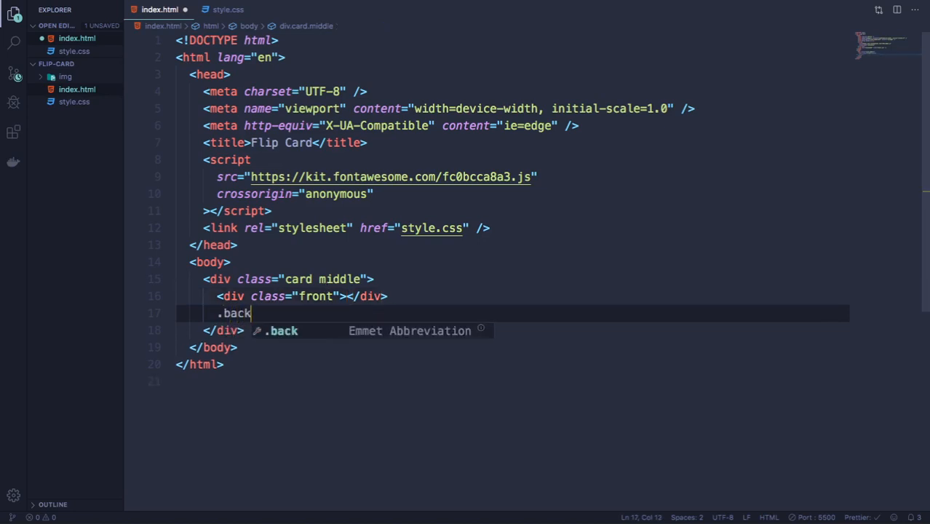
pyautogui.press('Tab')
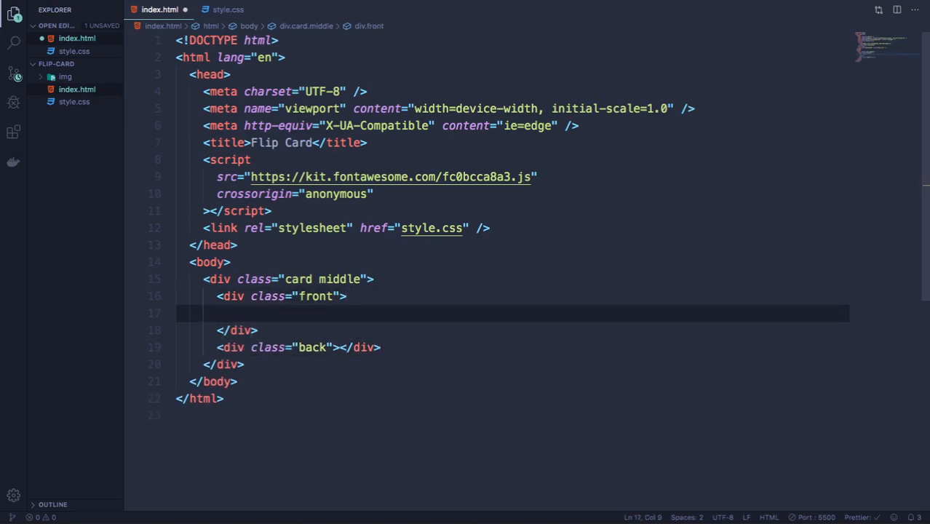
# Insert an image in the front div with src img/img.jpg and alt img
pyautogui.write('im')
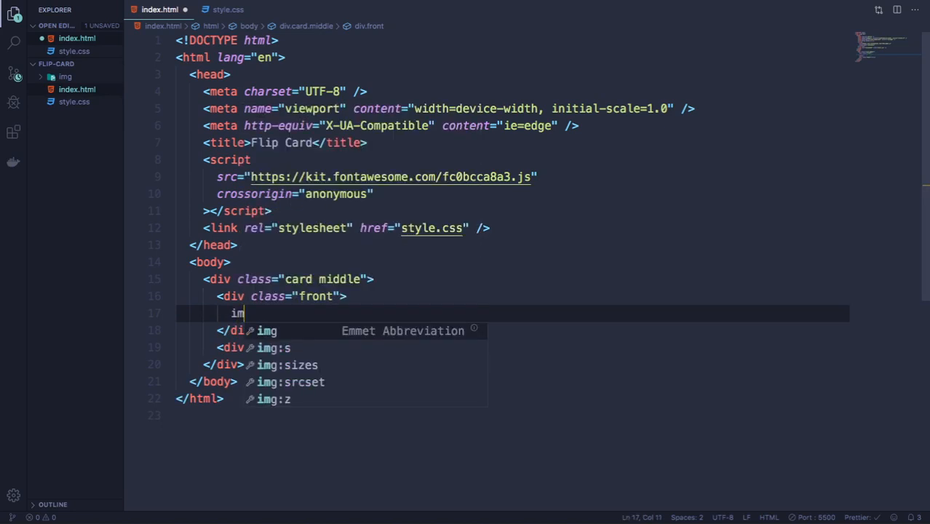
pyautogui.press('Tab')
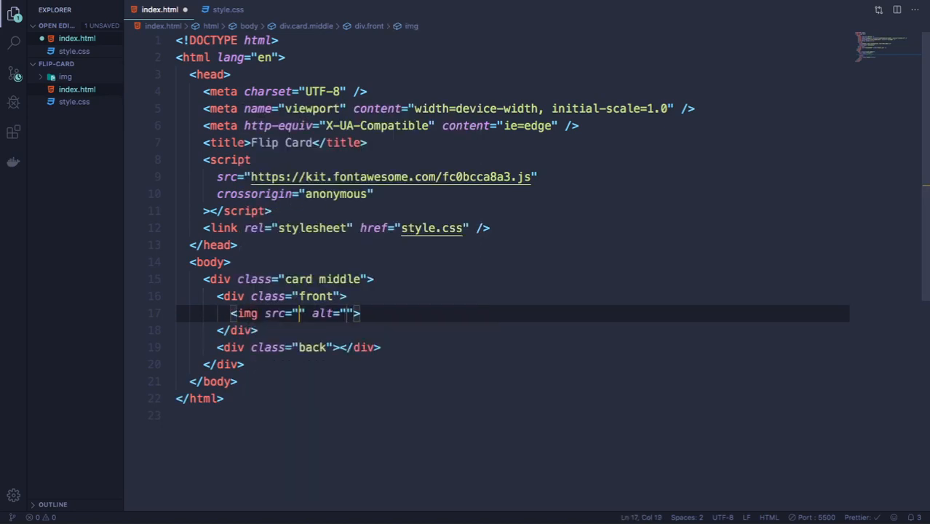
pyautogui.write('img')
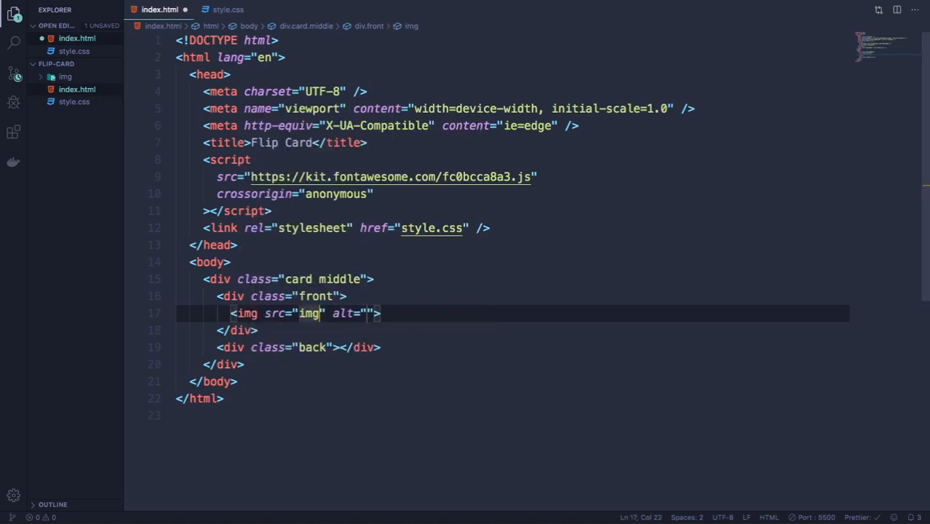
pyautogui.write('/')
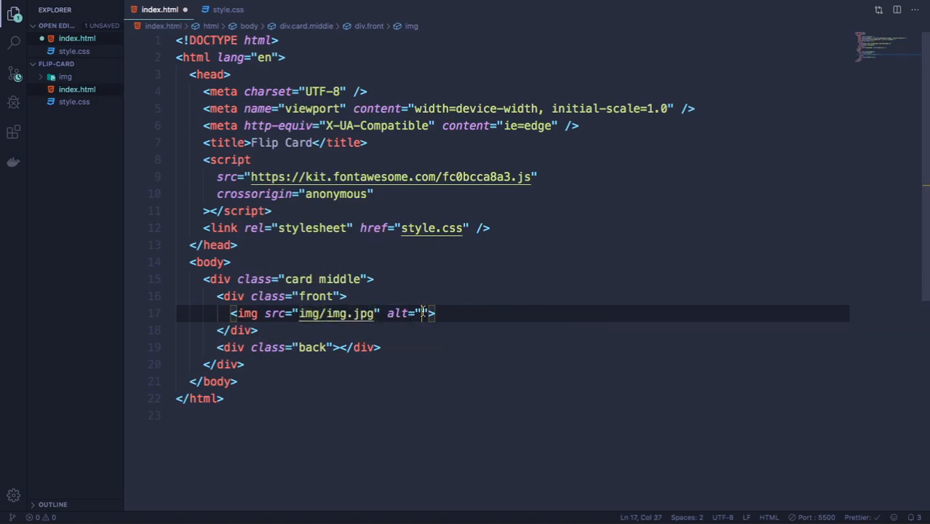
pyautogui.write('img')
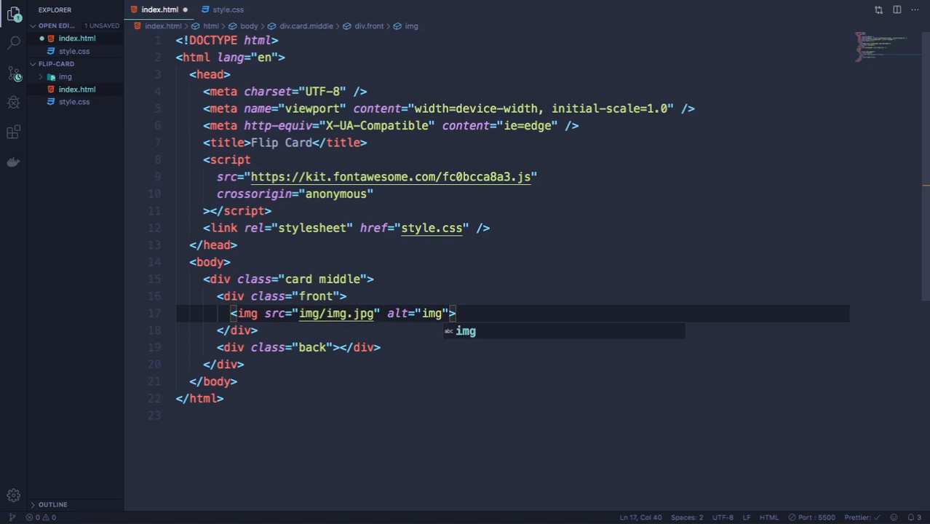
pyautogui.moveTo(338, 351)
pyautogui.write(' /')
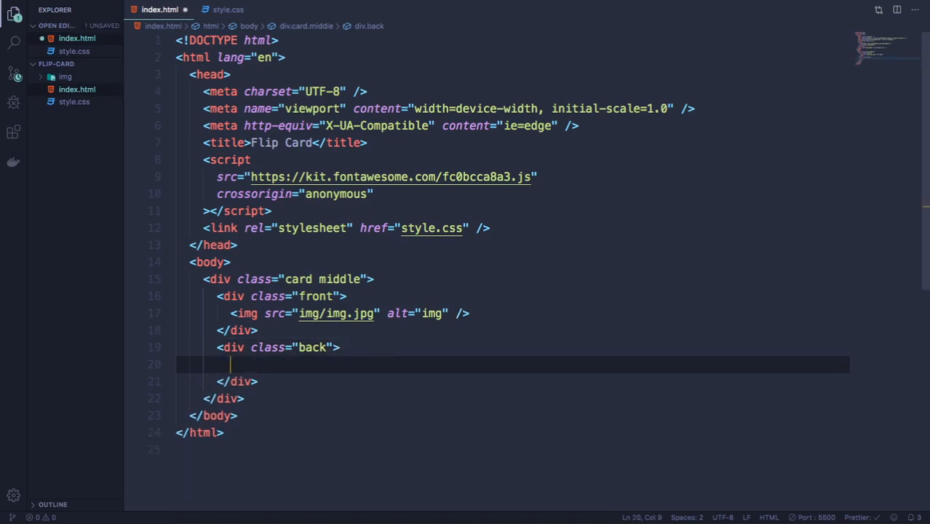
# Add a 'back-content middle' div inside the back div
pyautogui.write('.')
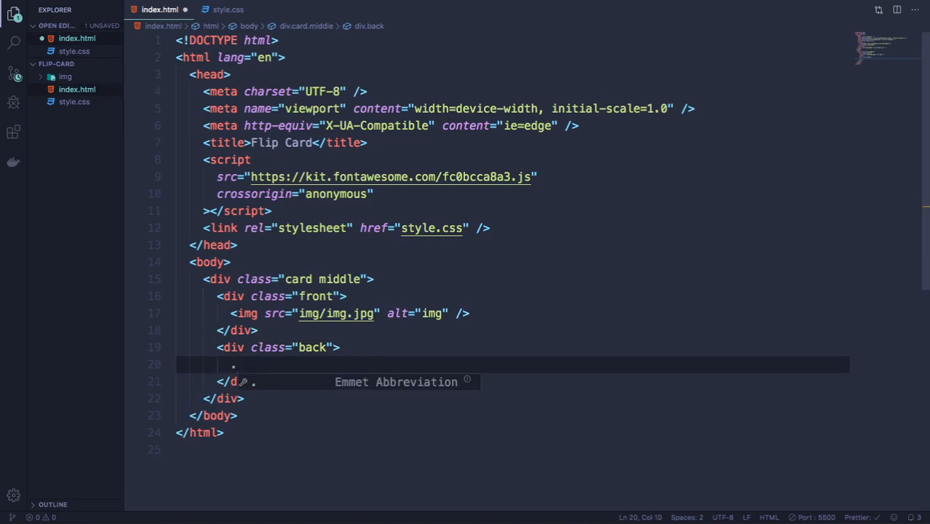
pyautogui.write('bac')
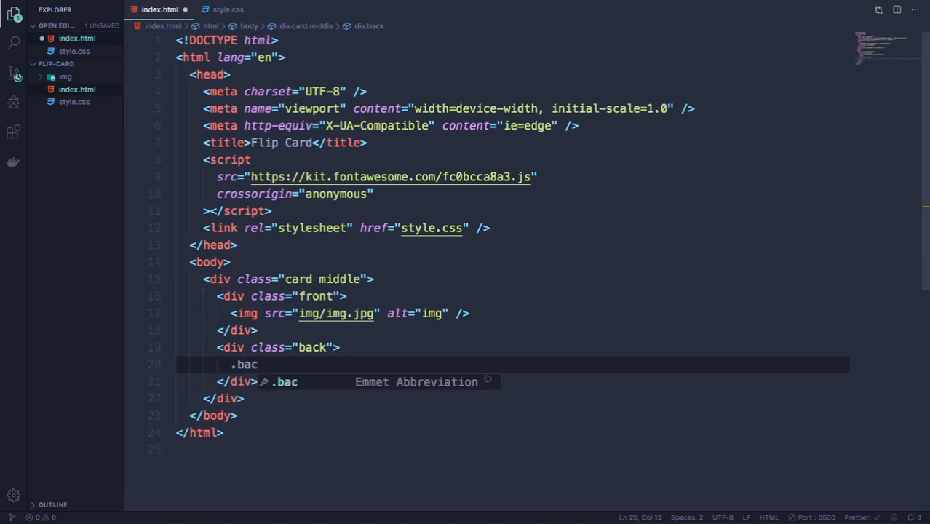
pyautogui.write('k-co')
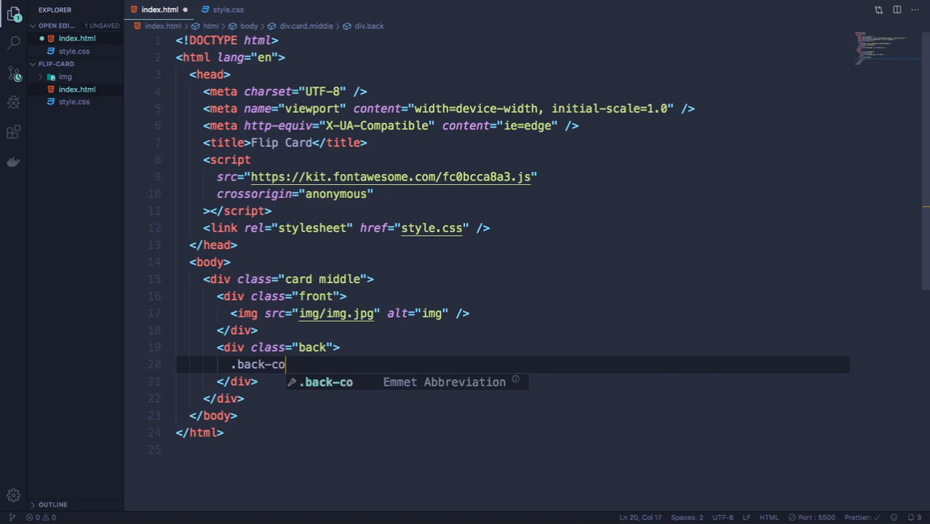
pyautogui.write('ntent')
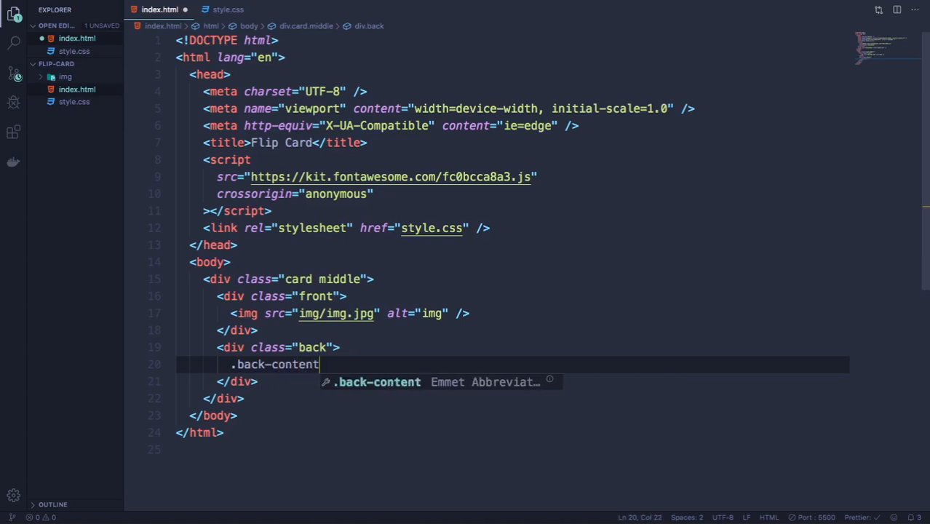
pyautogui.write('.')
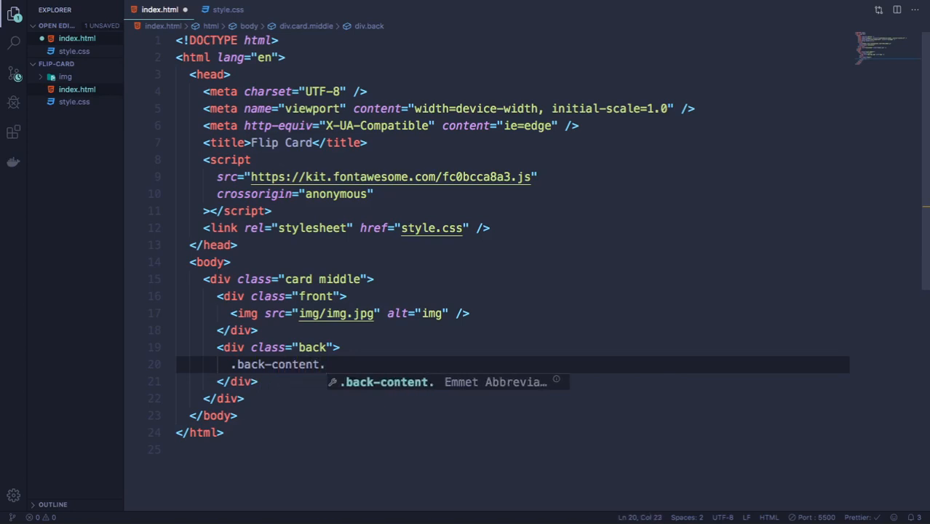
pyautogui.write('.middle')
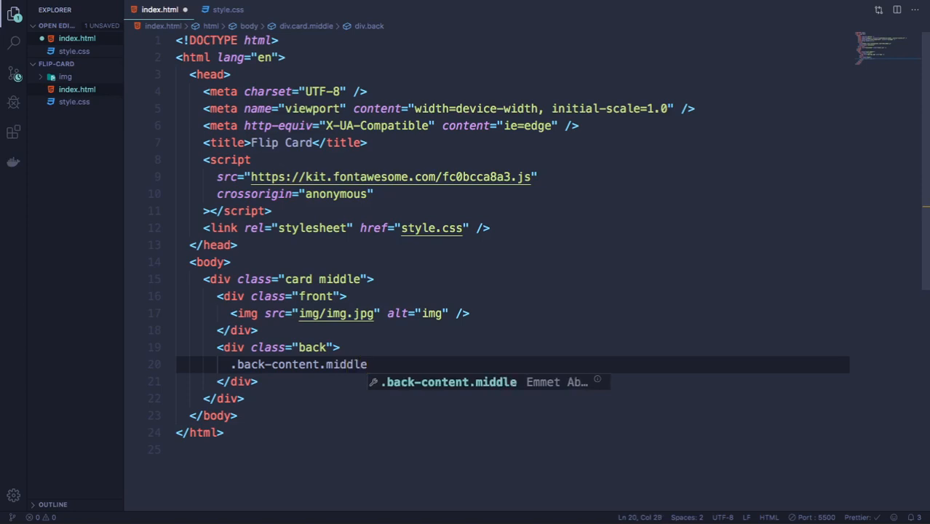
pyautogui.press('Tab')
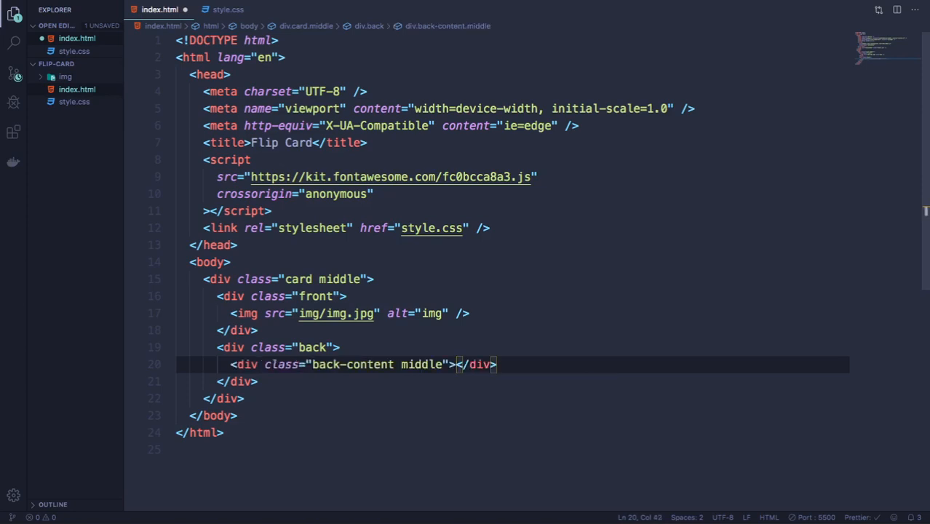
pyautogui.press('Enter')
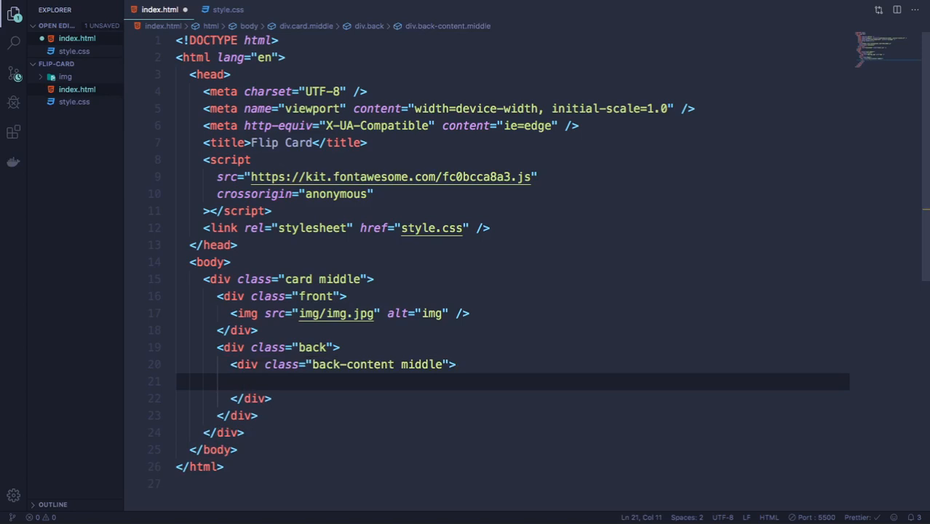
# Fill it with an h2 'Web Dev' and a span 'made easy!'
pyautogui.write('h2')
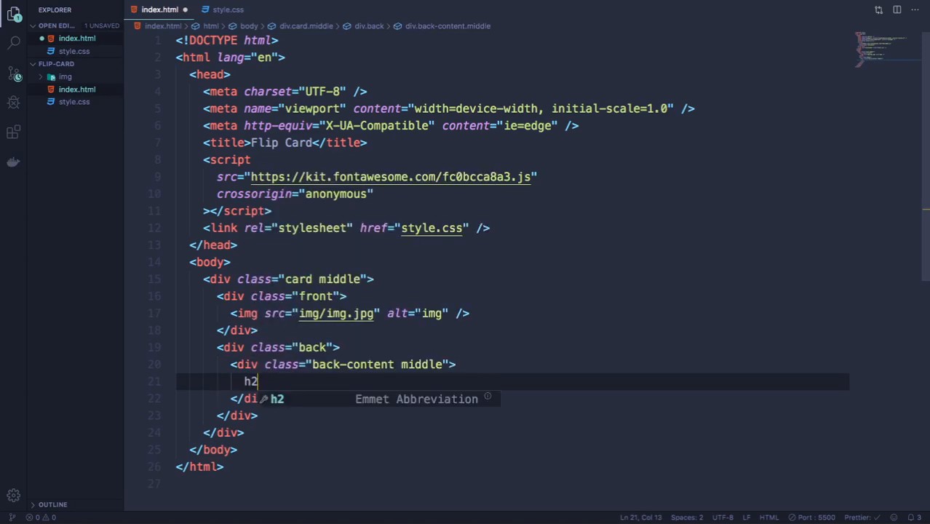
pyautogui.write('W</h2>')
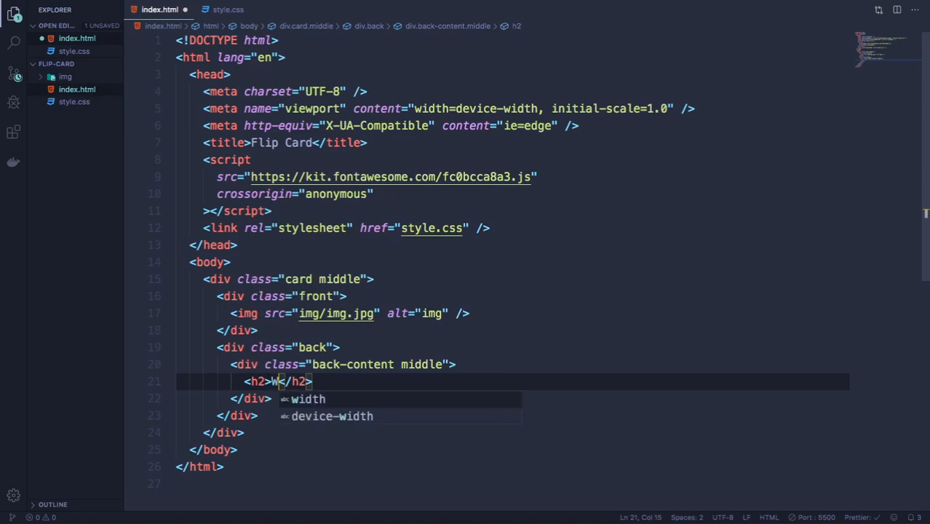
pyautogui.write('eb Dev')
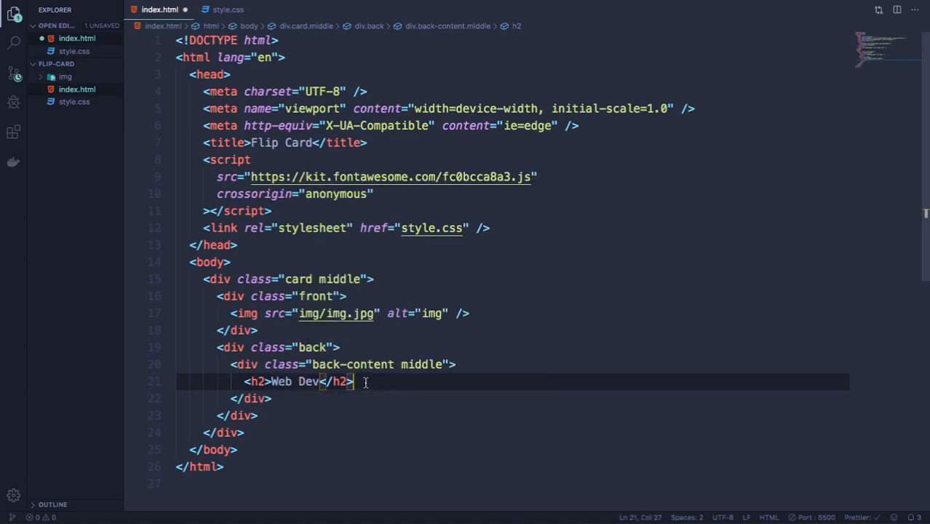
pyautogui.write('span')
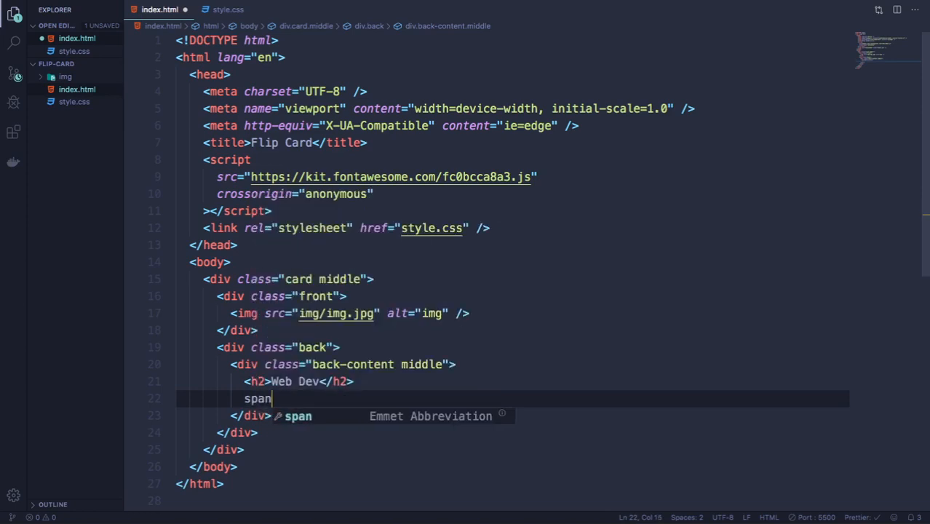
pyautogui.press('Tab')
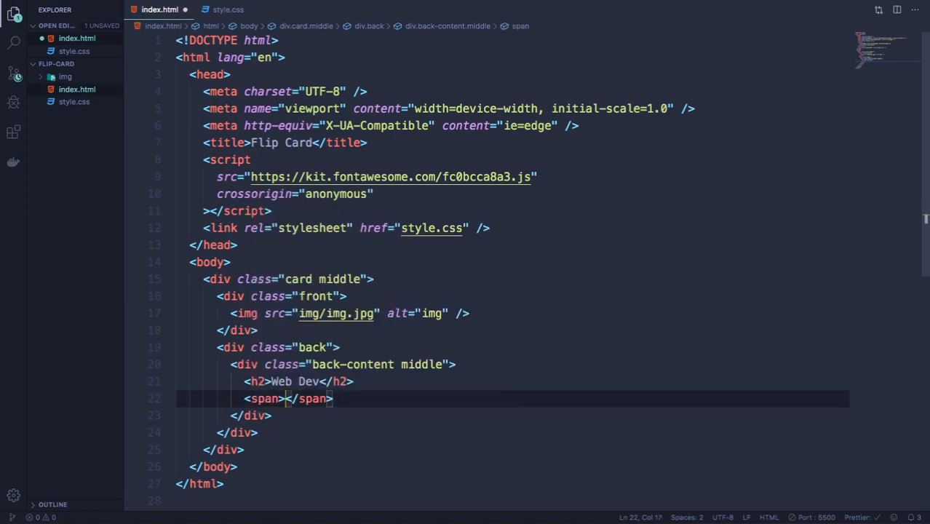
pyautogui.write('made easy')
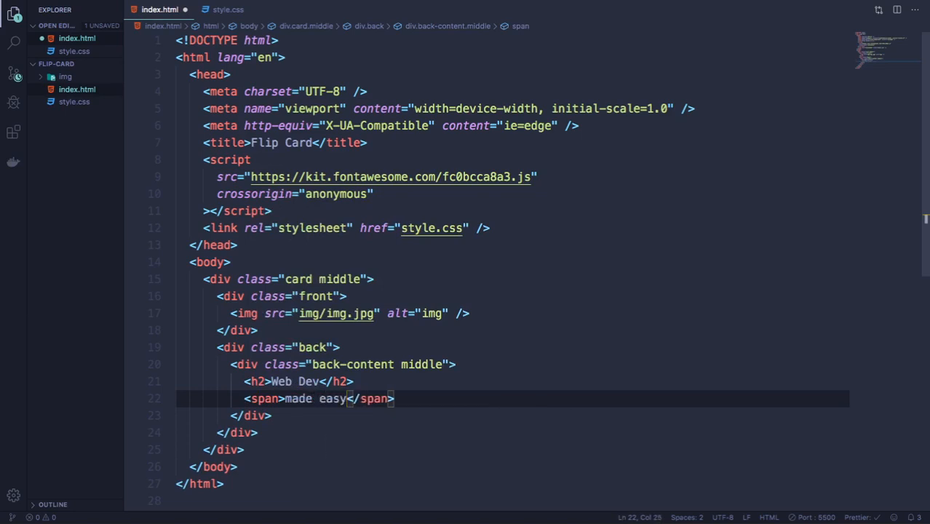
pyautogui.write('!')
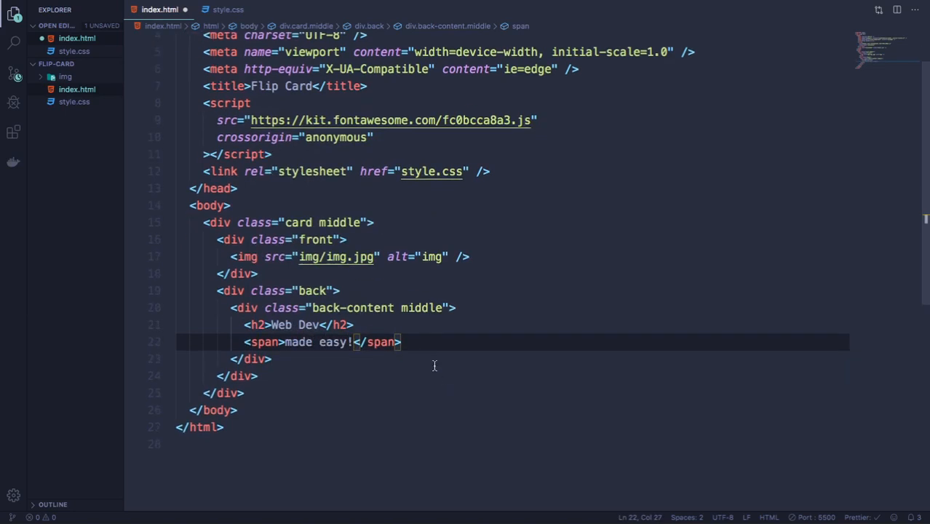
# Add an 'sm' div with four links whose href is '#' below the tagline
pyautogui.press('Enter')
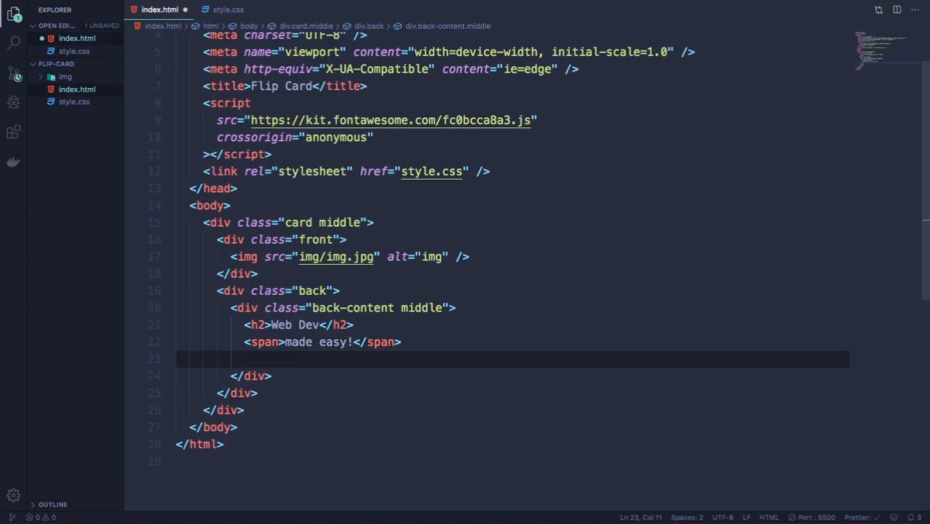
pyautogui.write('.sm')
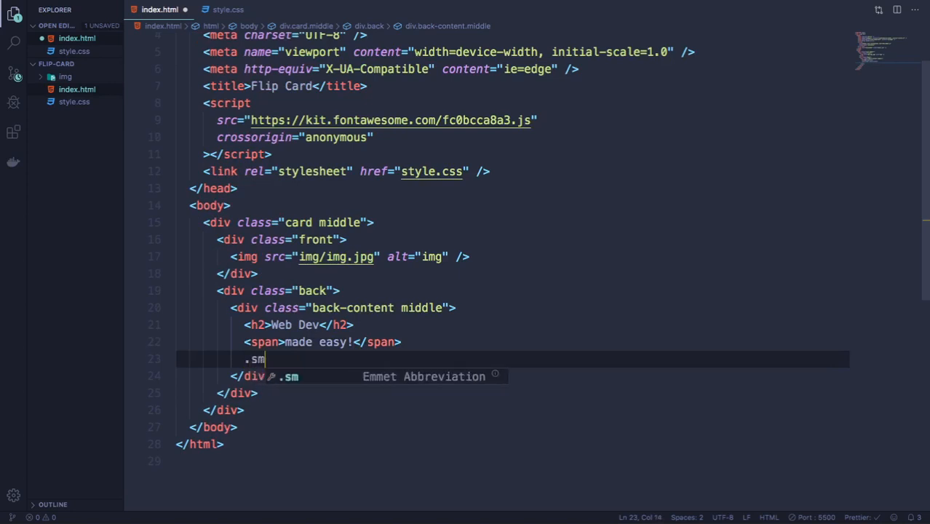
pyautogui.press('Tab')
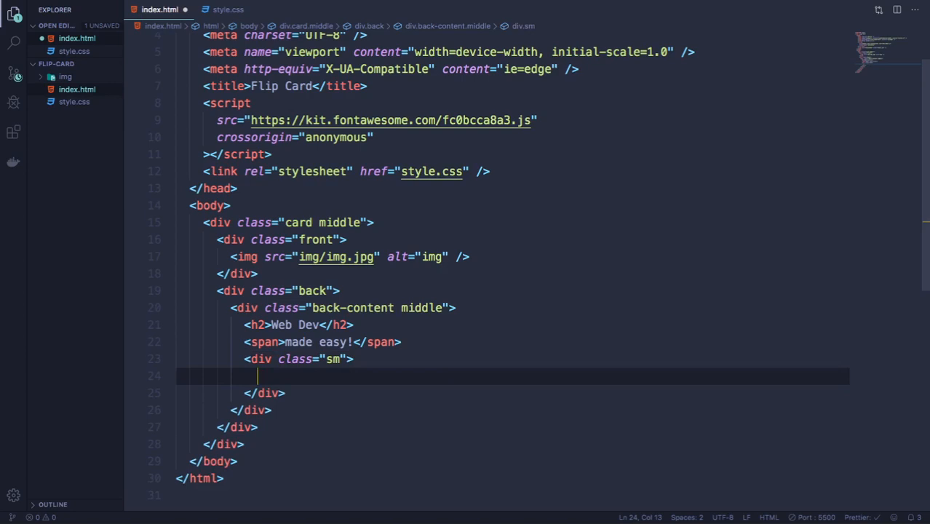
pyautogui.write('a*4')
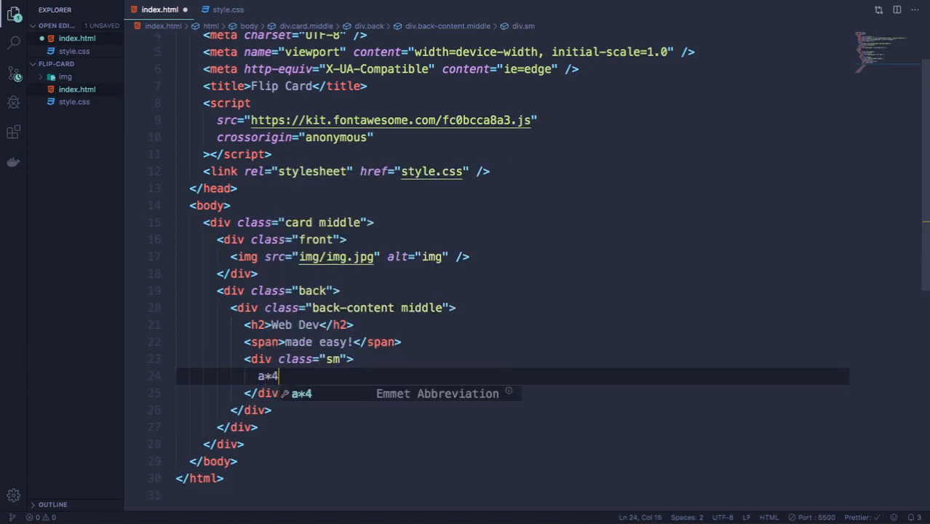
pyautogui.press('Tab')
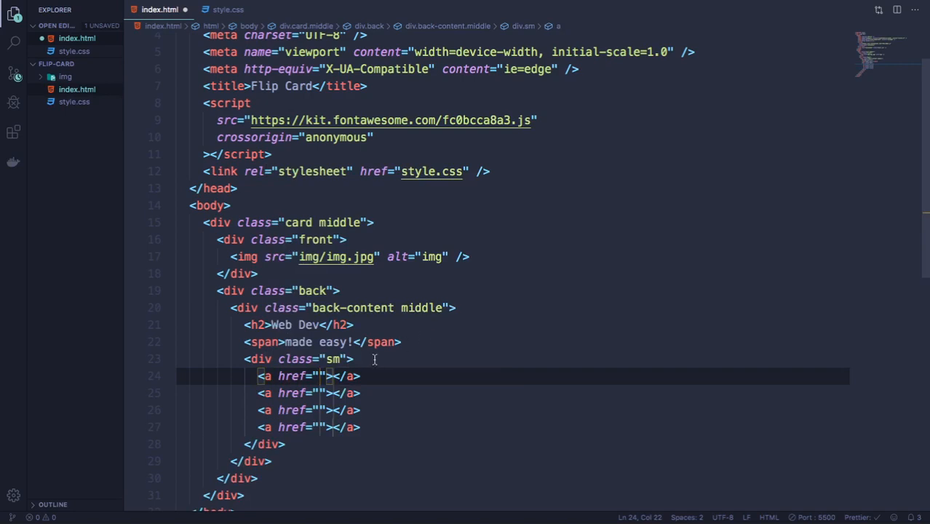
pyautogui.write('#')
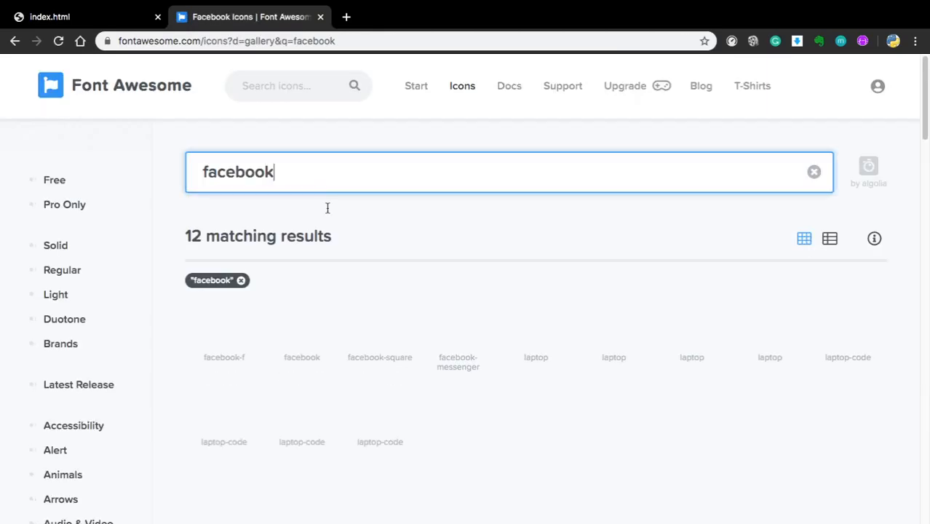
# Select the facebook-f brand icon from the Font Awesome search results
pyautogui.click(224, 325)
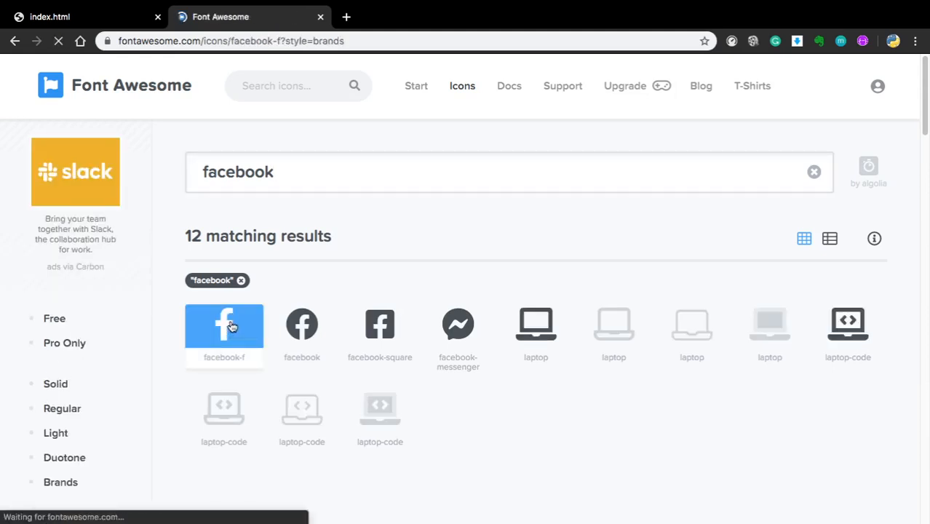
pyautogui.click(224, 324)
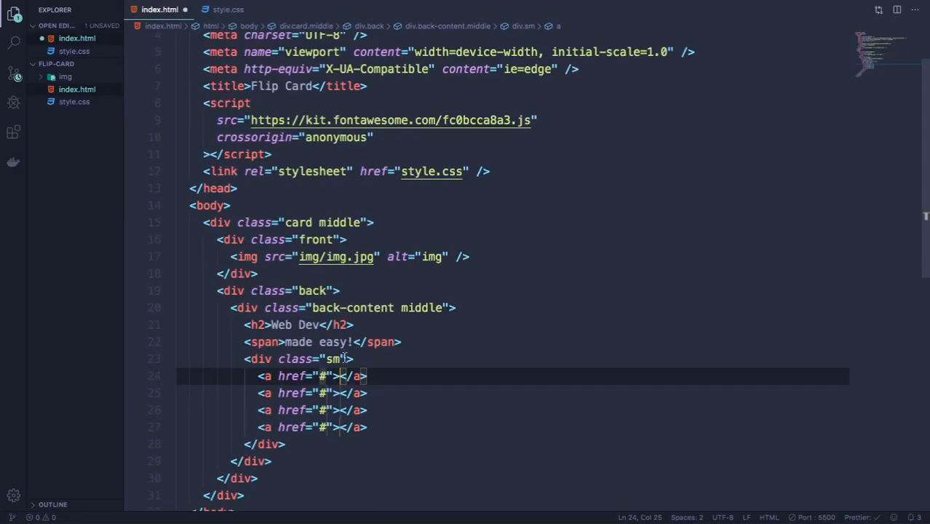
# Place fab icons facebook-f, twitter, instagram and youtube inside the four links
pyautogui.write('<i class="fab fa-facebook-f"></i><')
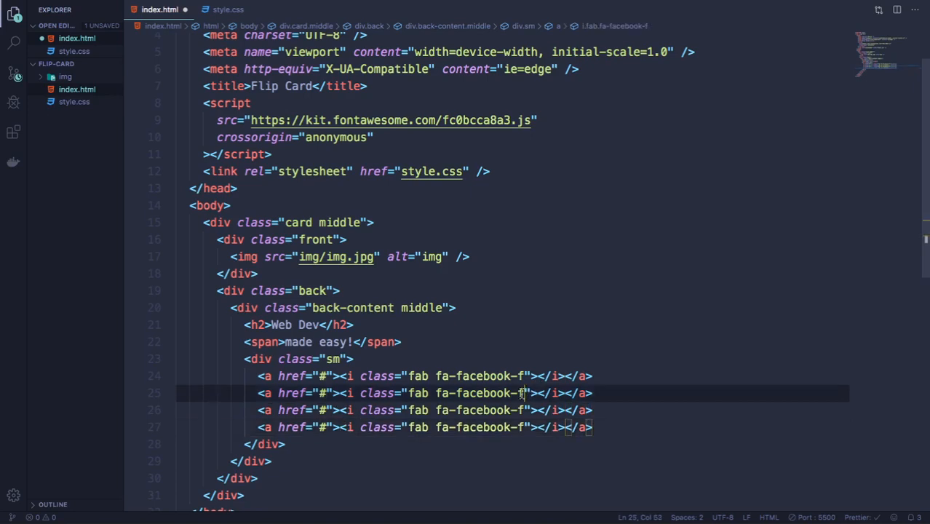
pyautogui.press('Backspace')
pyautogui.write('twitter')
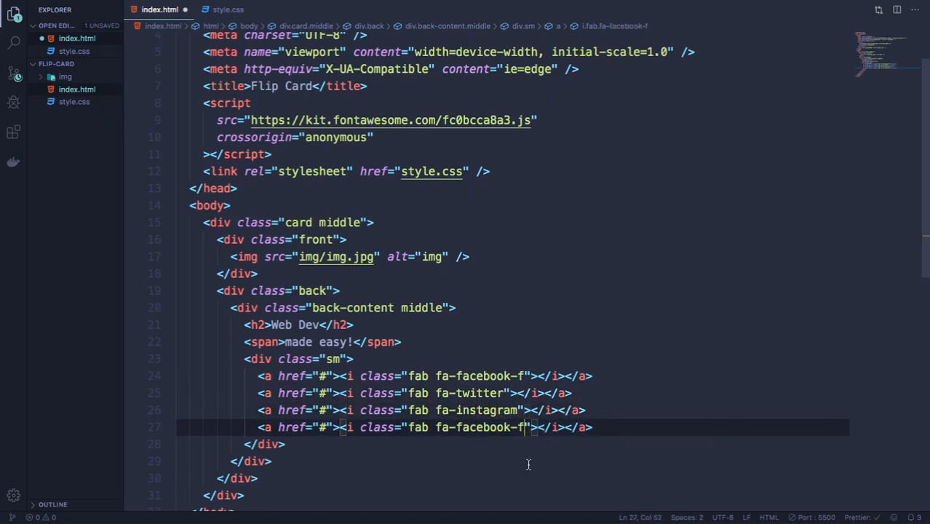
pyautogui.press('BackSpace')
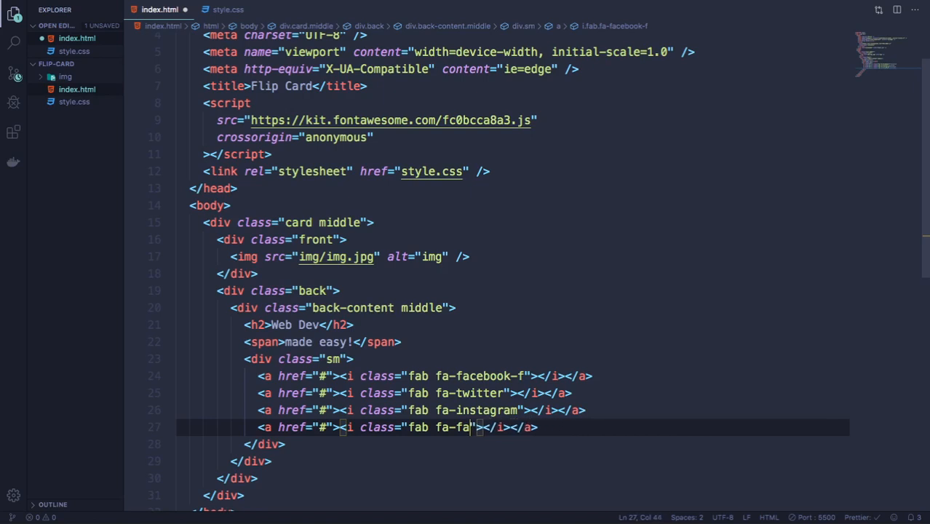
pyautogui.write('youtube')
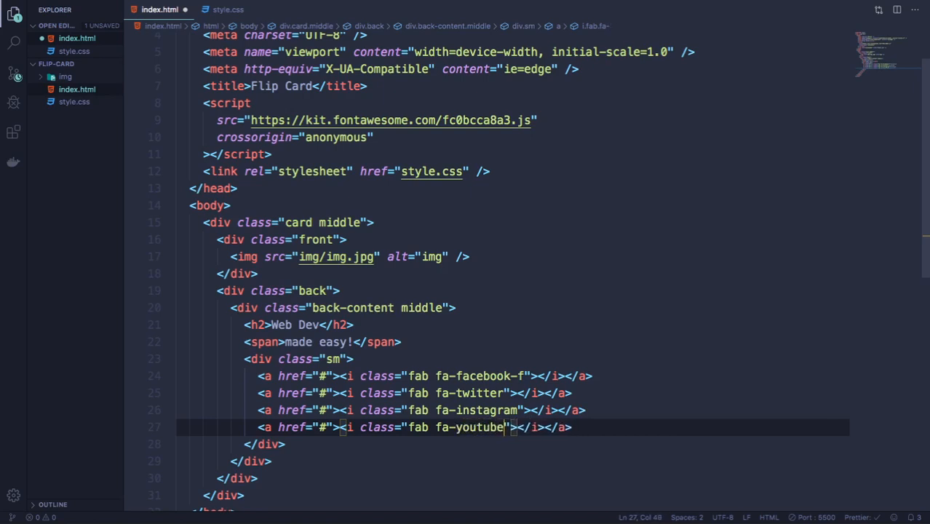
pyautogui.click(472, 257)
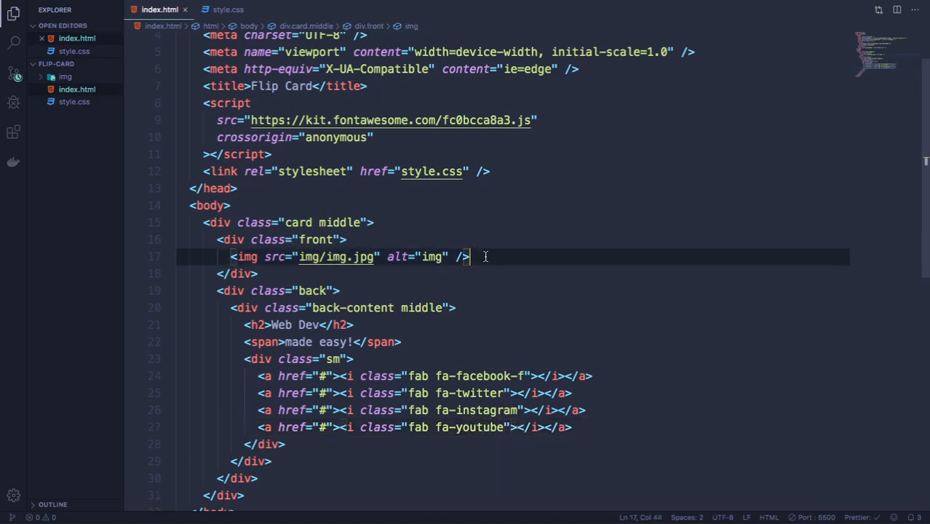
# Serve index.html with Live Server and view the image, heading, tagline and icons beside the editor
pyautogui.rightClick(486, 256)
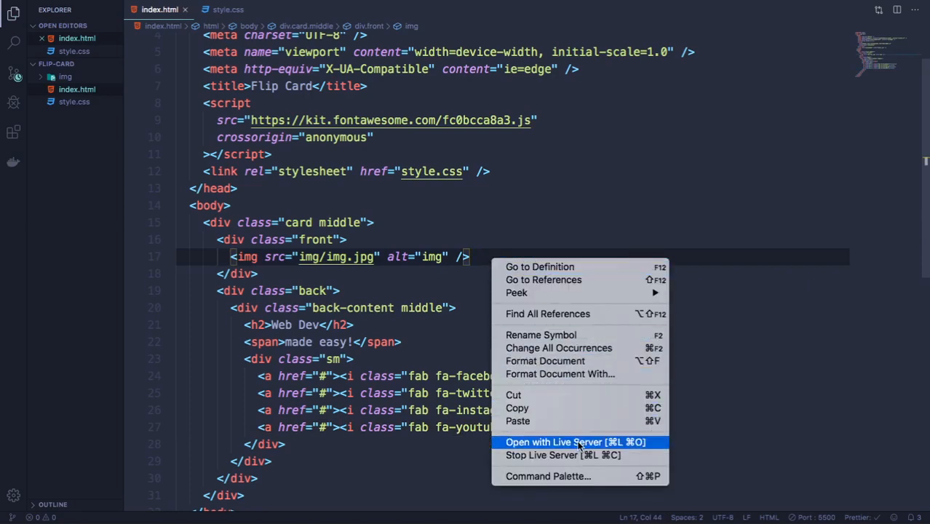
pyautogui.click(577, 442)
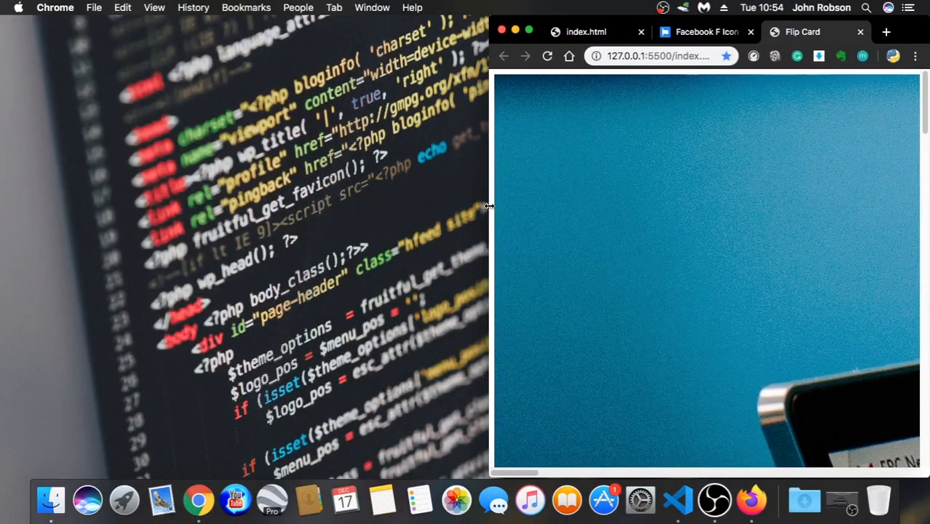
pyautogui.moveTo(673, 477)
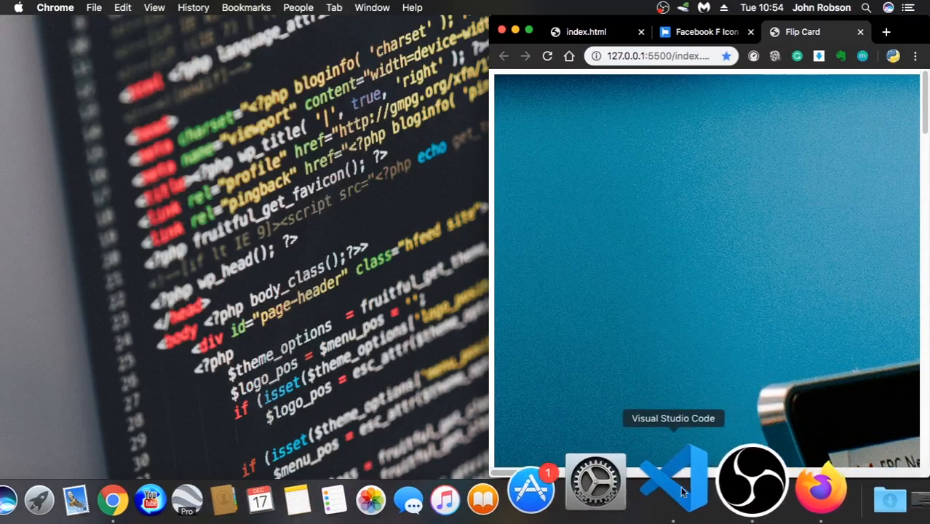
pyautogui.click(672, 478)
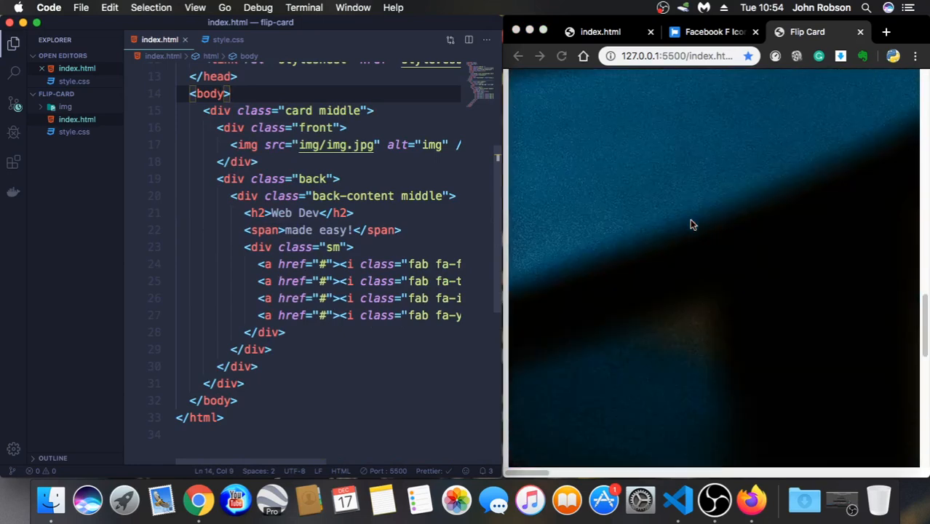
pyautogui.scroll(-3)
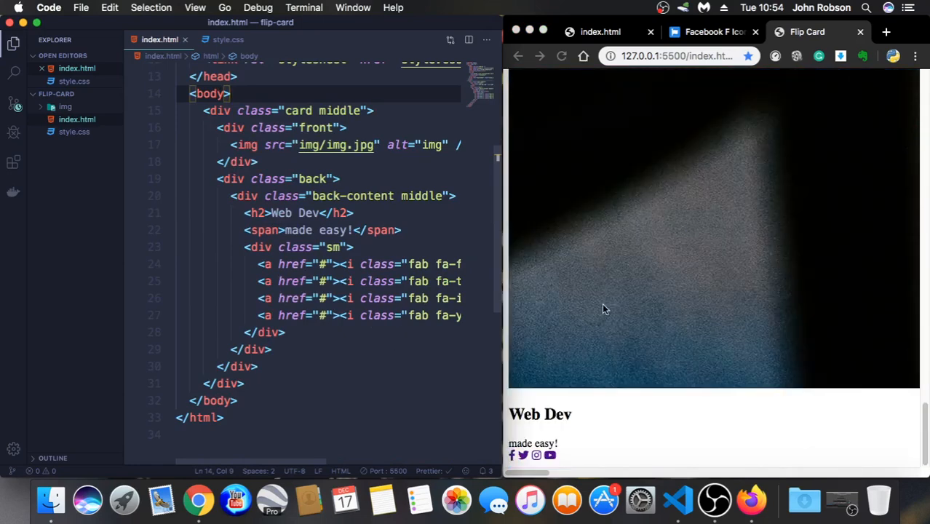
pyautogui.moveTo(511, 386)
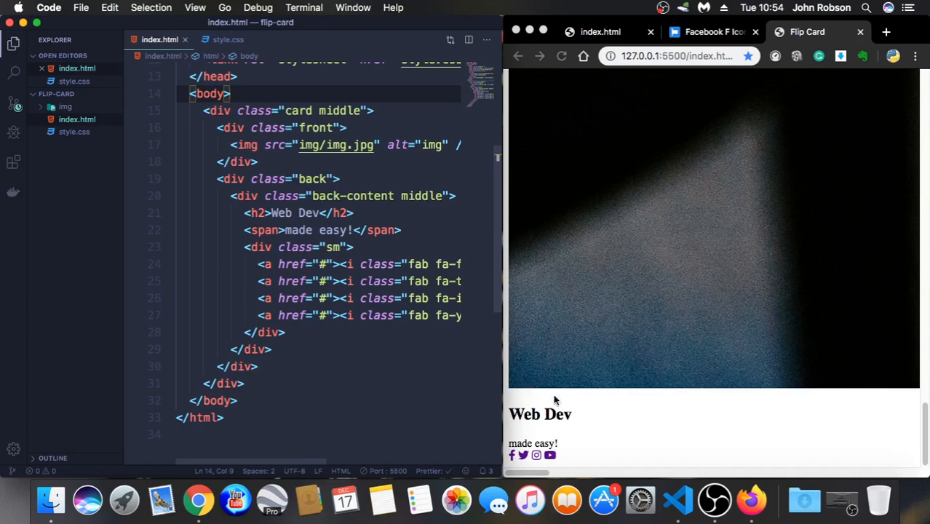
pyautogui.moveTo(479, 342)
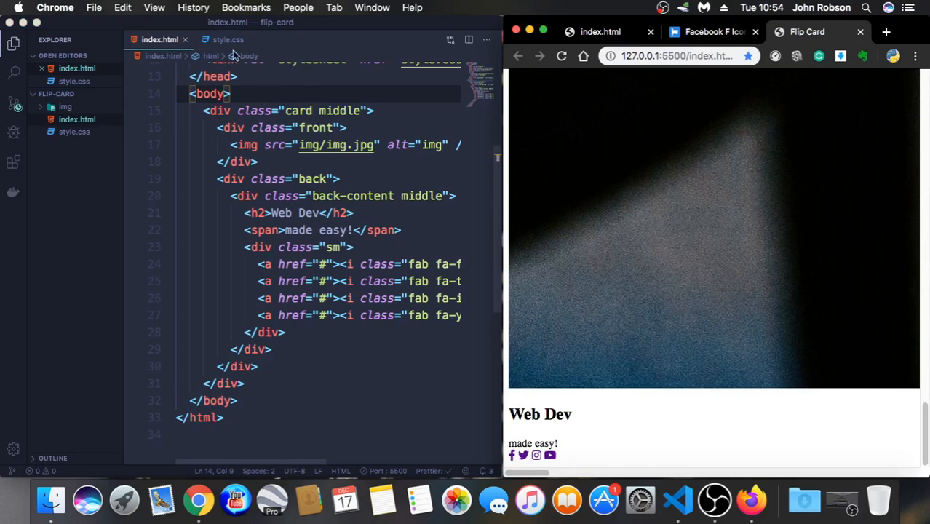
# In style.css write a * rule: margin 0, padding 0, text-decoration none, font-family "montserrat"
pyautogui.click(227, 39)
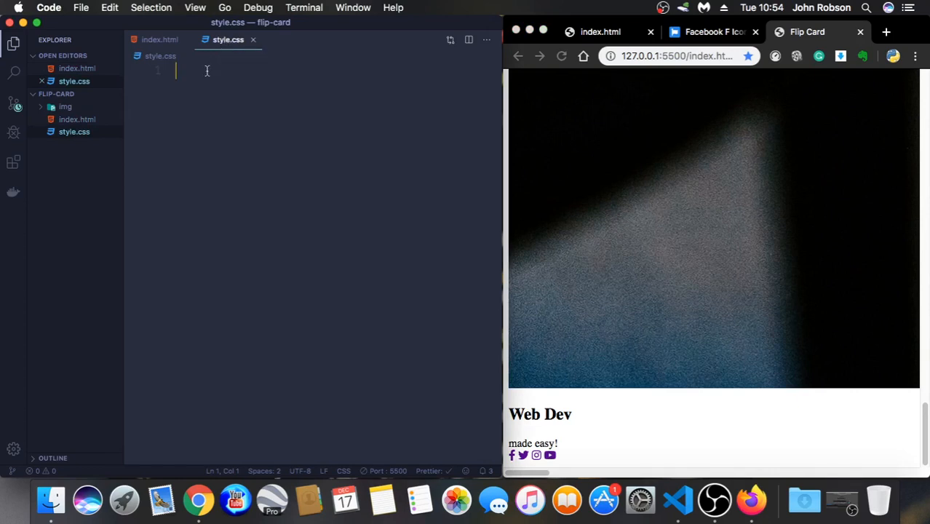
pyautogui.write('*')
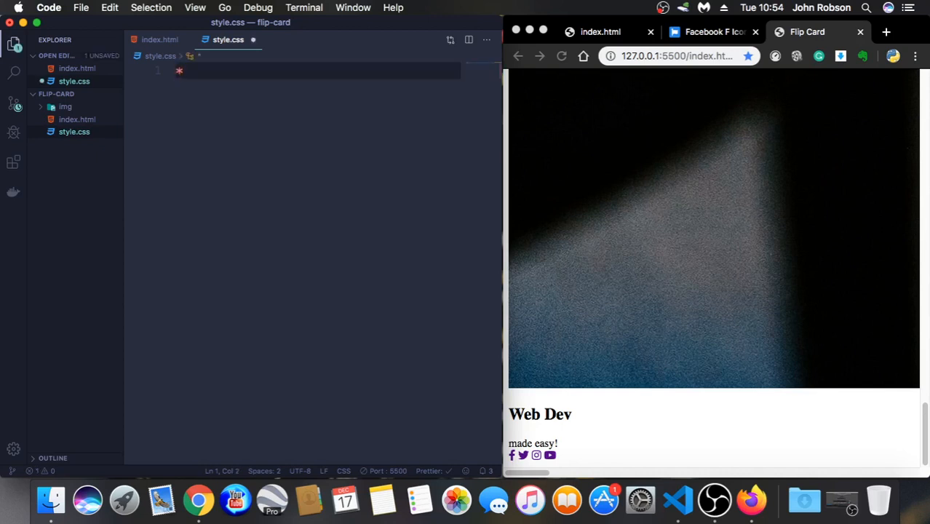
pyautogui.write('{')
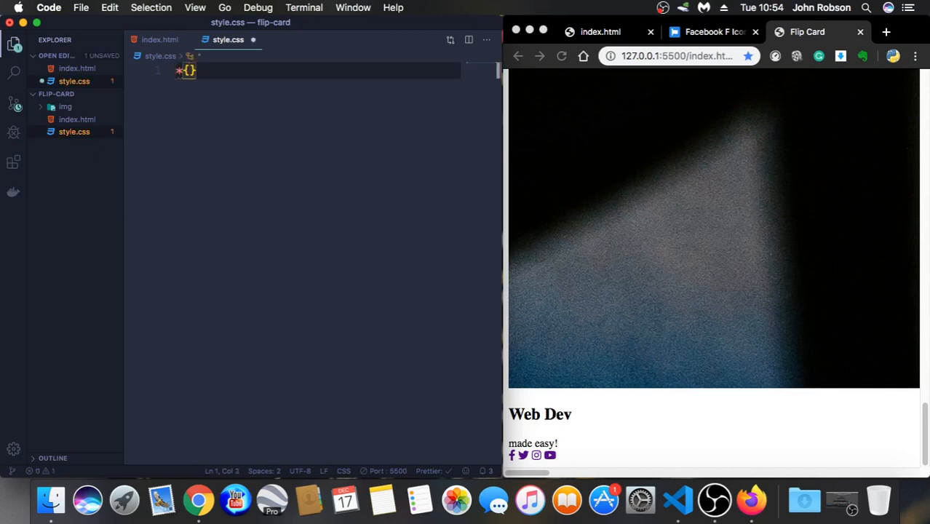
pyautogui.write('margint')
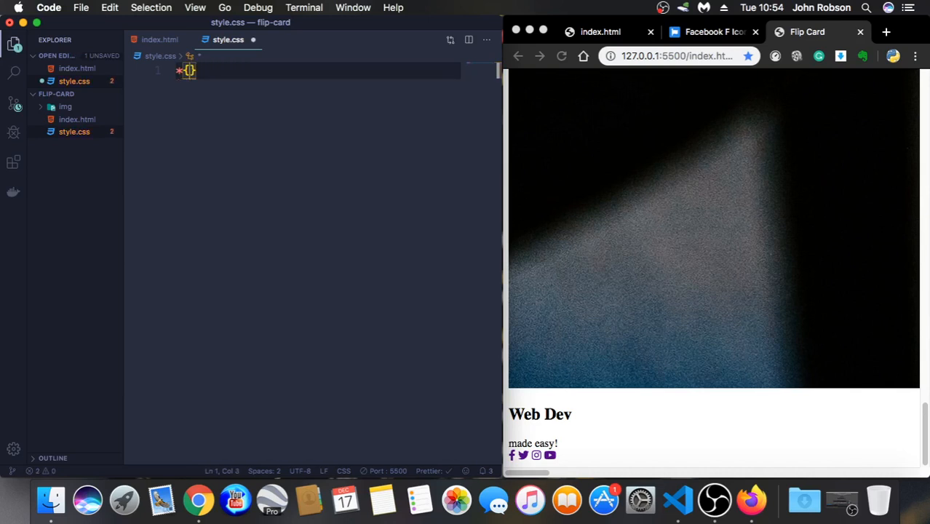
pyautogui.write('margin: 0;')
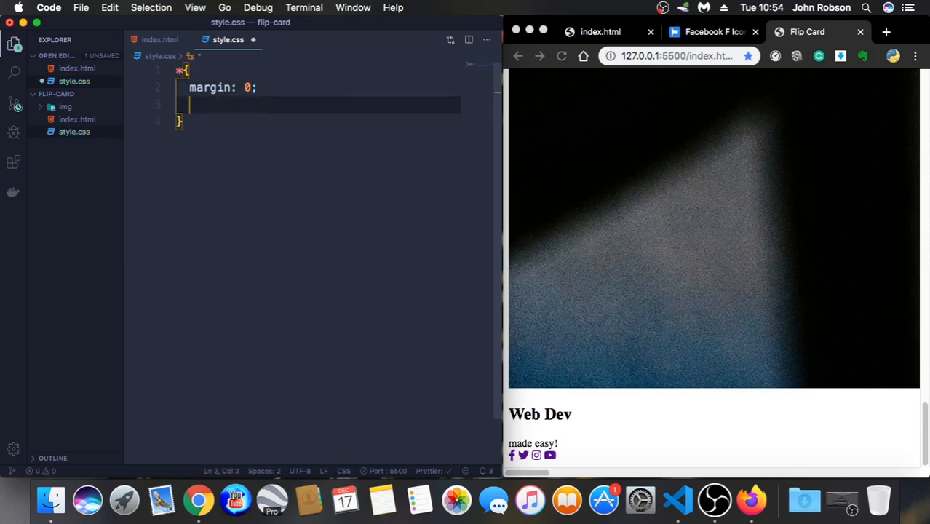
pyautogui.write('padding: 0;')
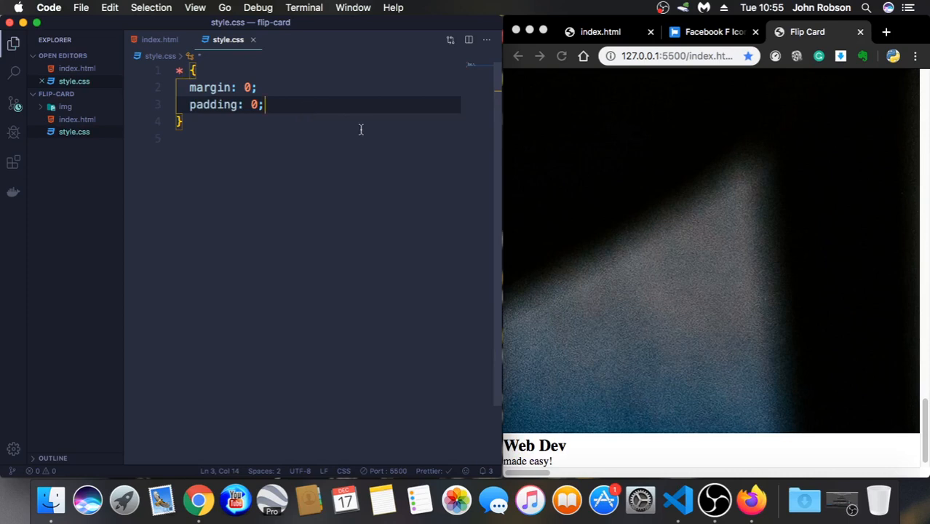
pyautogui.press('enter')
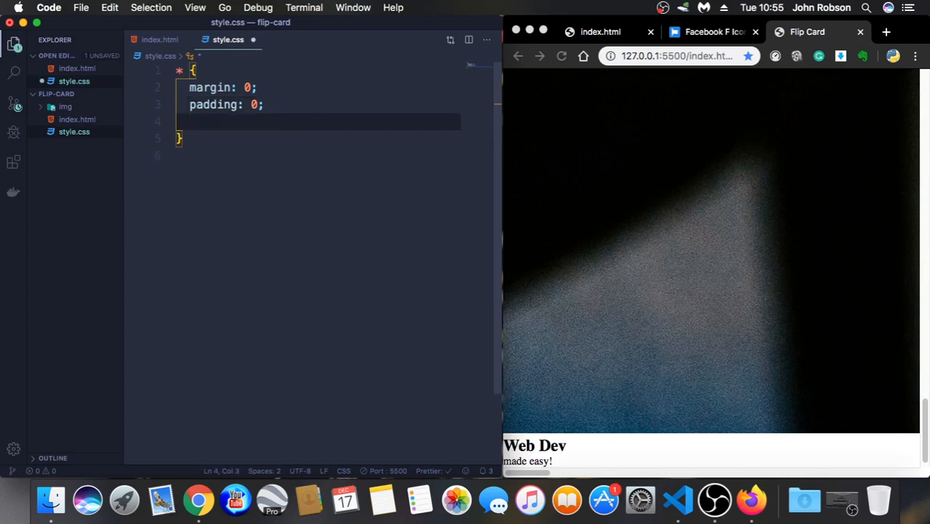
pyautogui.write('text-decoration: ;')
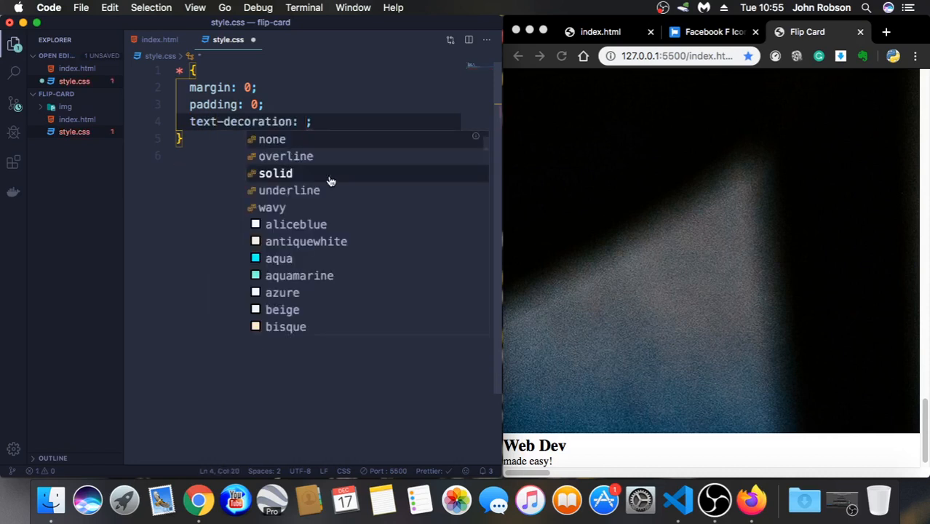
pyautogui.click(271, 140)
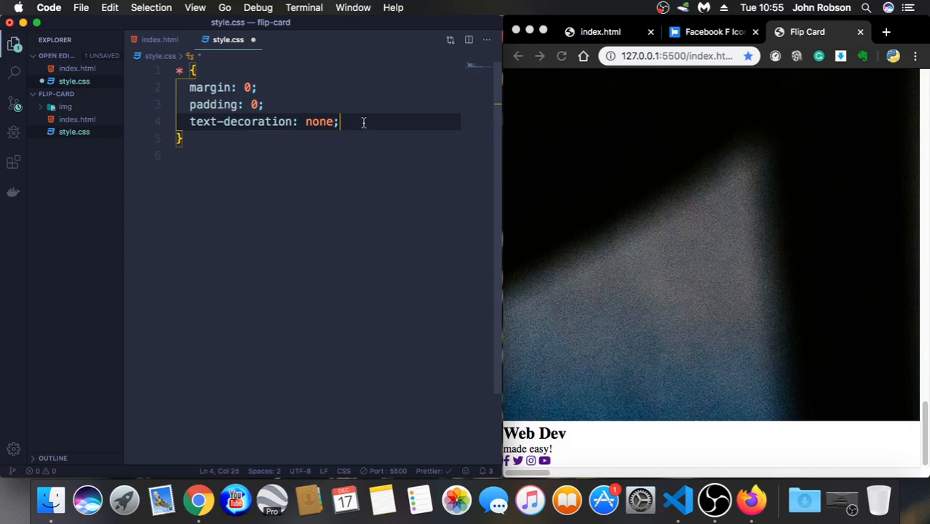
pyautogui.write('font-family: ;')
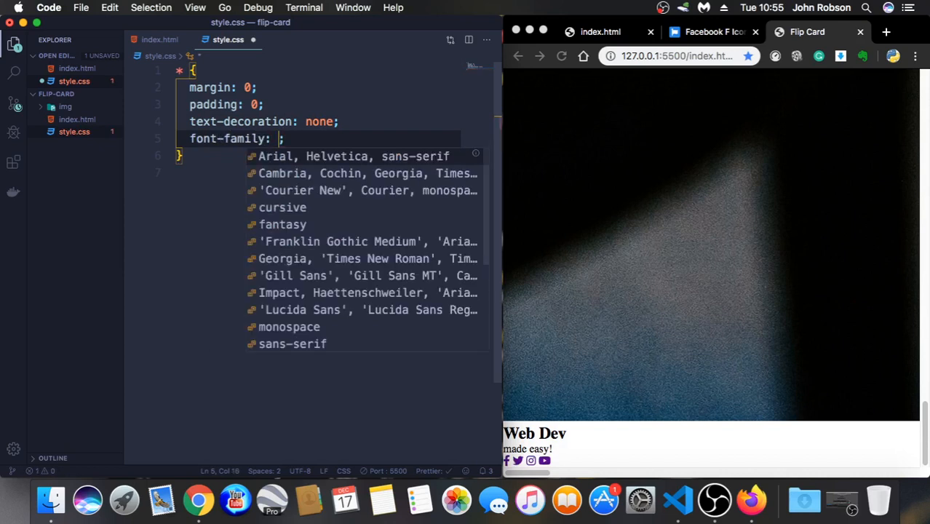
pyautogui.write('"mont"')
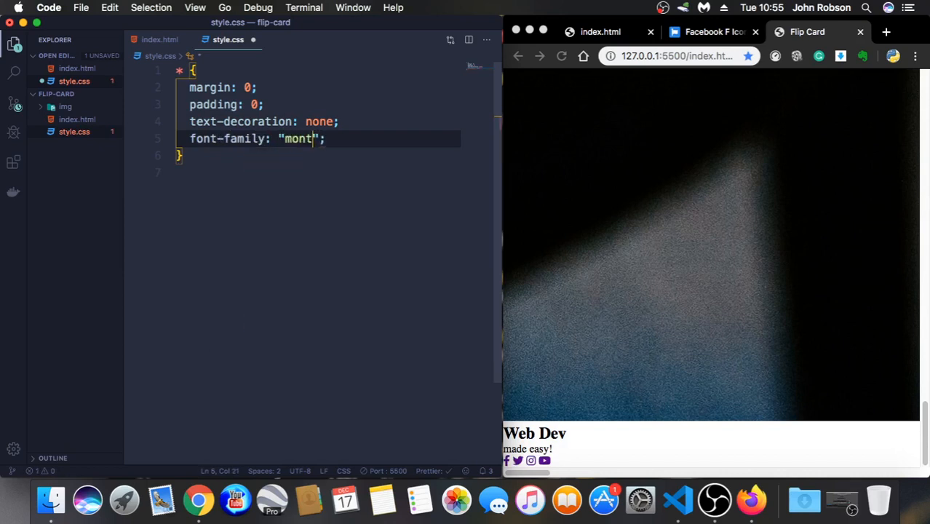
pyautogui.write('serrat')
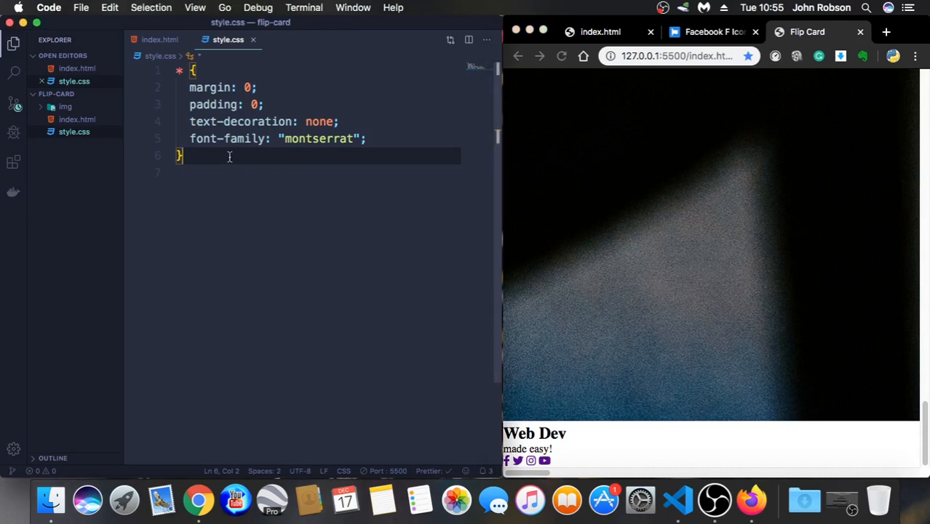
# Give body a #f4f4f4 background and save the stylesheet
pyautogui.write('.b')
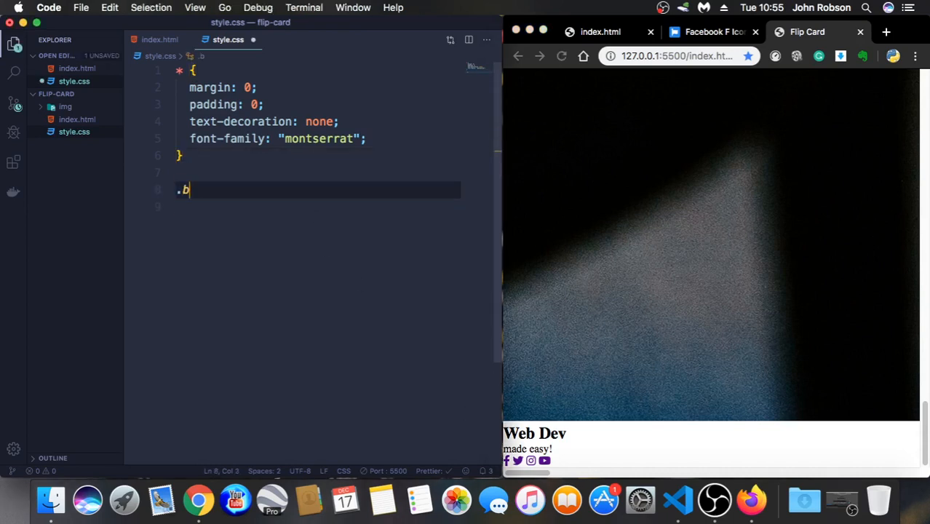
pyautogui.write('ody')
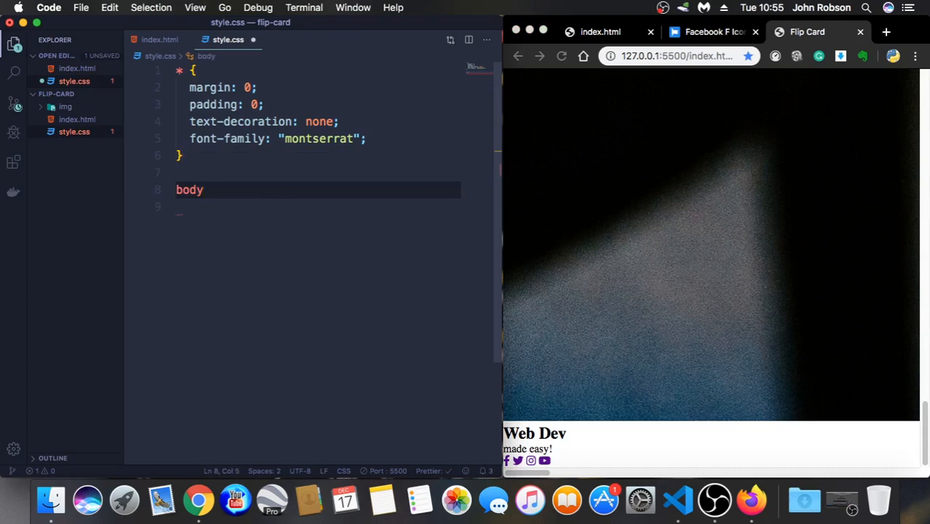
pyautogui.write('{')
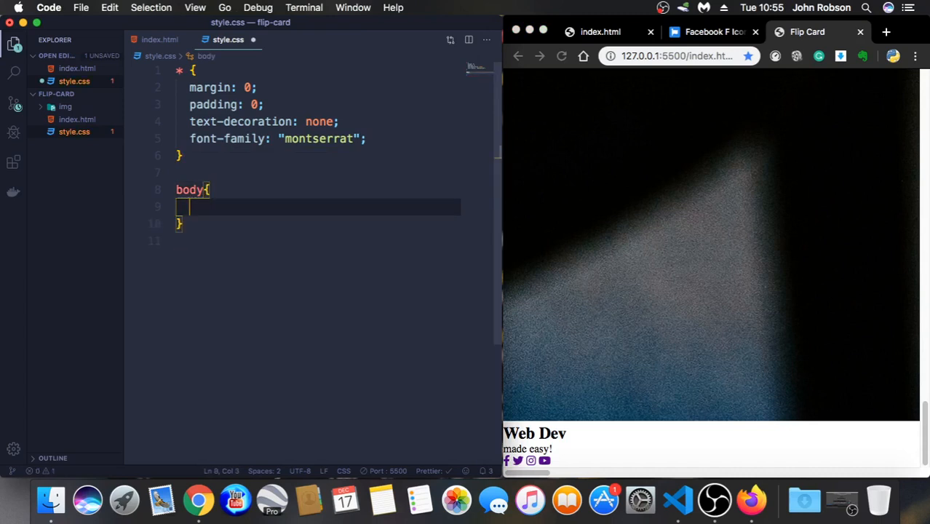
pyautogui.write('badk')
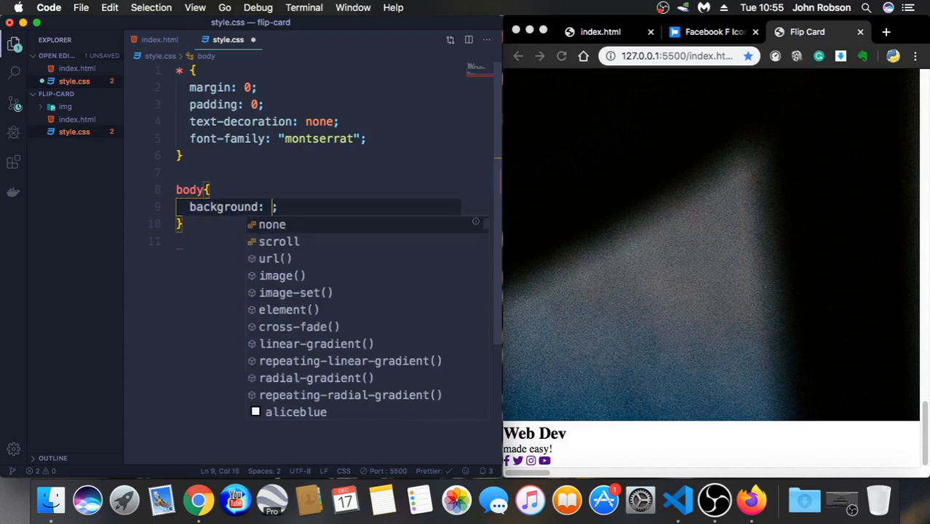
pyautogui.write('#')
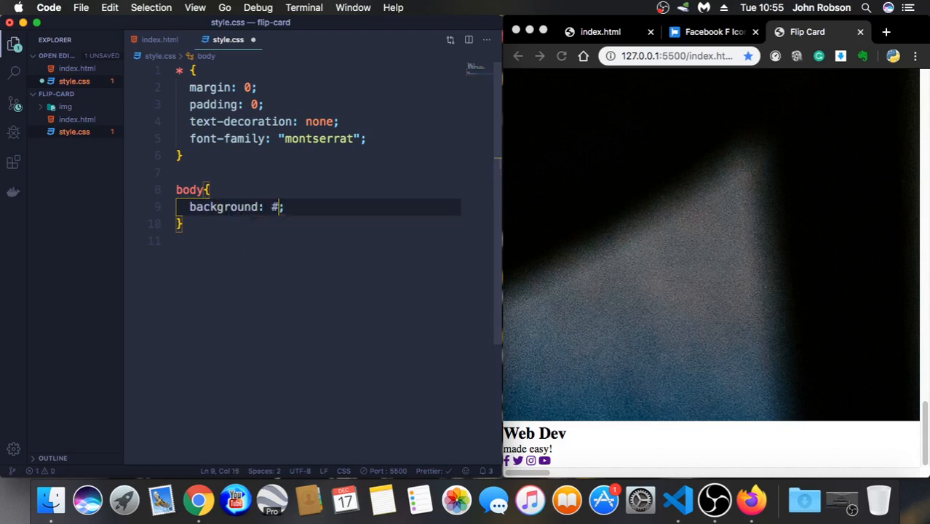
pyautogui.write('f4f4f4')
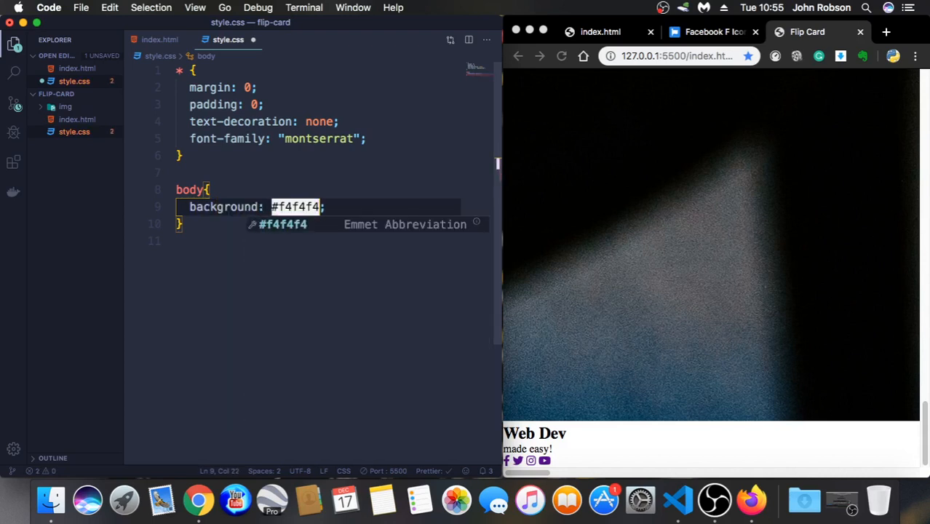
pyautogui.press('cmd+s')
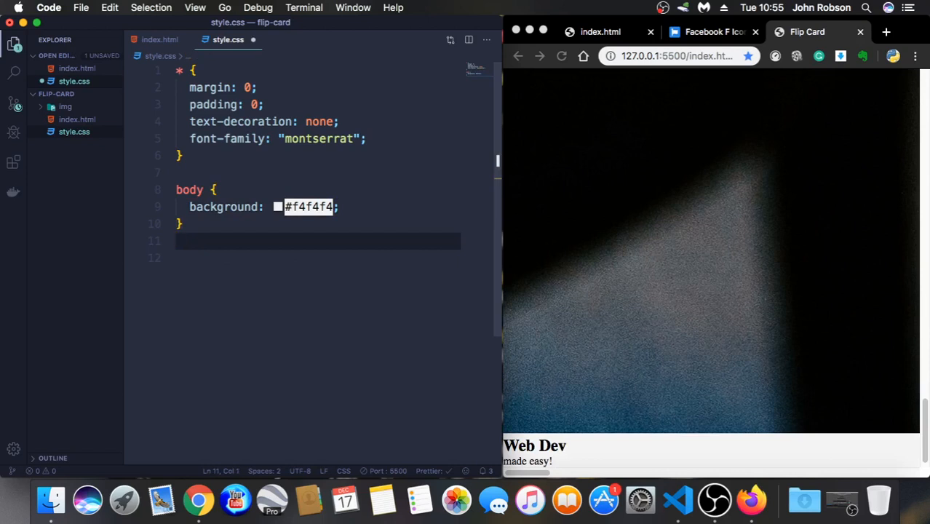
# Start a .middle rule with position absolute, top 50% and left 50%
pyautogui.write('.m')
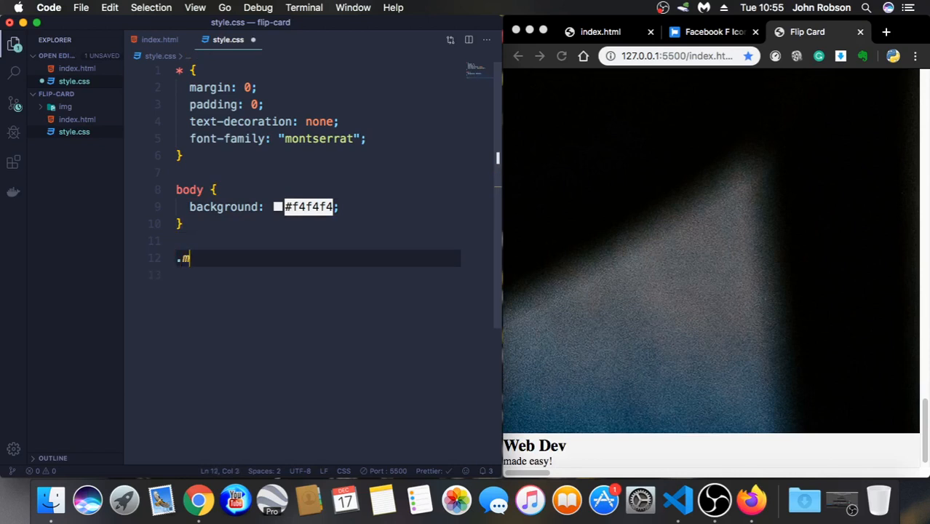
pyautogui.write('iddle')
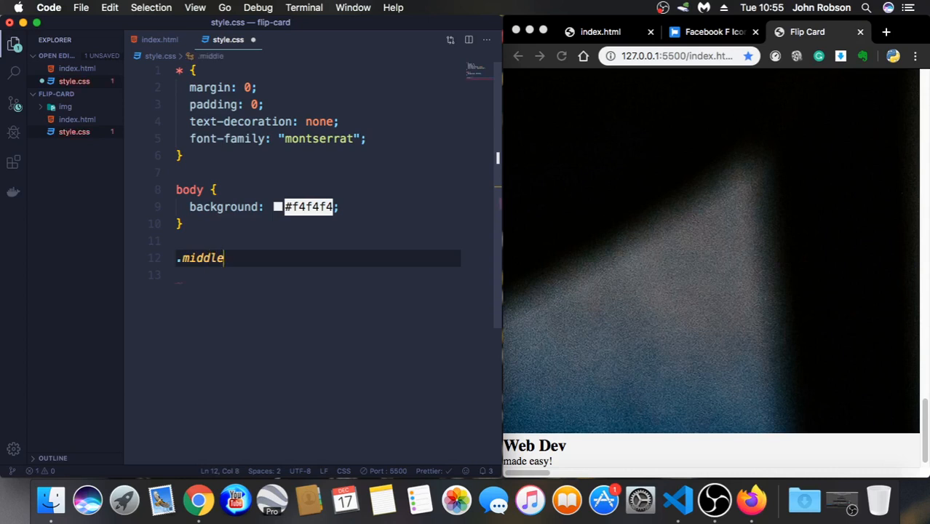
pyautogui.write('{')
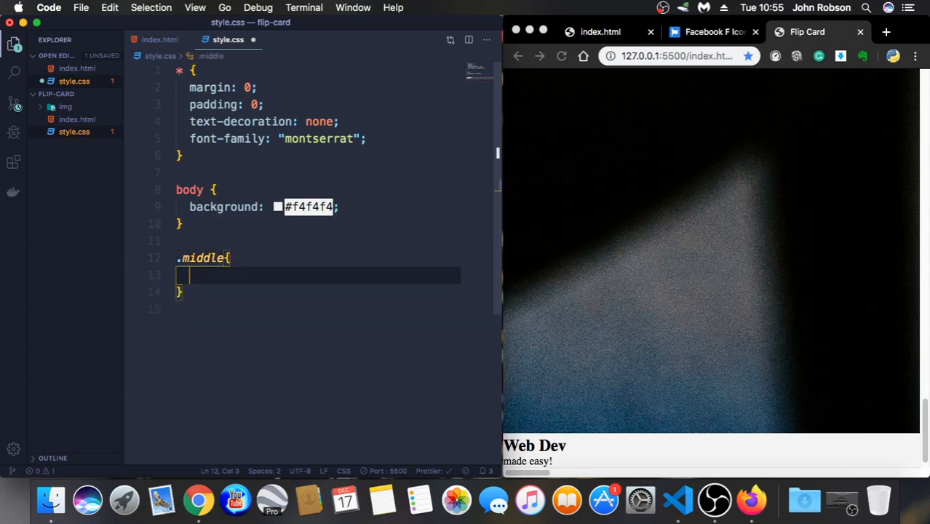
pyautogui.write('position: ;')
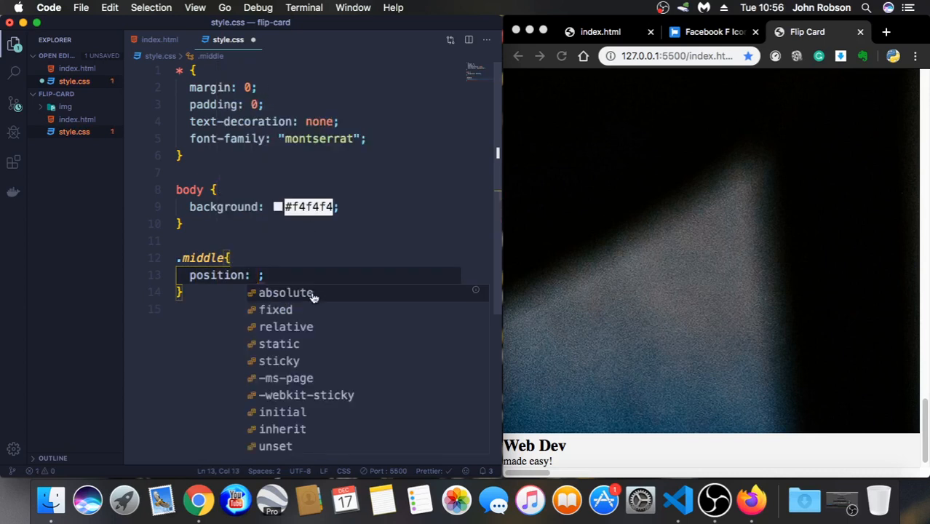
pyautogui.click(285, 292)
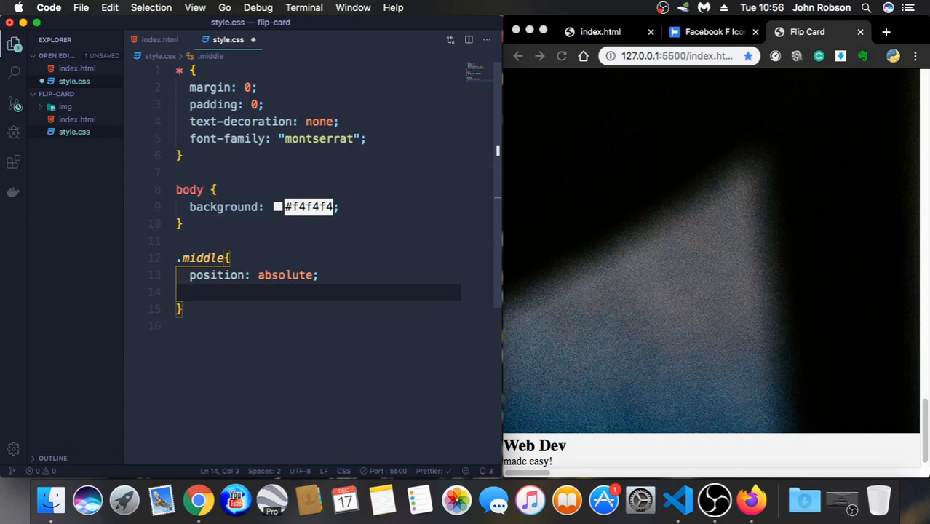
pyautogui.write('top')
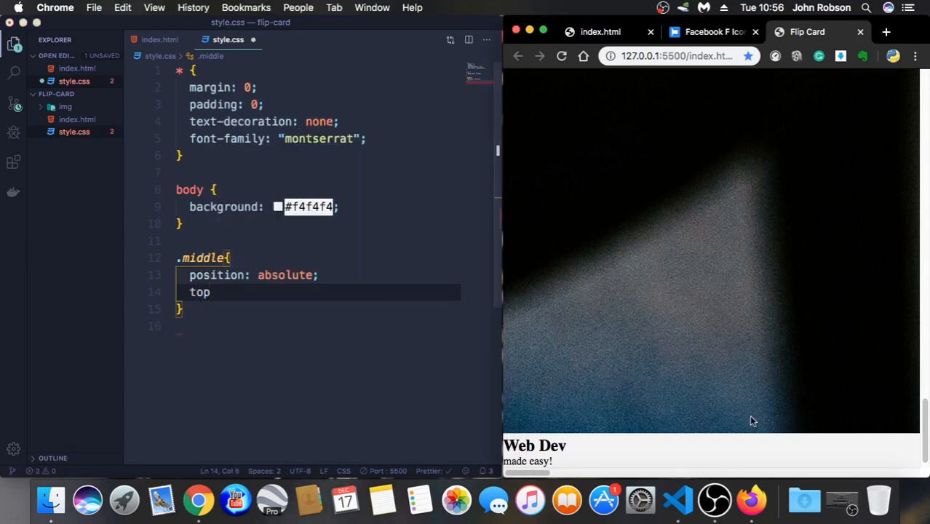
pyautogui.moveTo(582, 463)
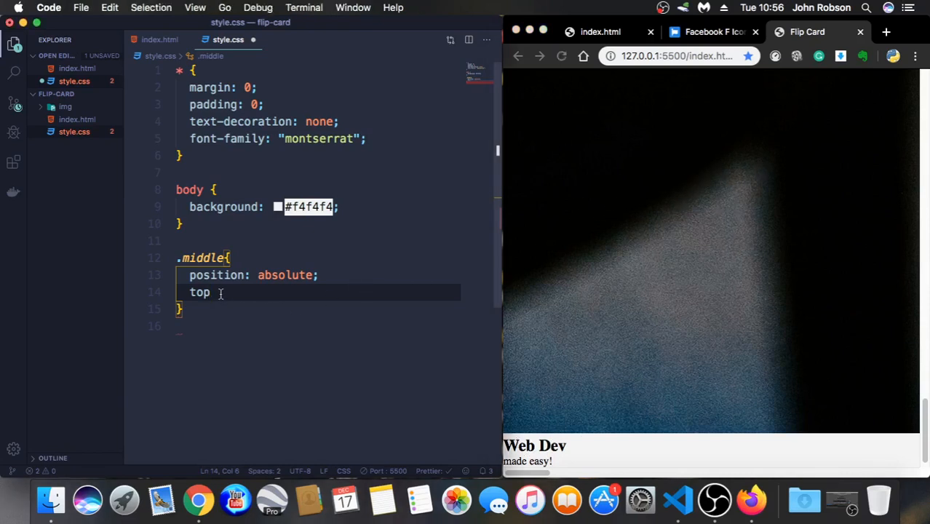
pyautogui.write(':50')
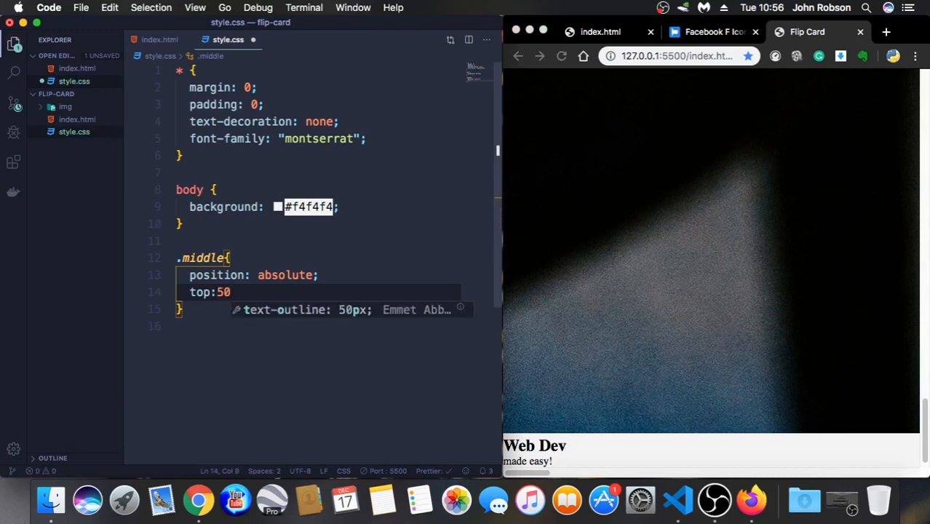
pyautogui.write('%;')
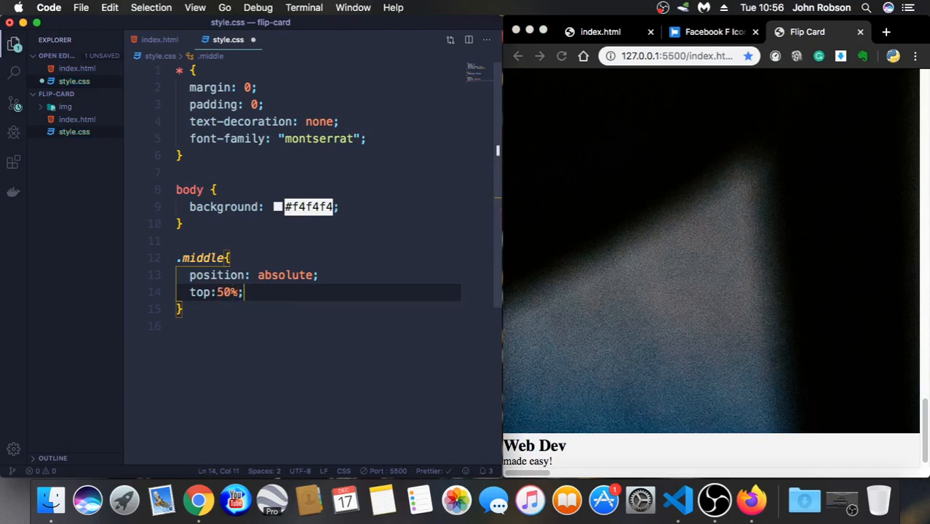
pyautogui.write('left: 5;')
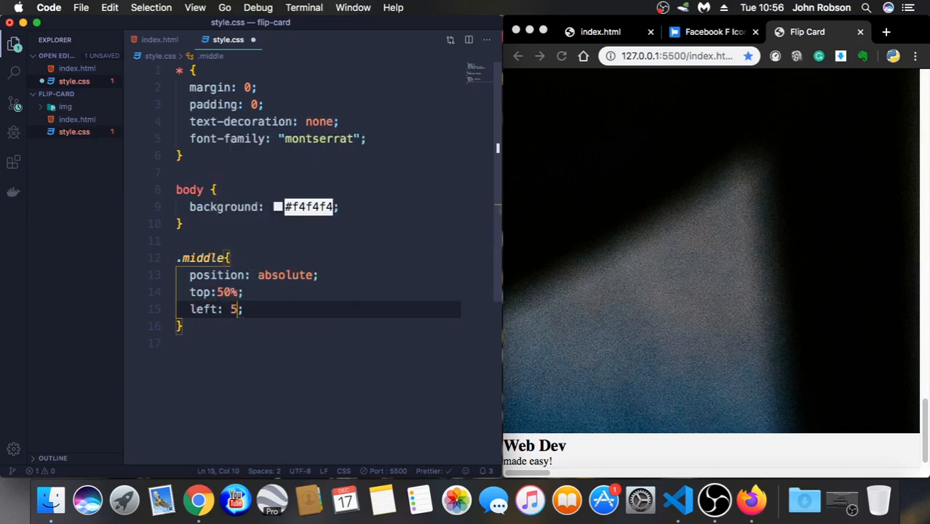
pyautogui.write('0')
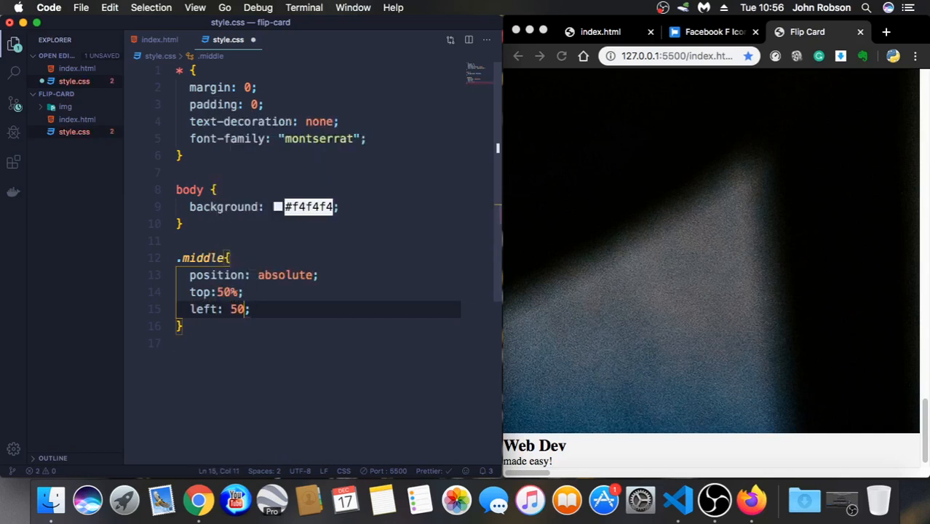
pyautogui.write('%')
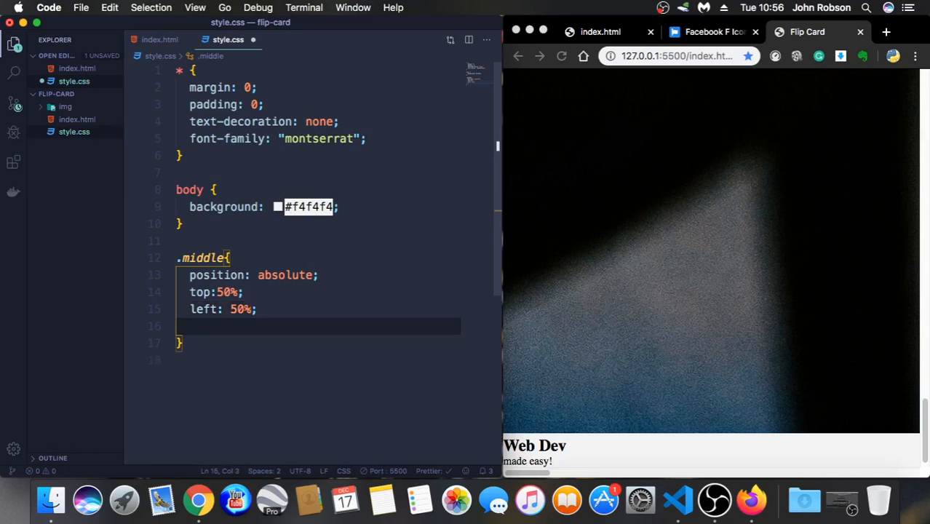
# Finish .middle with transform: translate(-50%, -50%)
pyautogui.write('transform: translate(-);')
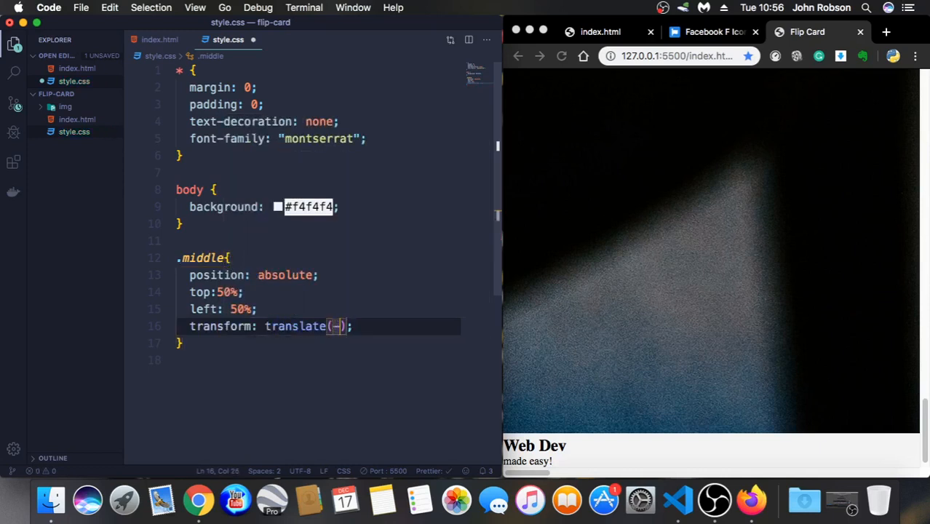
pyautogui.write('50')
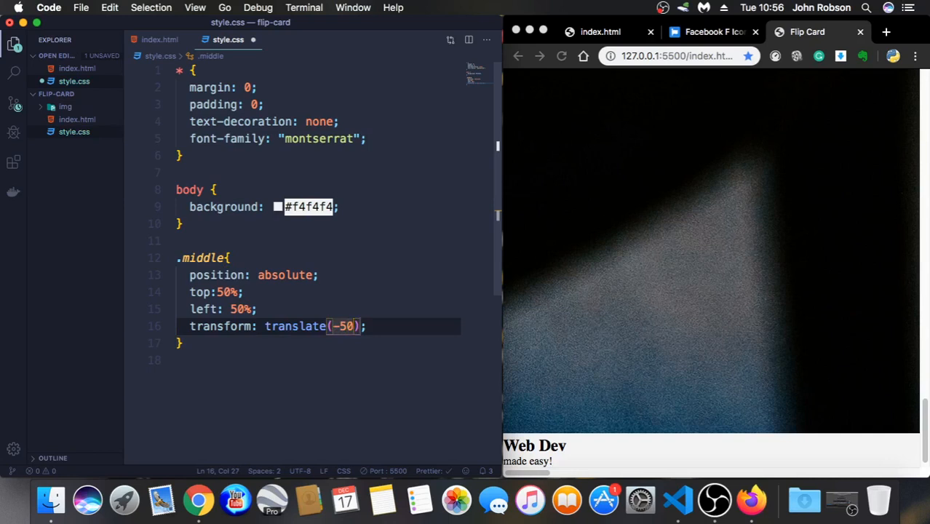
pyautogui.write('%,')
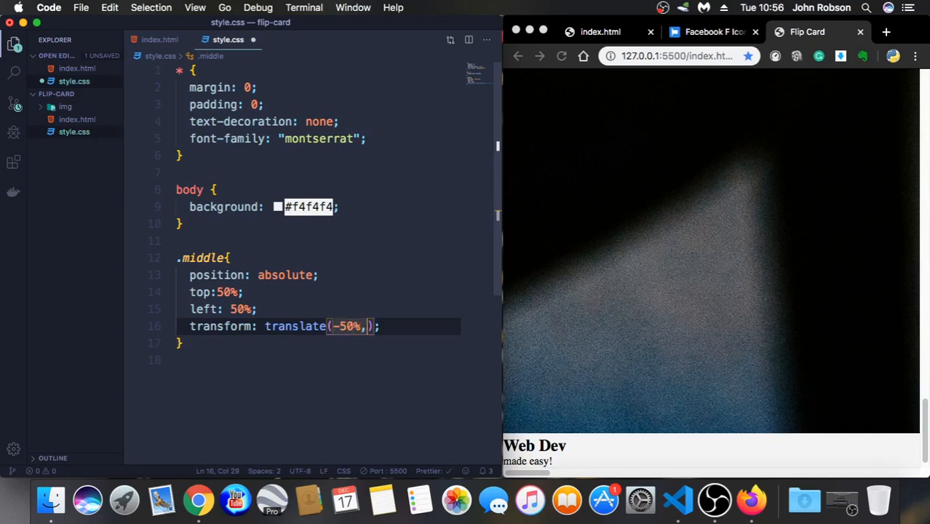
pyautogui.write('-50%')
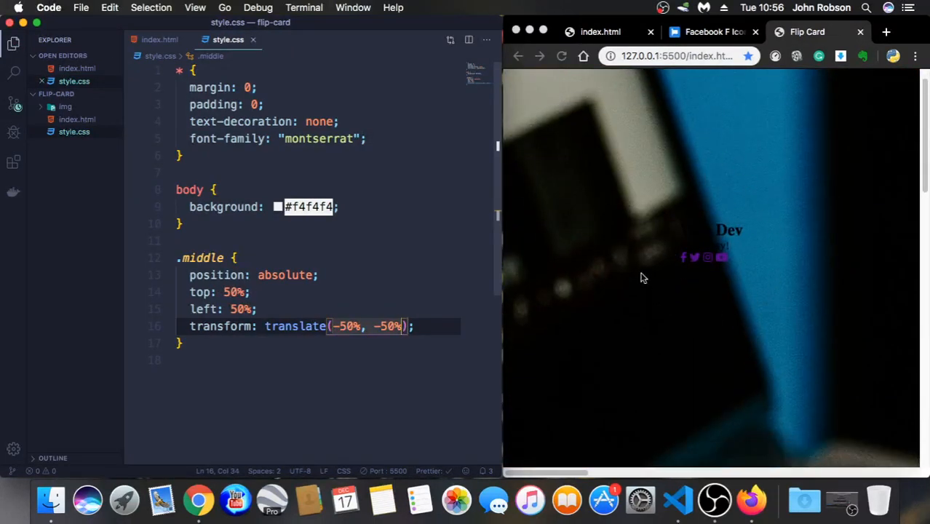
pyautogui.moveTo(739, 222)
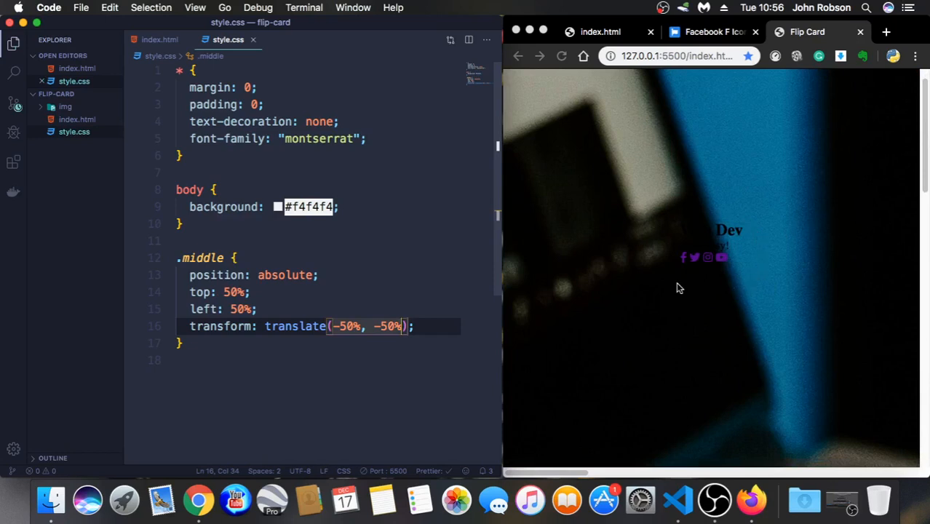
pyautogui.moveTo(699, 292)
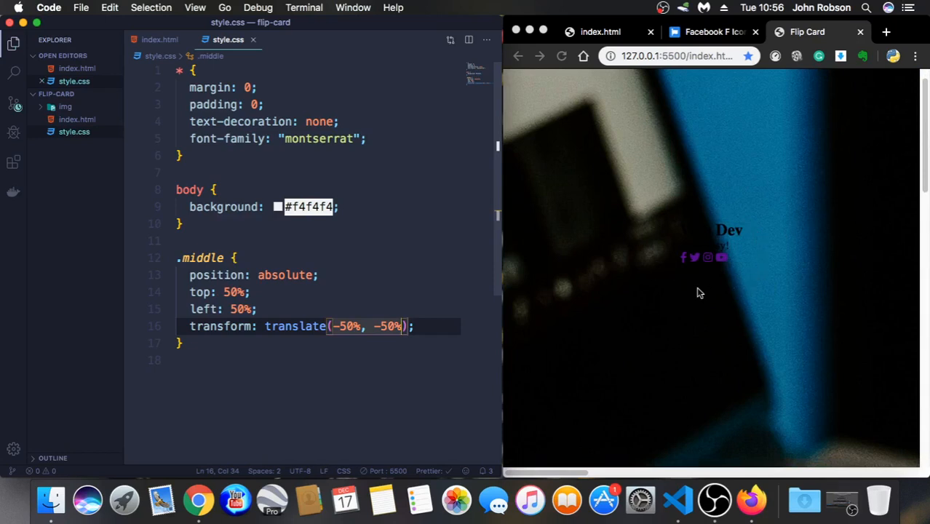
pyautogui.click(181, 343)
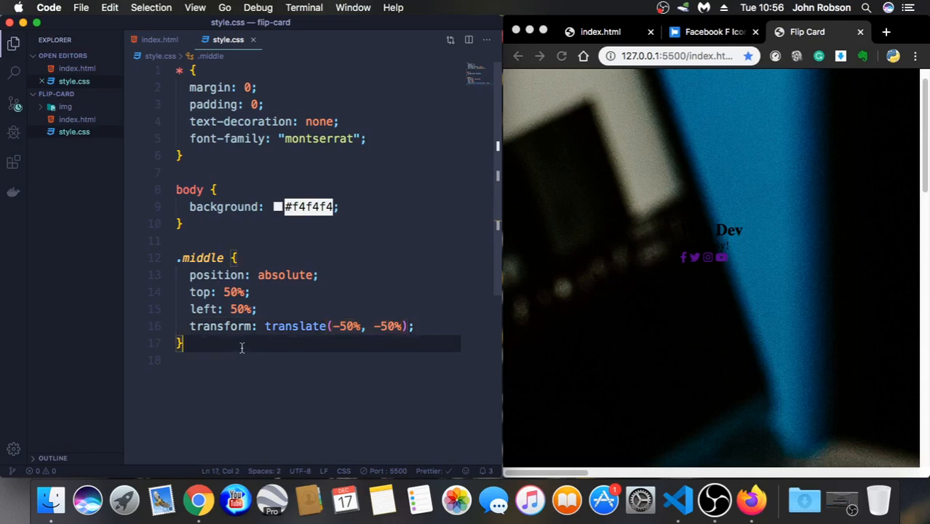
# Write a .card rule with cursor: pointer, width 340px and height 480px
pyautogui.press('enter')
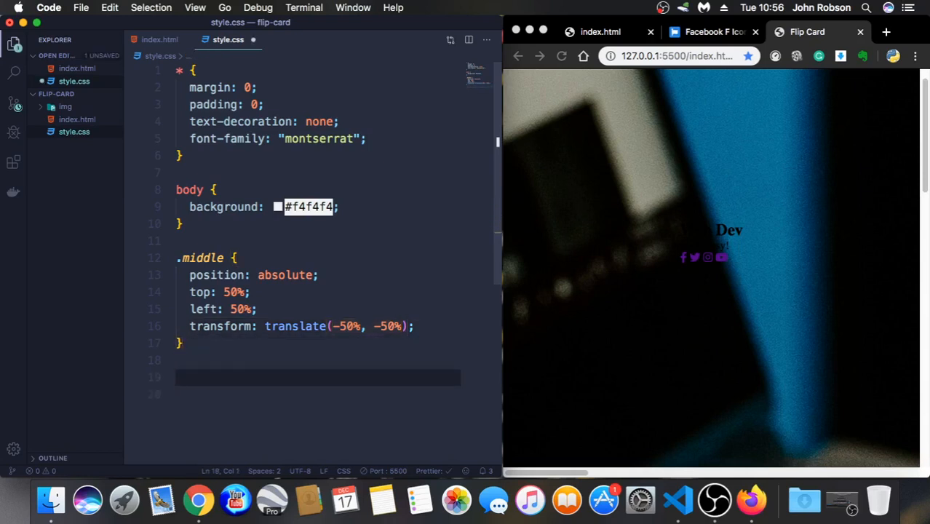
pyautogui.write('.card')
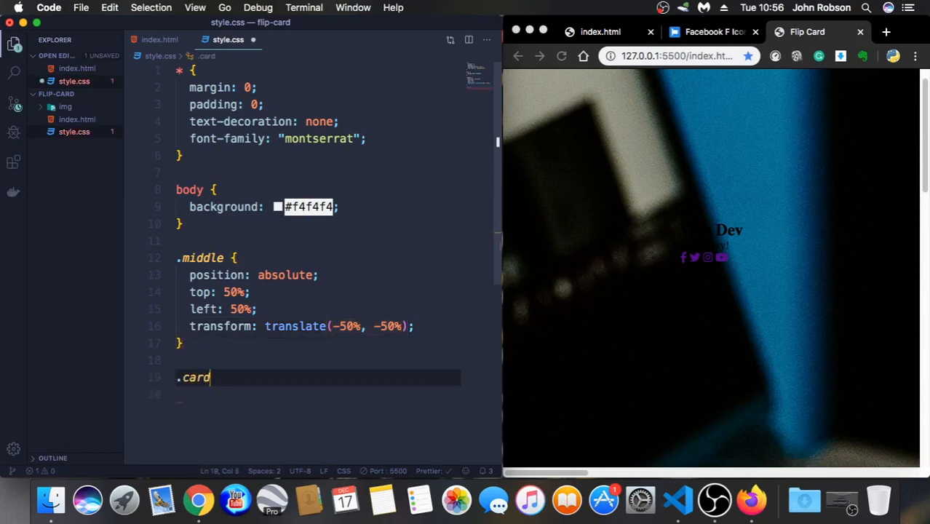
pyautogui.write('cursor: ;')
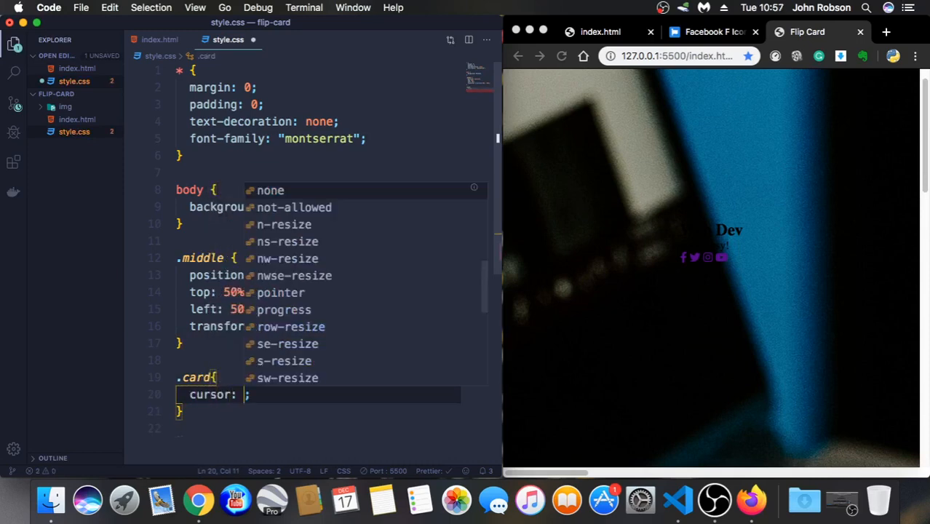
pyautogui.write('pointer')
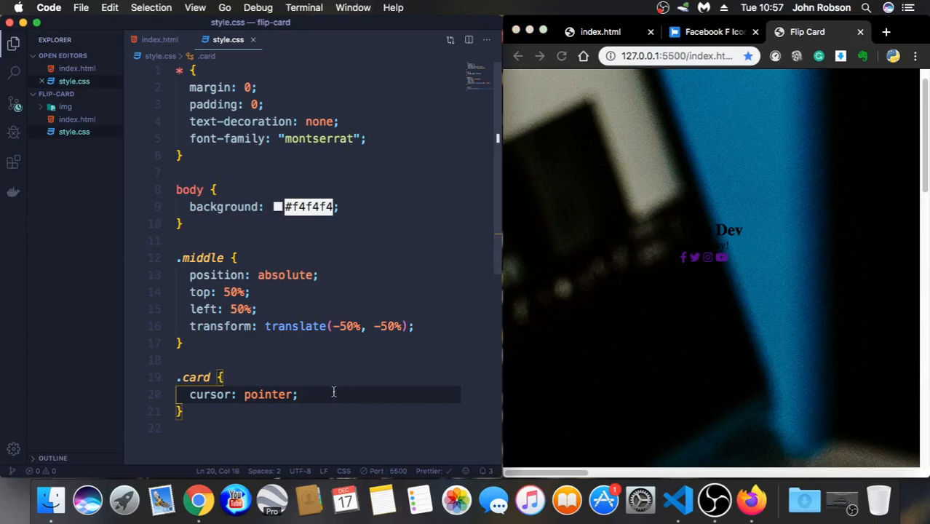
pyautogui.write('with')
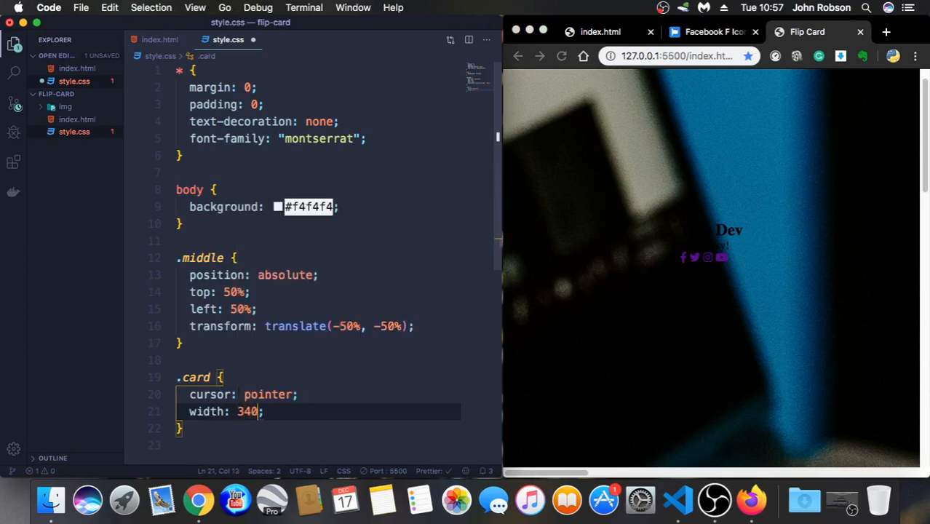
pyautogui.write('px')
pyautogui.click(317, 427)
pyautogui.write('height: 480px;')
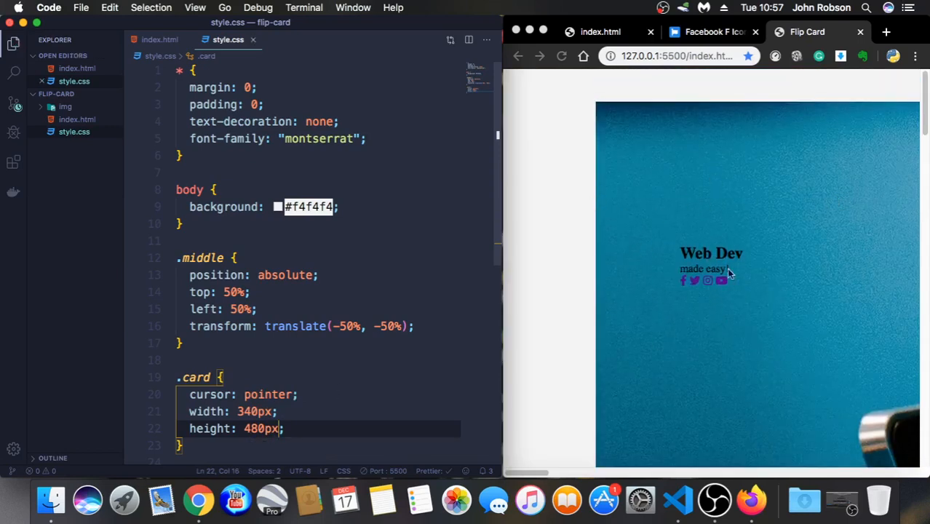
pyautogui.moveTo(687, 282)
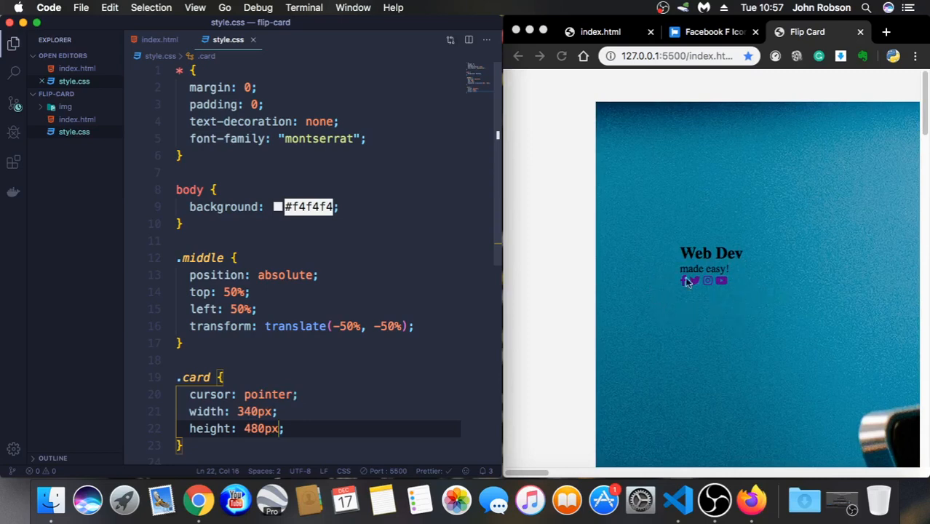
pyautogui.scroll(-3)
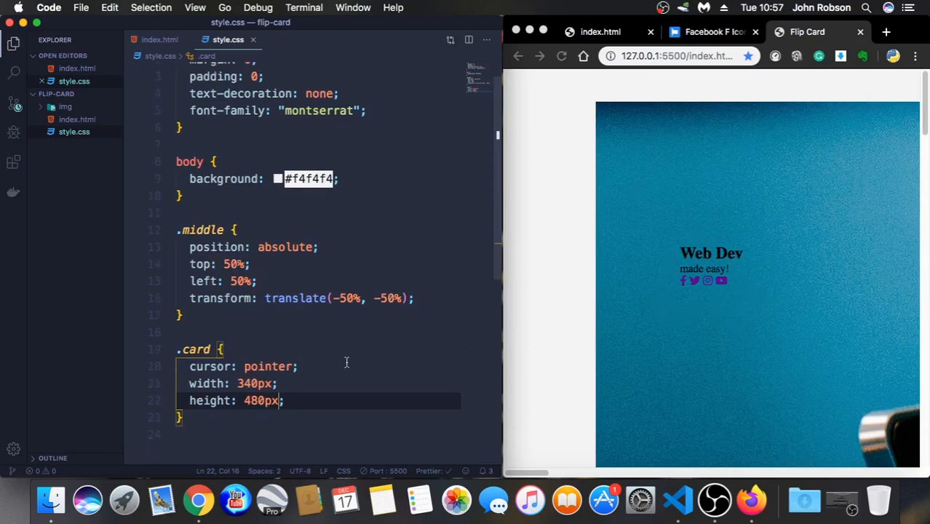
pyautogui.scroll(-3)
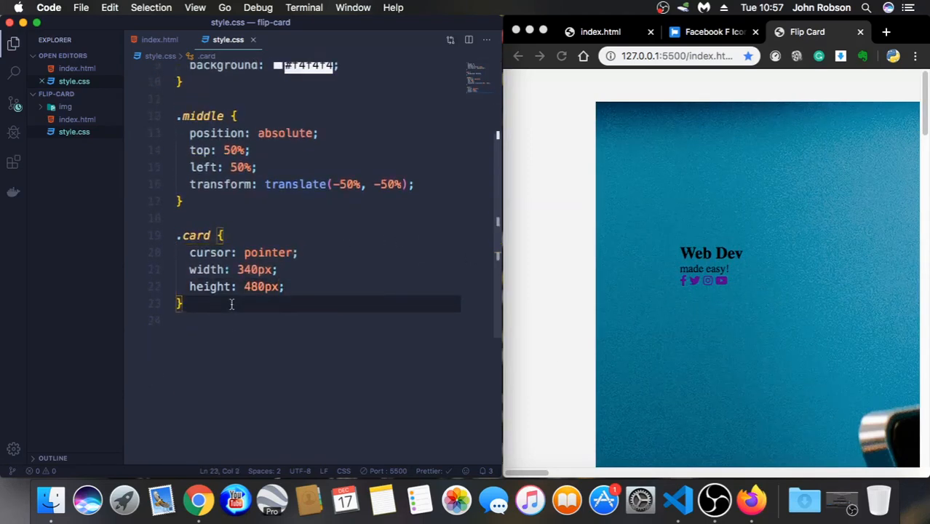
# Write a .front, .back rule with 100% width and height, hidden overflow and backface, absolute position
pyautogui.write('front')
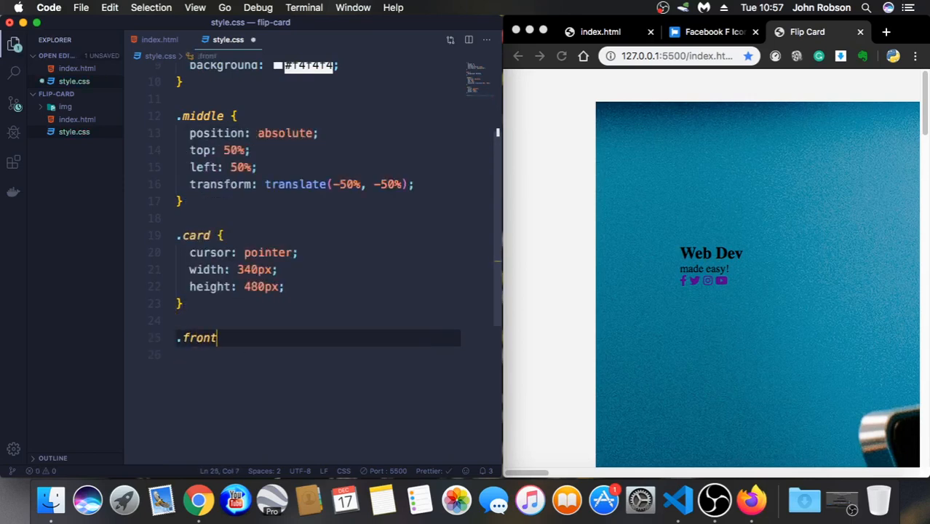
pyautogui.write(', .back')
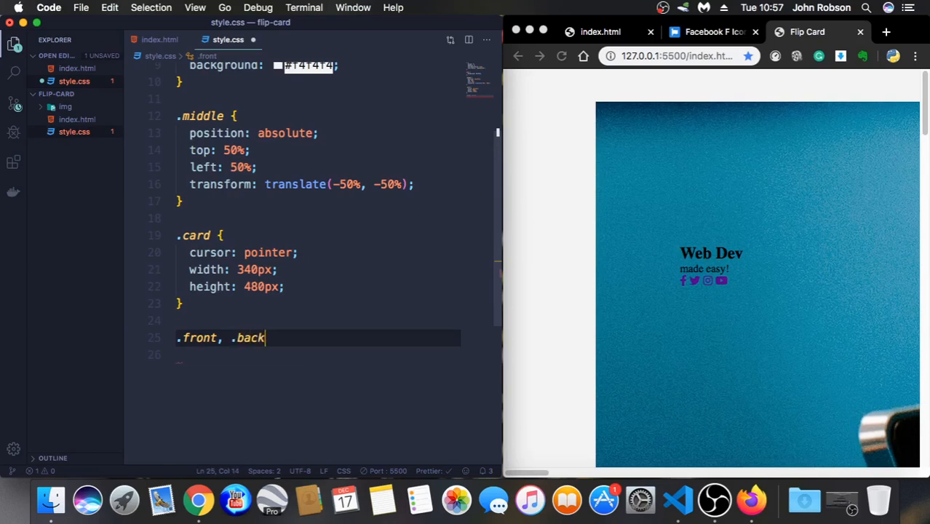
pyautogui.write('{')
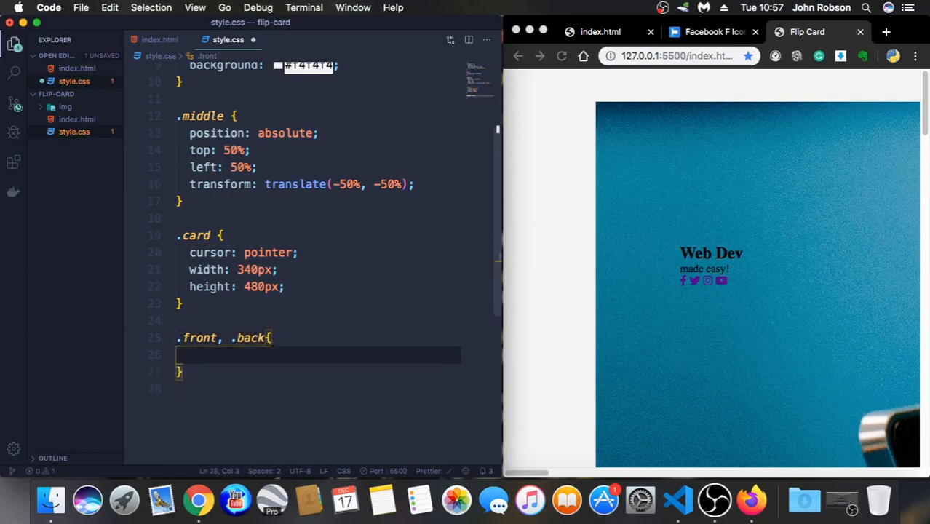
pyautogui.write('with')
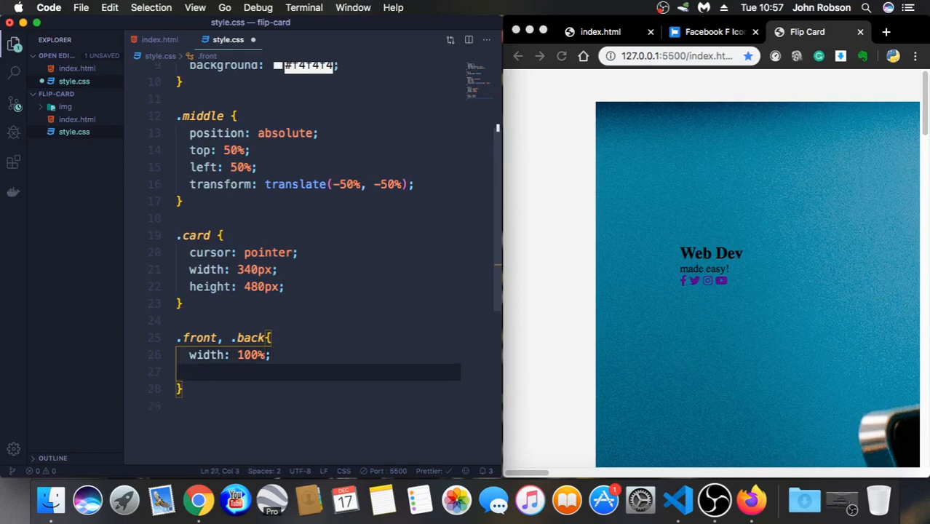
pyautogui.write('height: ;')
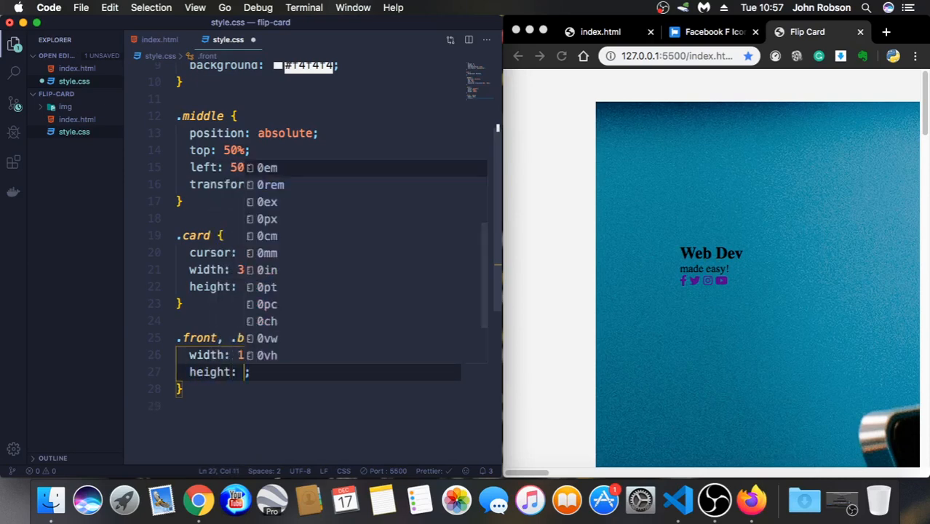
pyautogui.write('100')
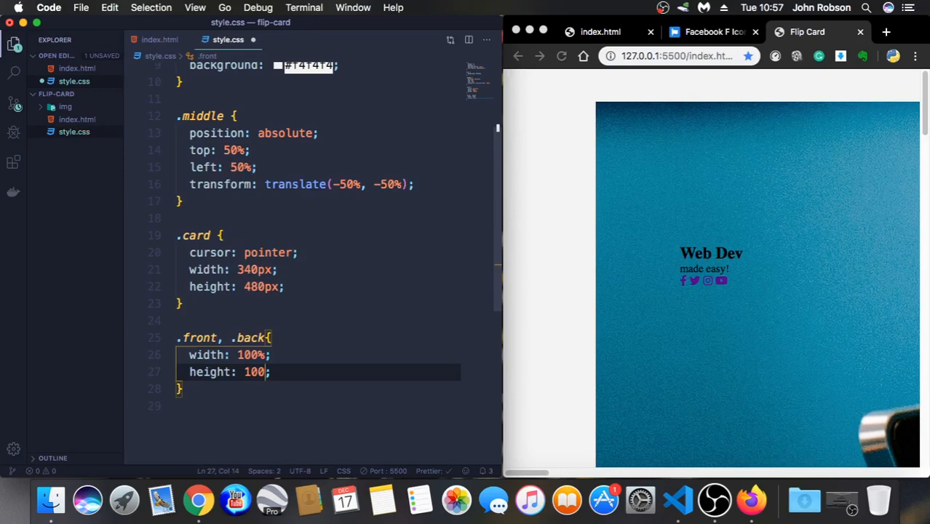
pyautogui.write('%')
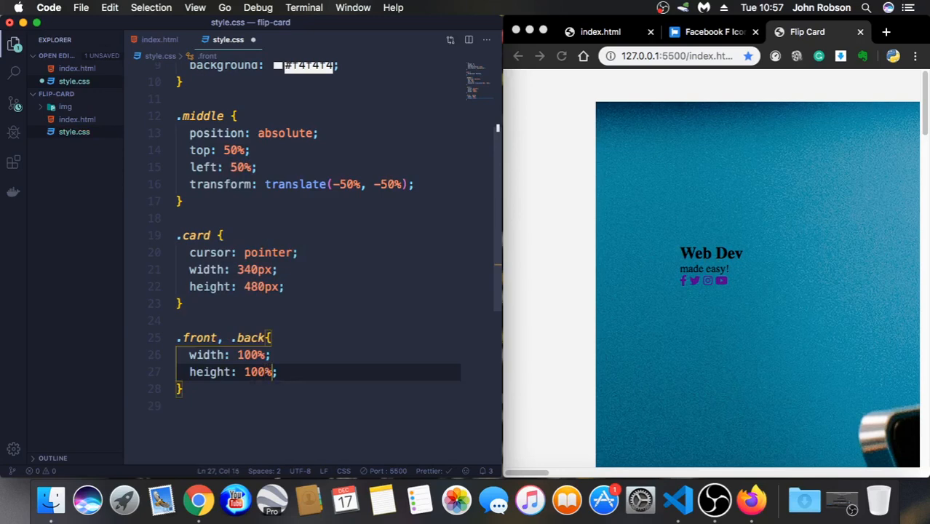
pyautogui.press('enter')
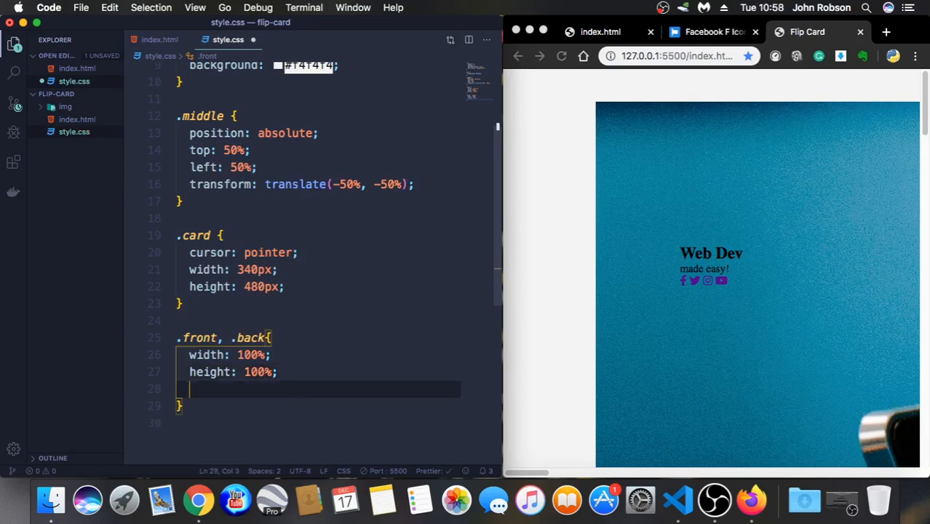
pyautogui.write('overflow: hidden;')
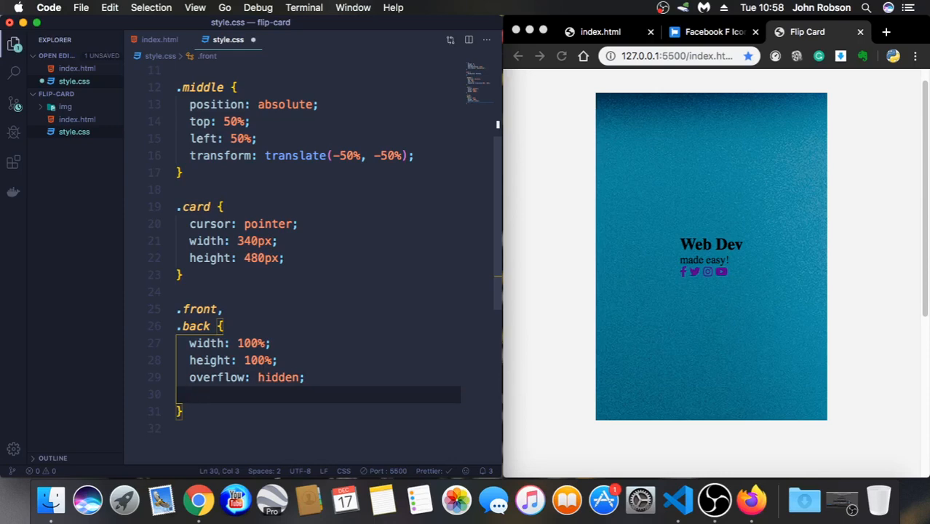
pyautogui.write('backface-visibility: hidden;')
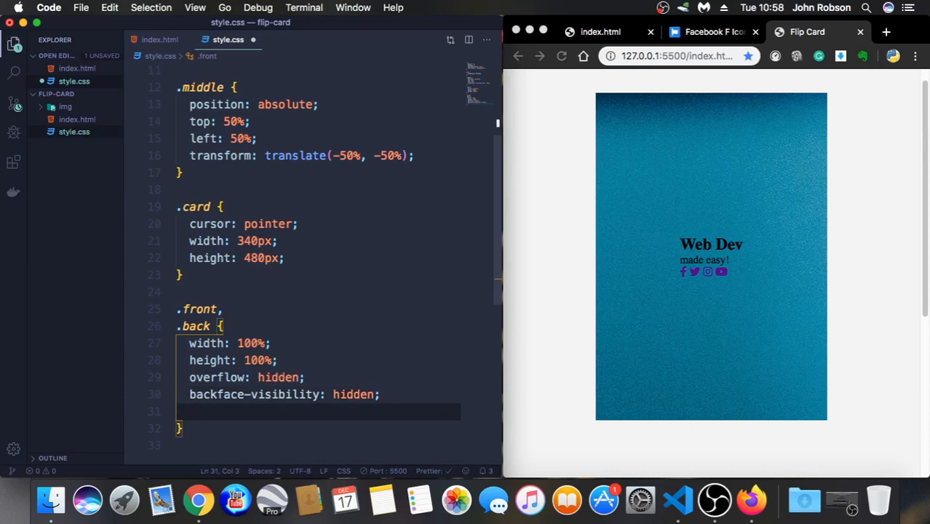
pyautogui.write('position: absolute;')
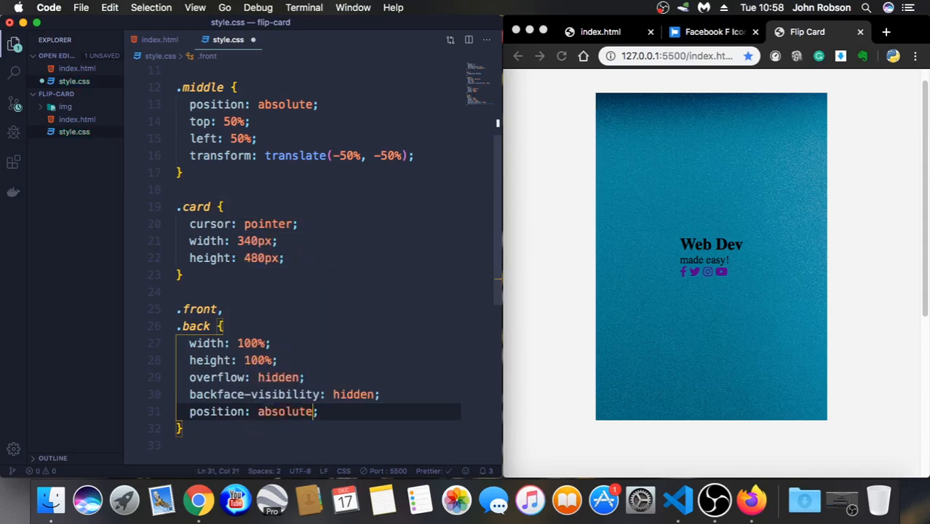
pyautogui.moveTo(349, 284)
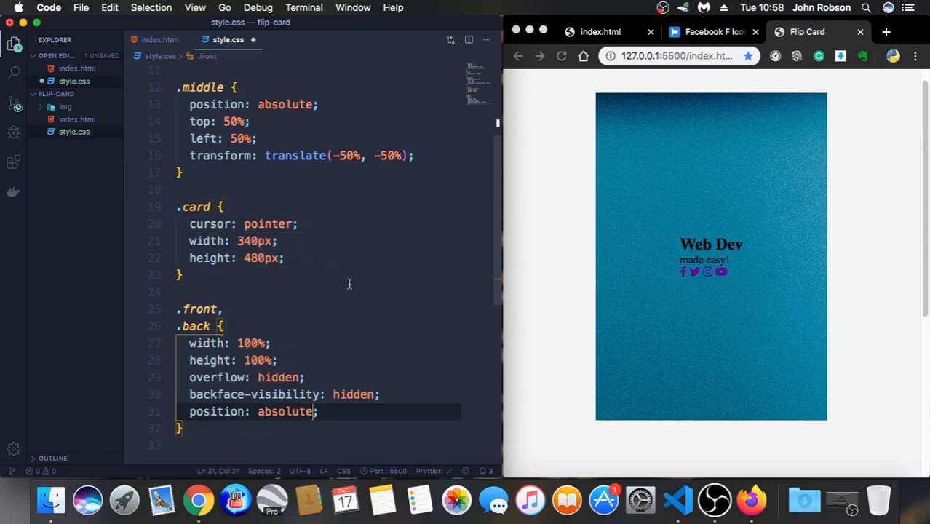
pyautogui.press('enter')
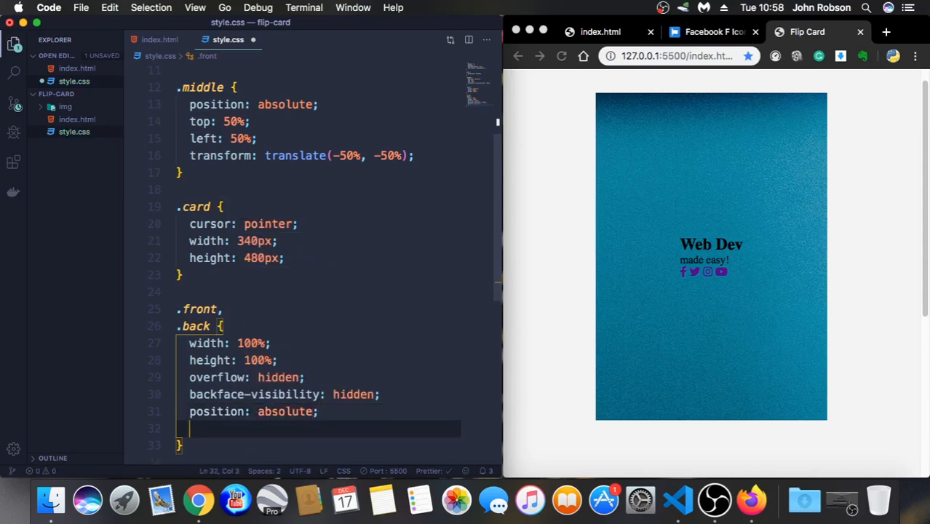
# Add box-shadow: 0 1.5rem 4rem rgba(0,0,0,0.15) to the faces and check the preview
pyautogui.write('box-shadow: ;')
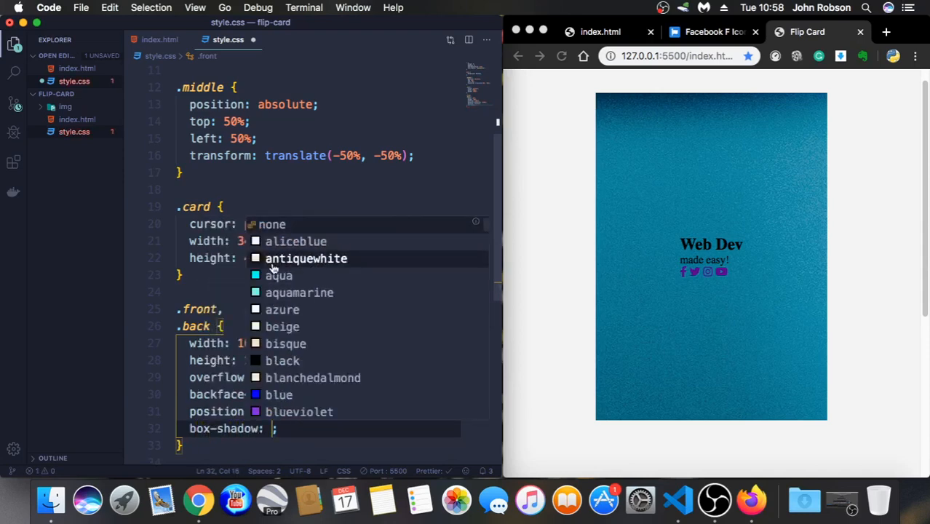
pyautogui.write('0 1')
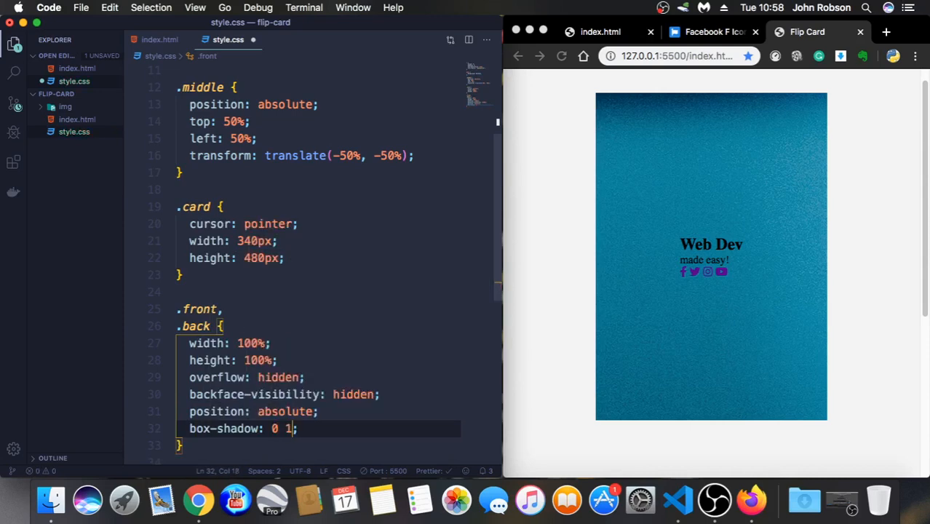
pyautogui.write('.5rem')
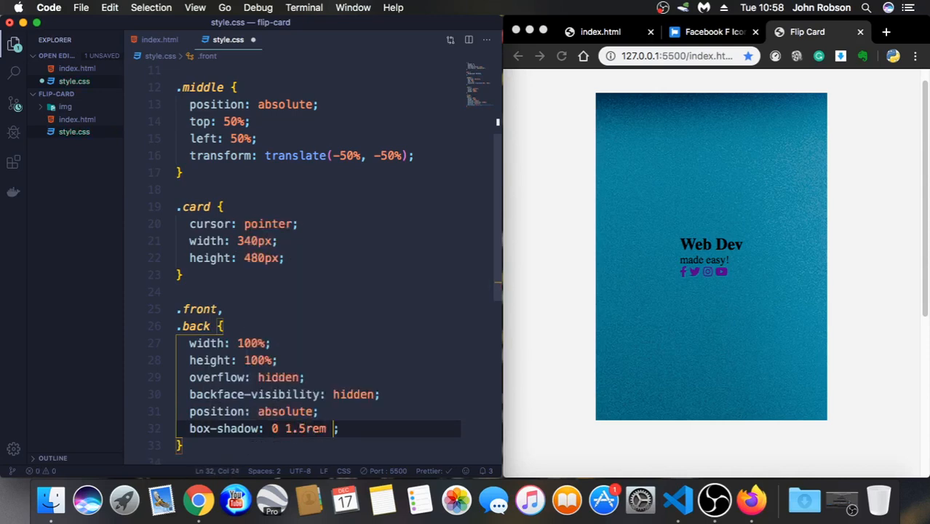
pyautogui.write('4rem')
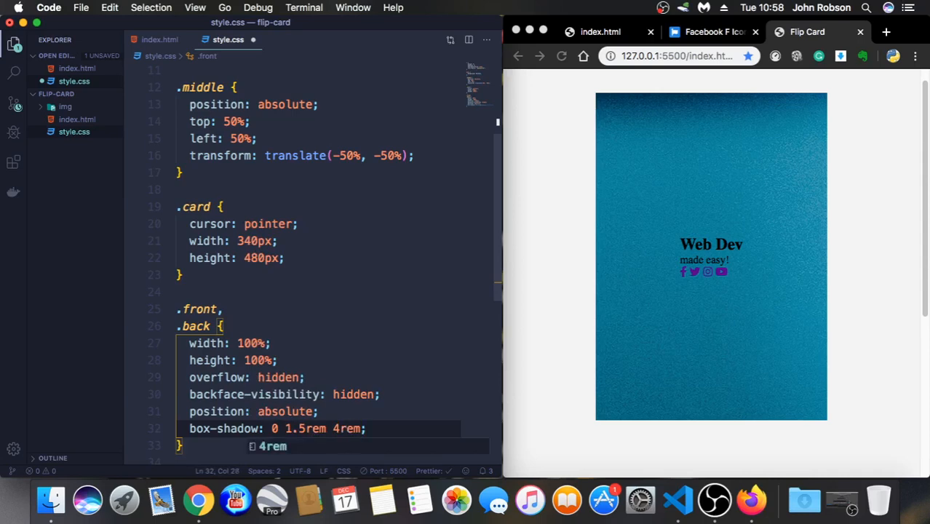
pyautogui.write('rgba')
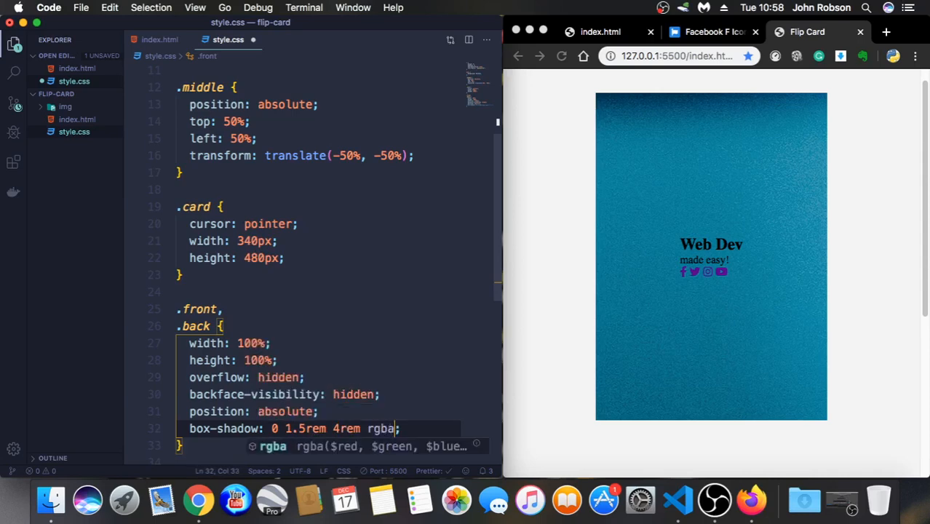
pyautogui.write('(')
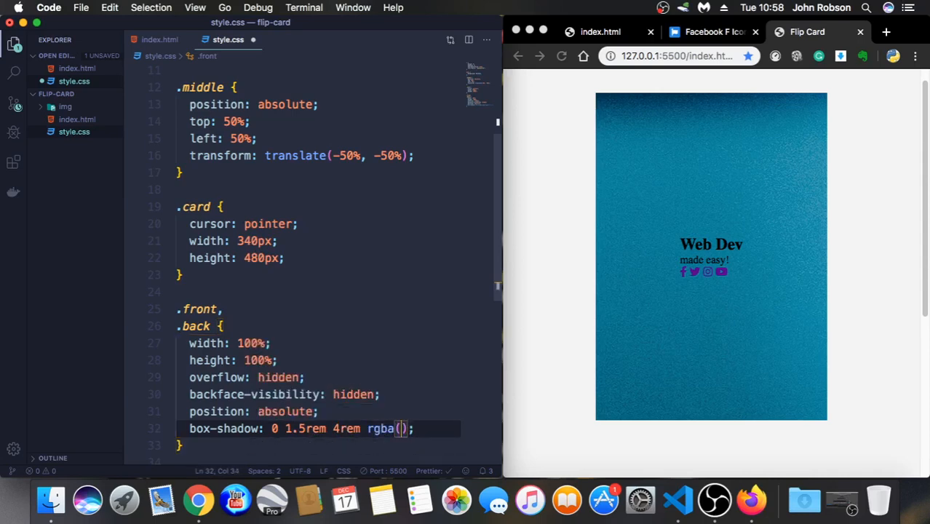
pyautogui.write('0,0,0')
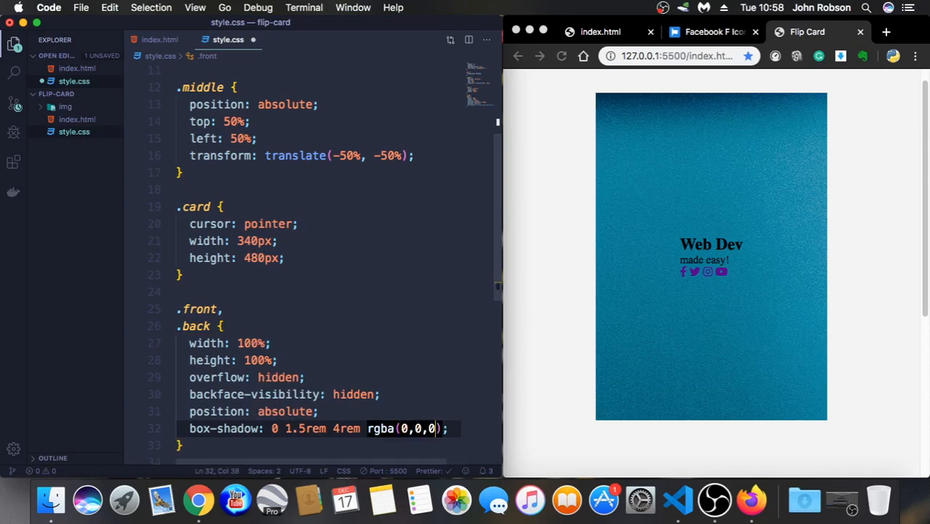
pyautogui.write(', 0.15')
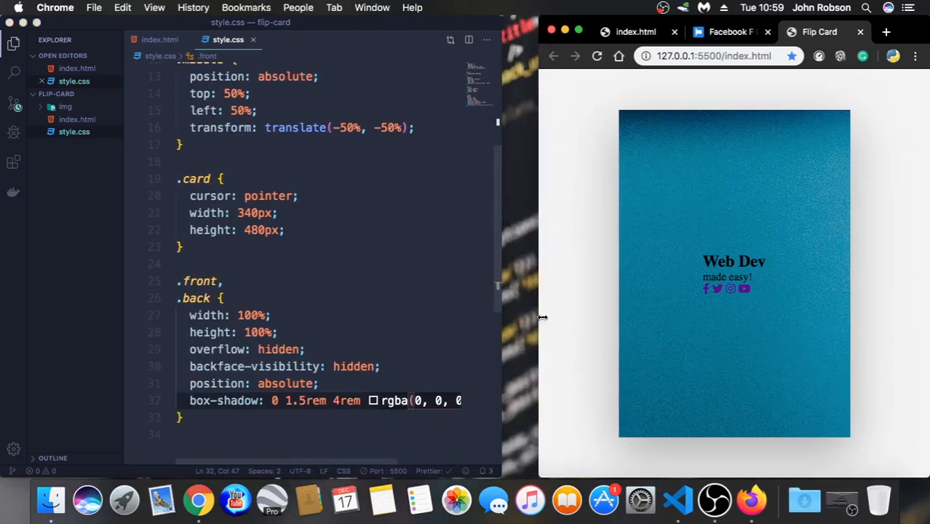
pyautogui.click(254, 314)
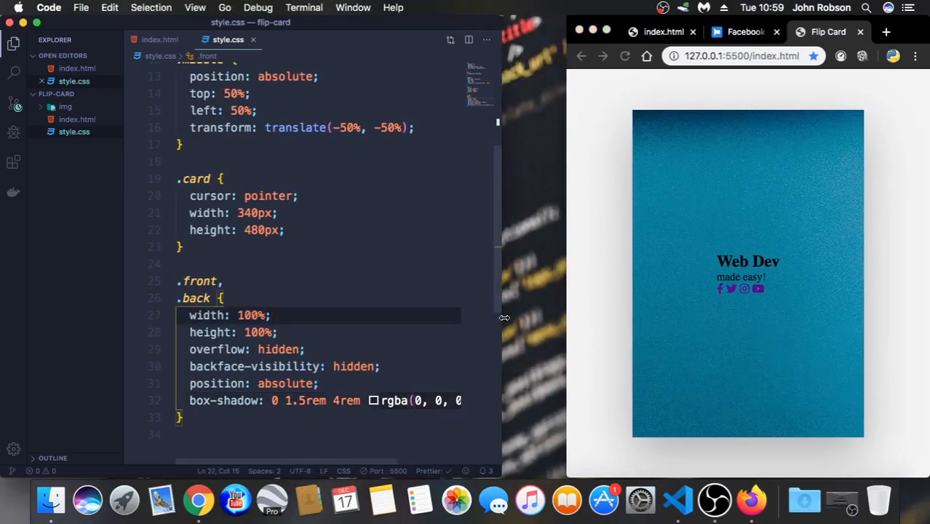
pyautogui.scroll(-3)
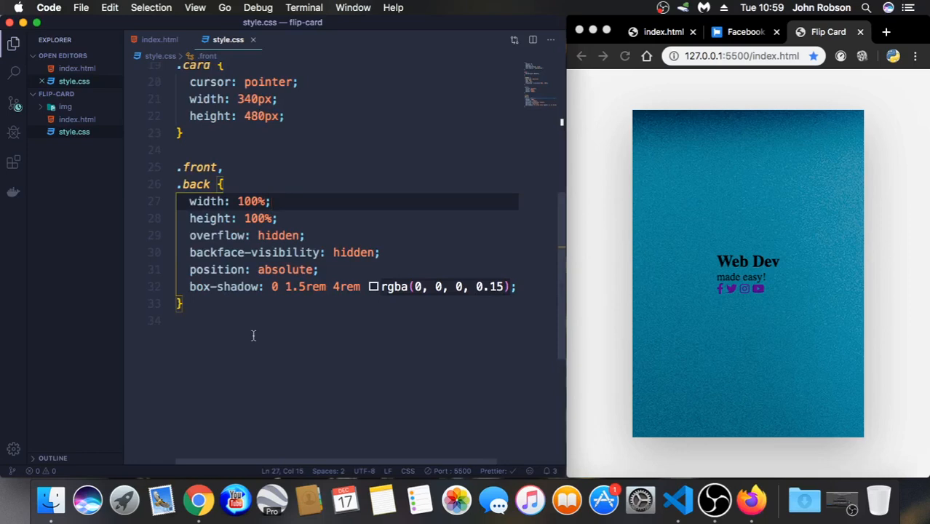
pyautogui.click(748, 274)
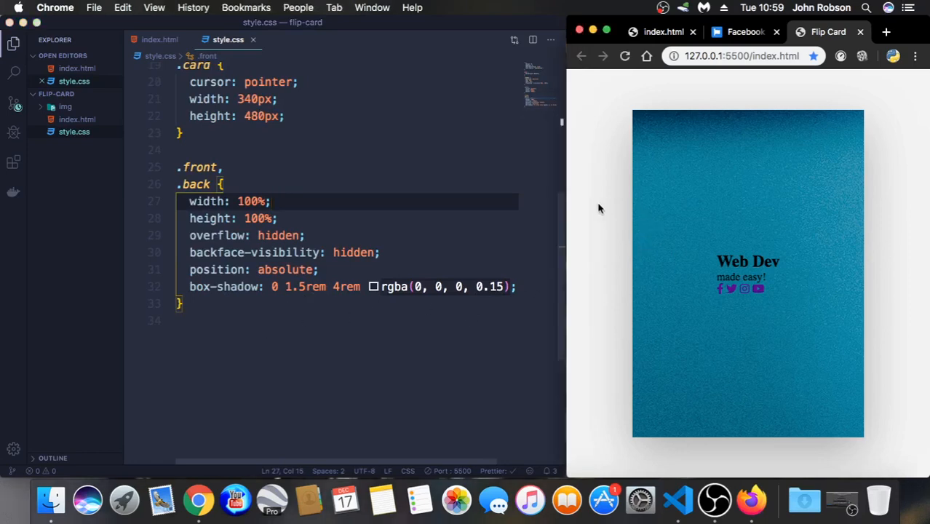
pyautogui.moveTo(782, 379)
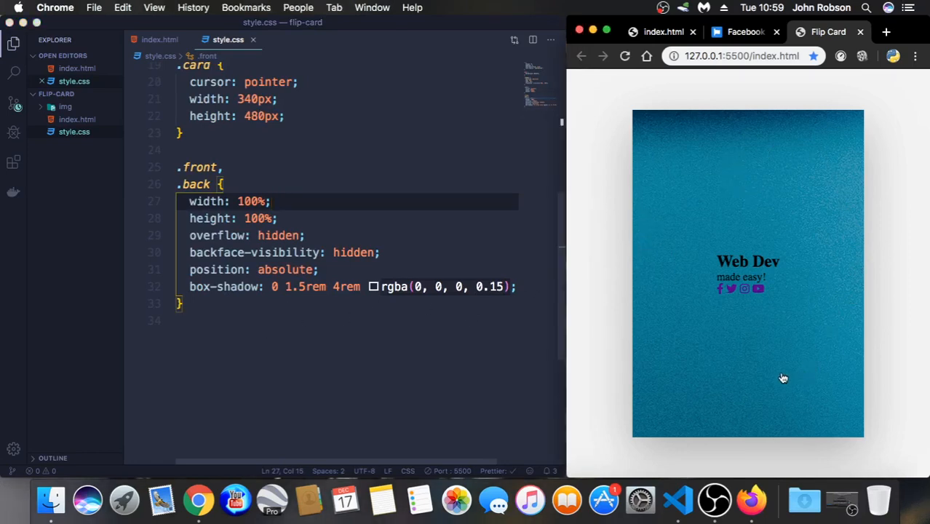
pyautogui.moveTo(782, 187)
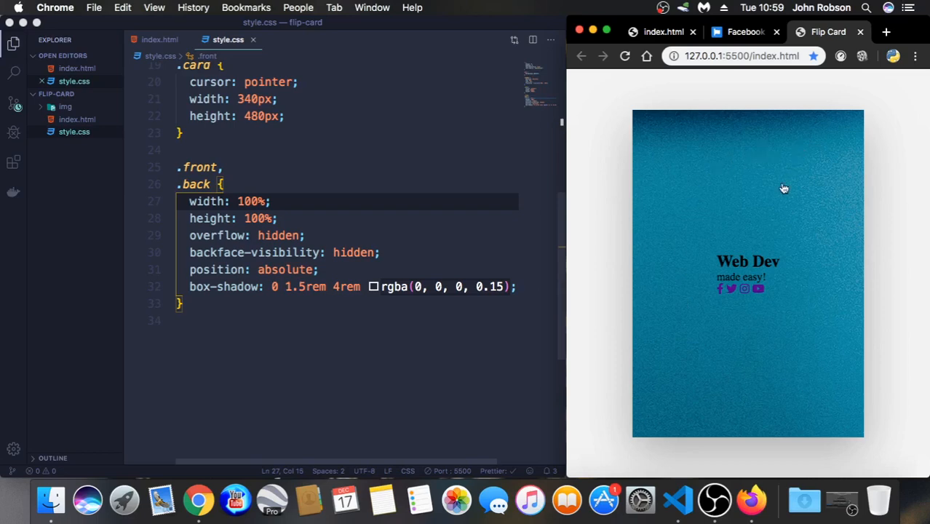
pyautogui.click(187, 304)
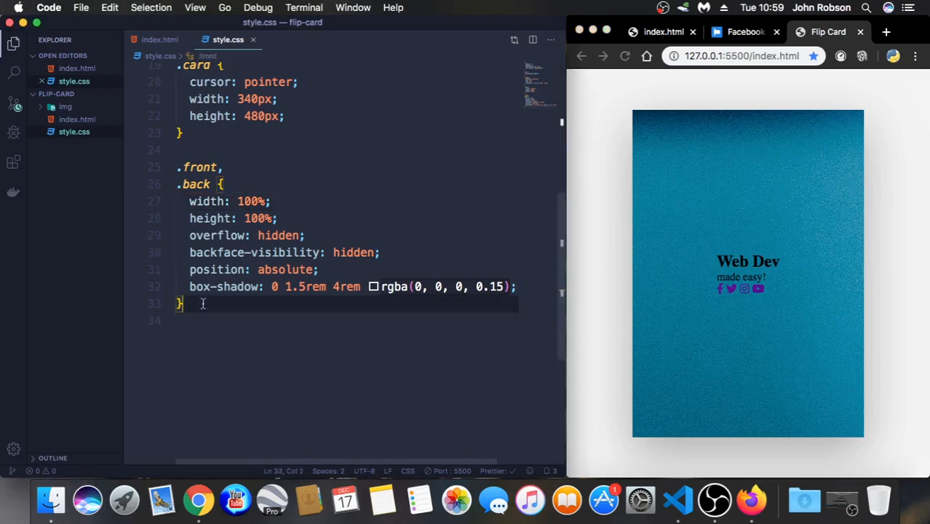
# Write a .front img rule setting height: 100% so the photo fills the card
pyautogui.press('enter')
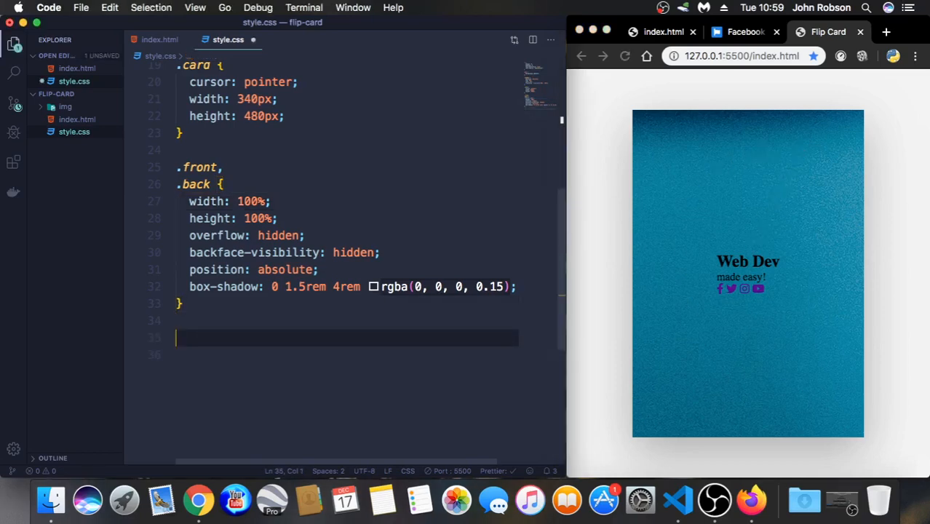
pyautogui.write('.front i')
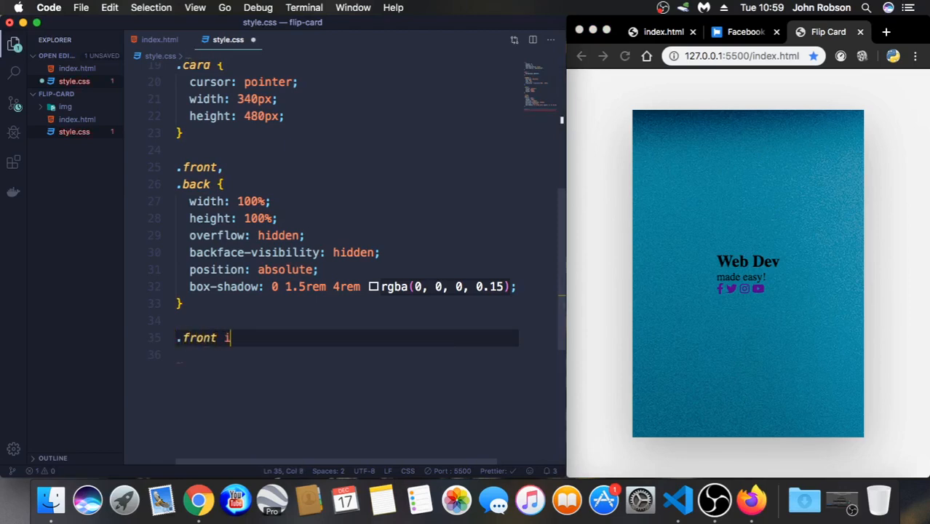
pyautogui.write('mg{')
pyautogui.click(346, 354)
pyautogui.write('h')
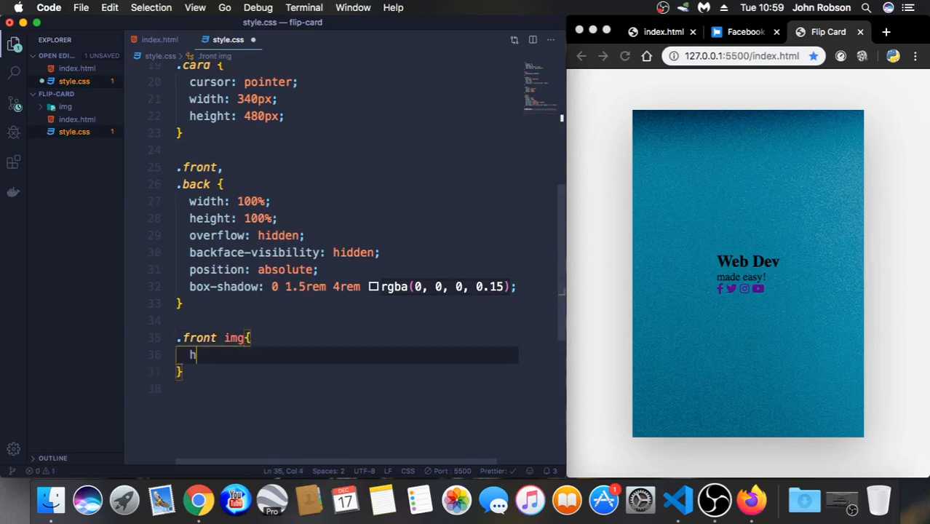
pyautogui.write('eight: 1;')
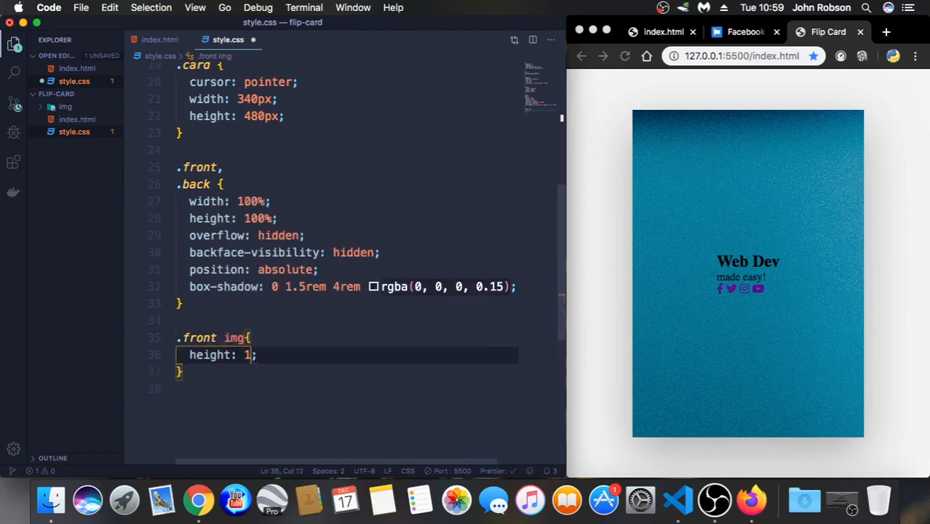
pyautogui.write('00%')
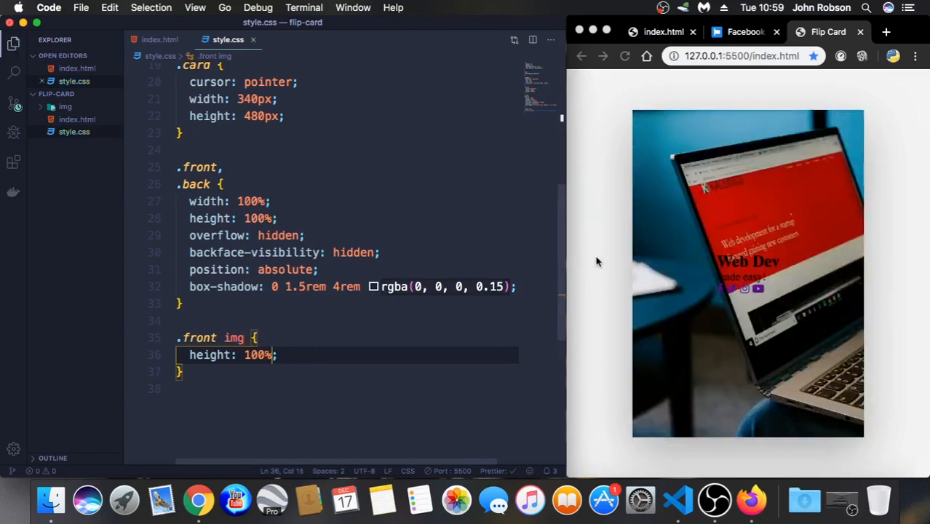
pyautogui.moveTo(716, 123)
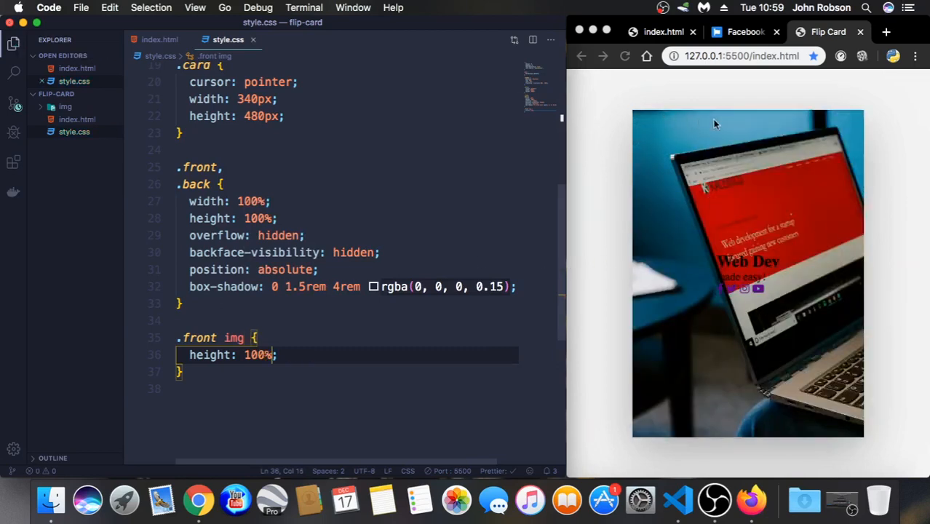
pyautogui.moveTo(733, 322)
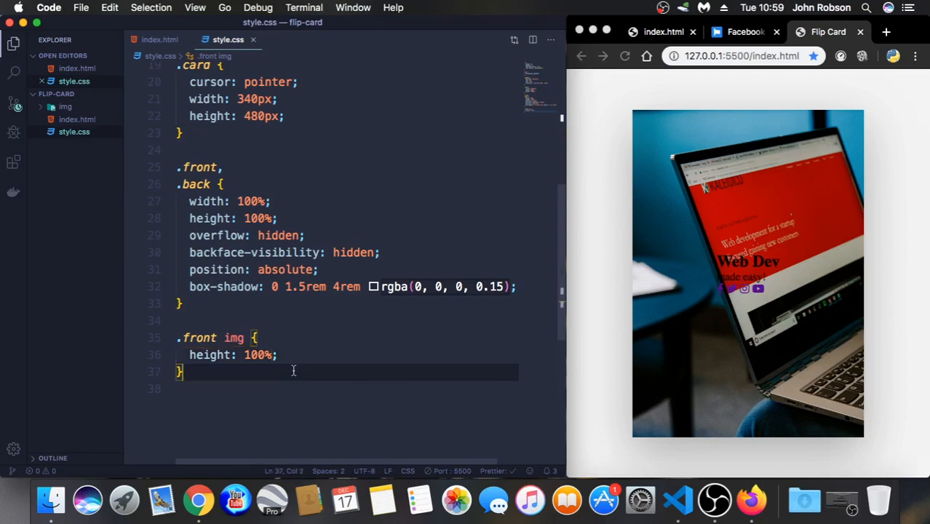
# Write a .front rule with transform: perspective(600px) rotateY(0deg)
pyautogui.press('enter')
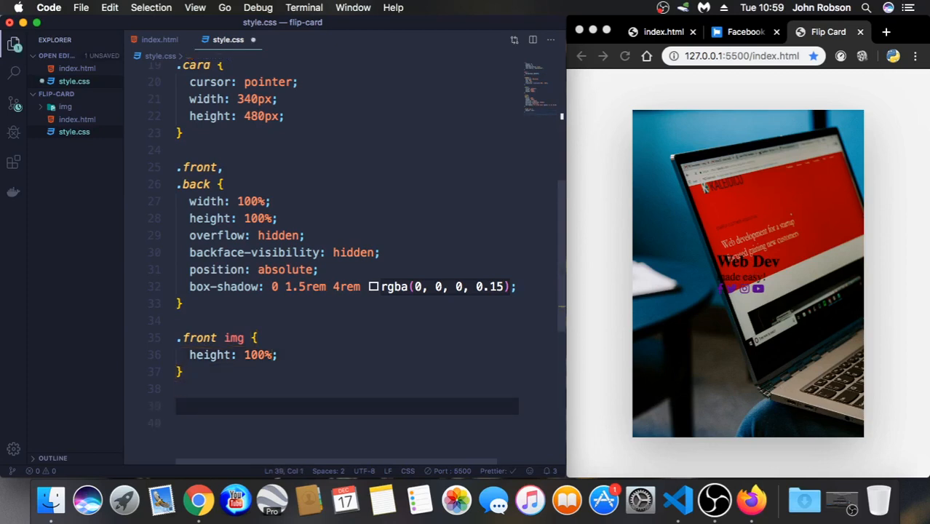
pyautogui.write('.front{')
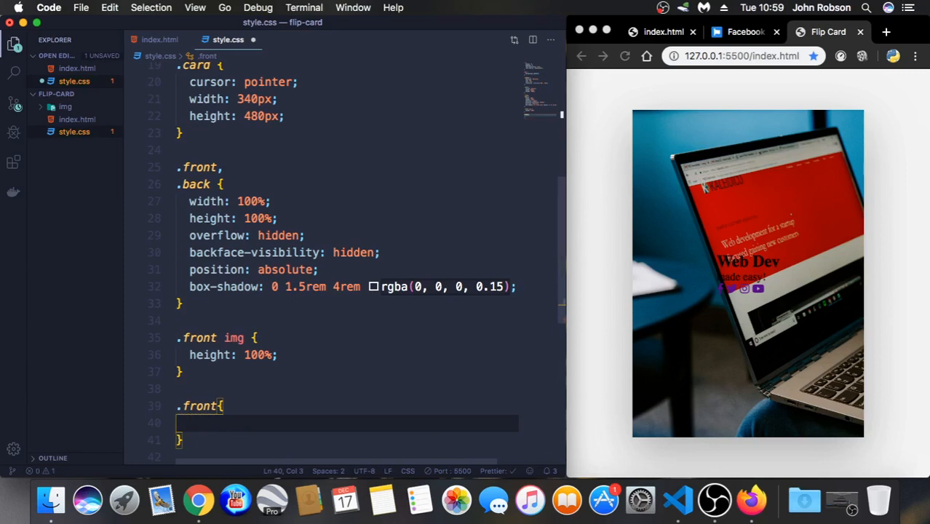
pyautogui.write('transform: perspective();')
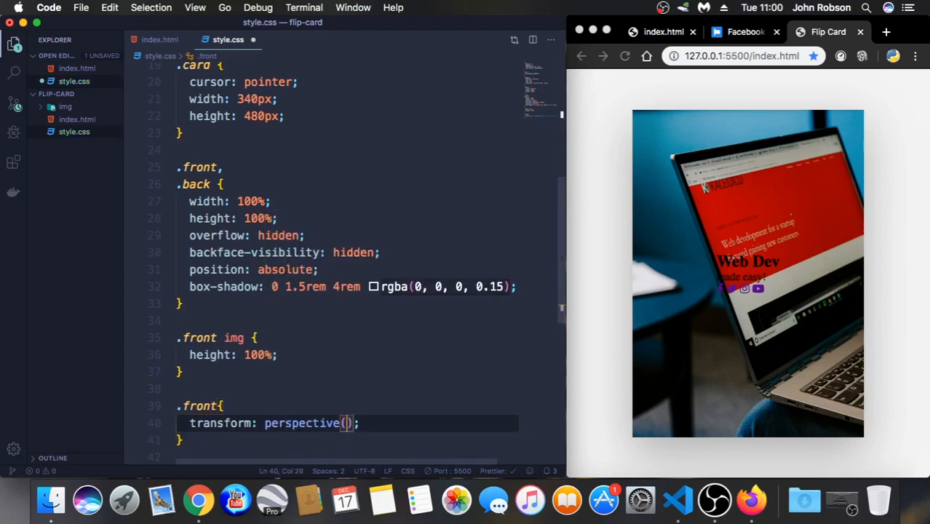
pyautogui.write('600px')
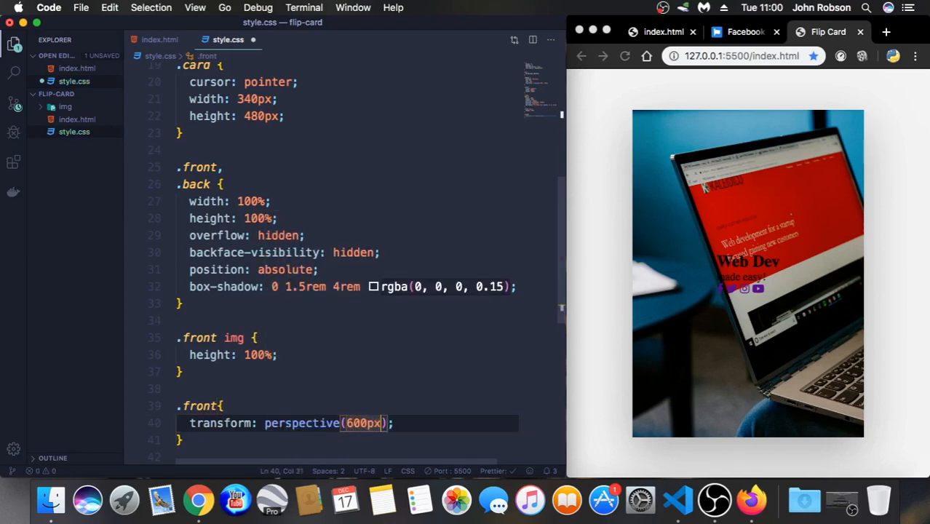
pyautogui.write('rotateY(')
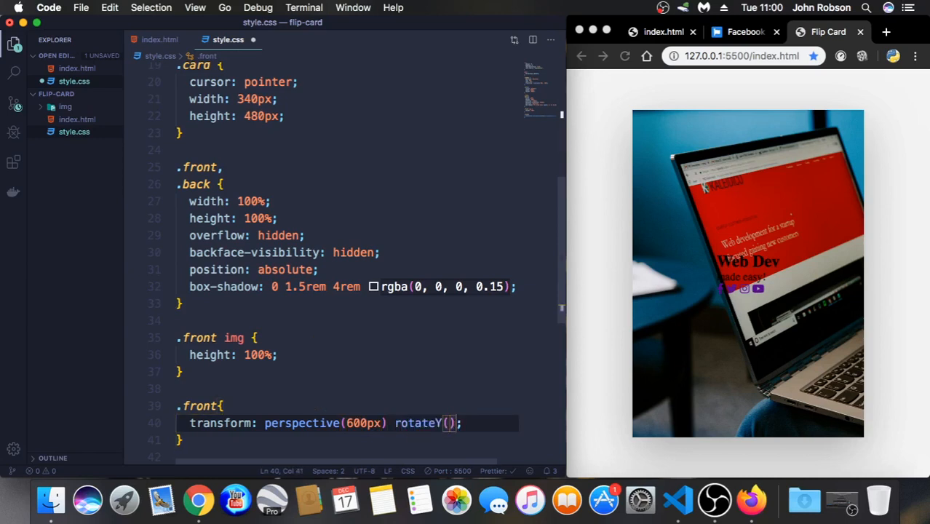
pyautogui.write('0deg')
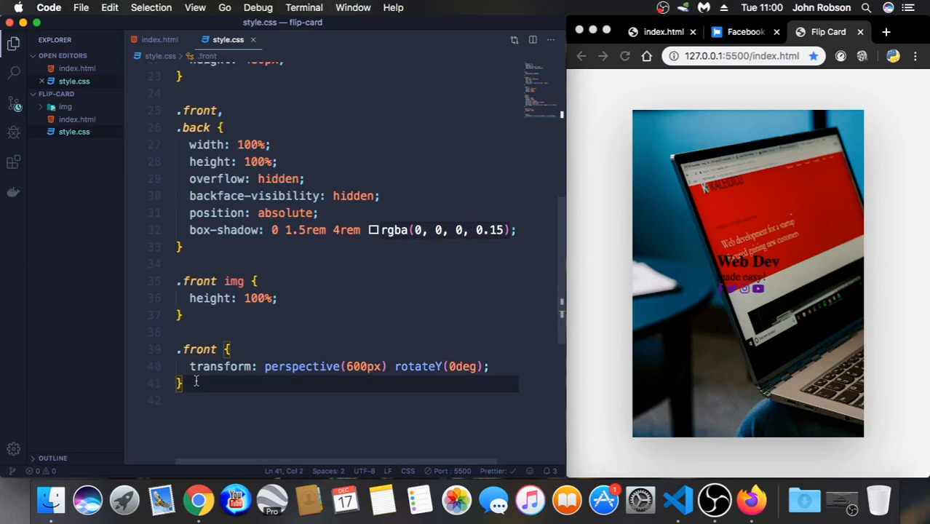
# Write a .back rule with background: #0082c8, dismissing the colour suggestion
pyautogui.press('enter')
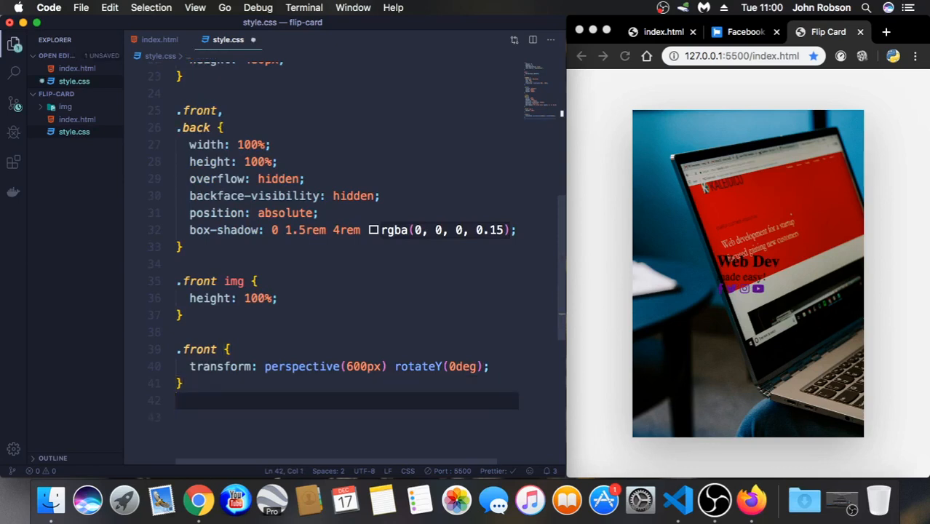
pyautogui.write('.back')
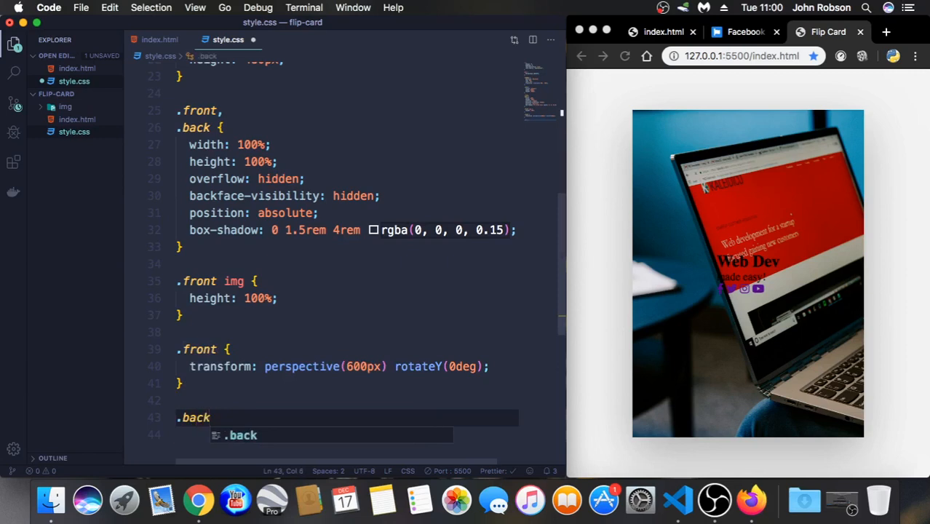
pyautogui.write('{')
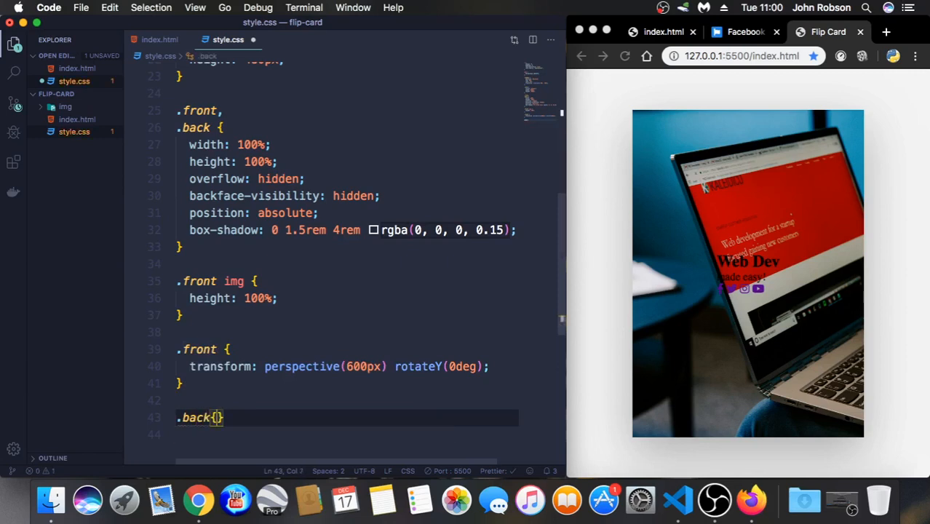
pyautogui.write('badk')
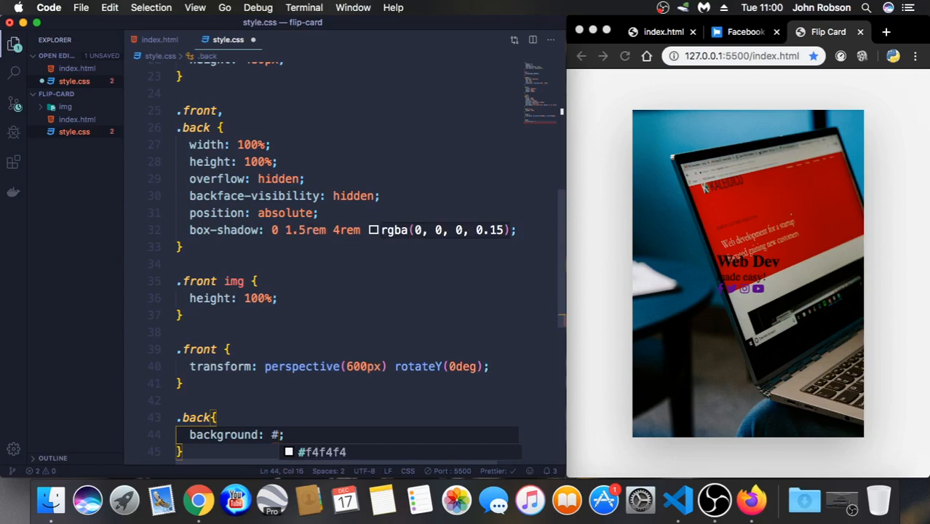
pyautogui.write('008')
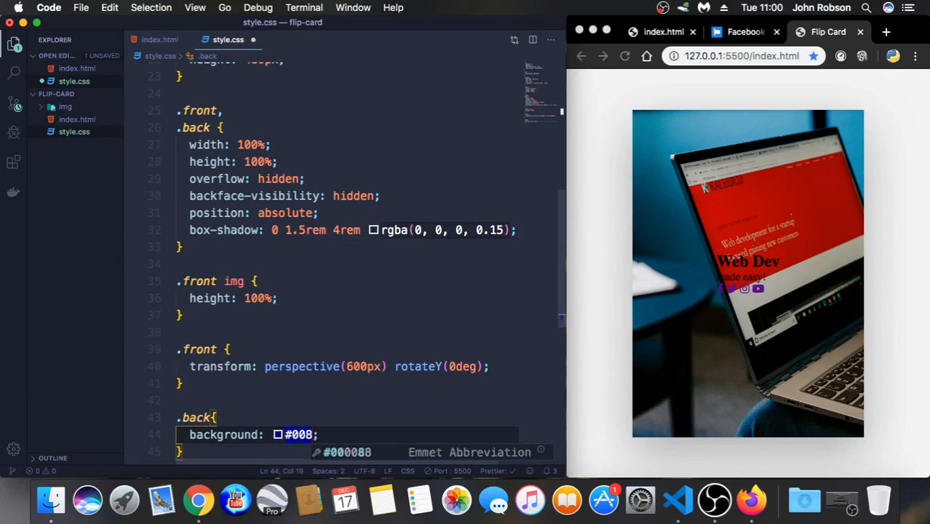
pyautogui.write('2c8')
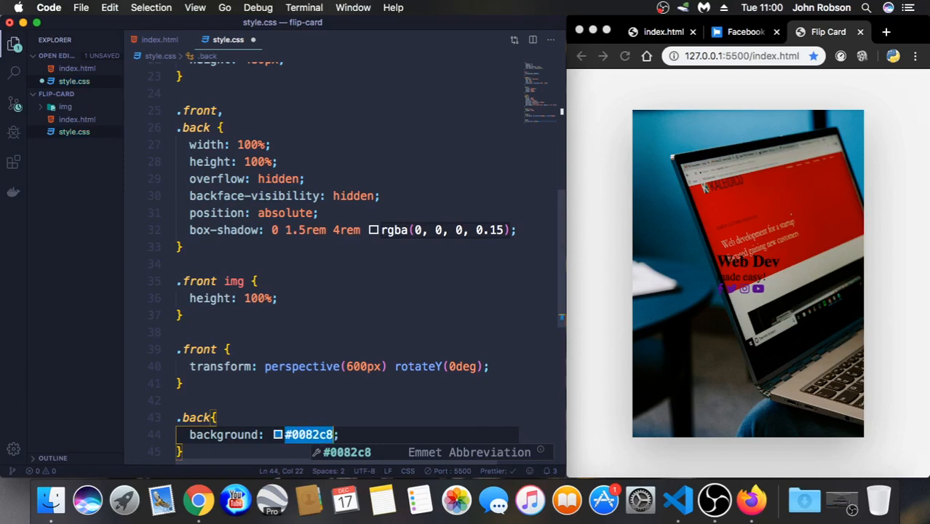
pyautogui.moveTo(256, 378)
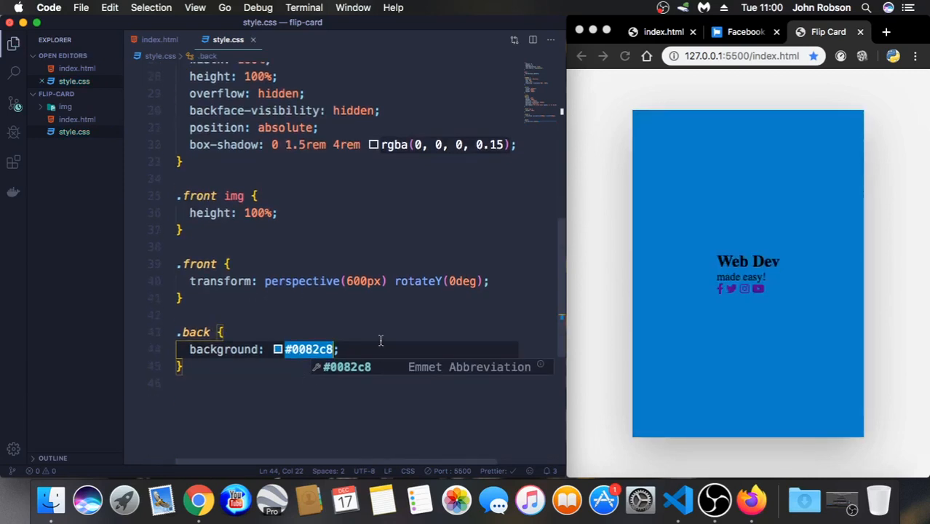
pyautogui.click(356, 349)
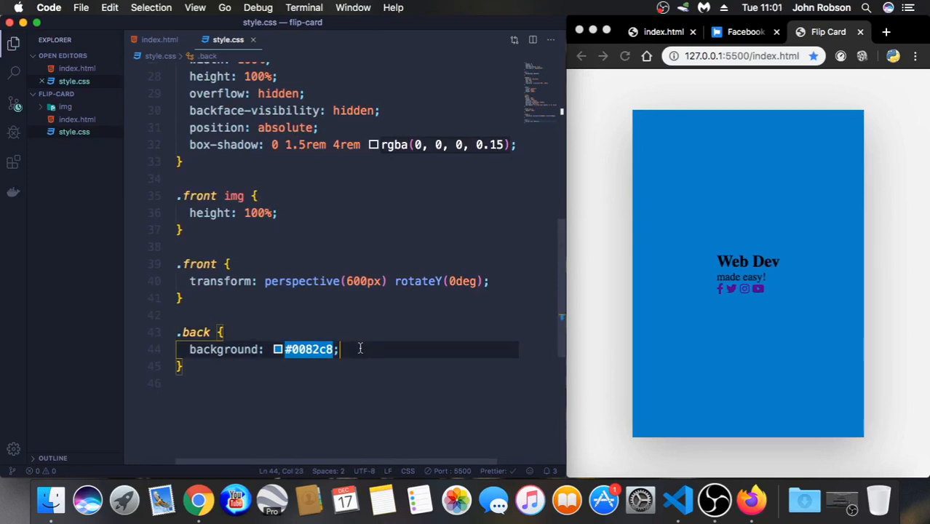
# Add transform: perspective(600px) rotateY(180deg) inside the .back rule
pyautogui.write('transform: perspective();')
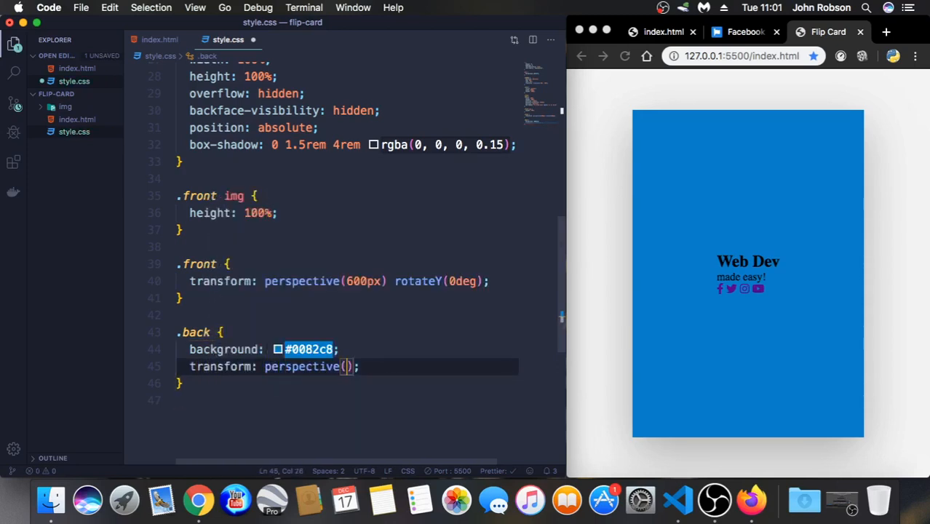
pyautogui.write('600px')
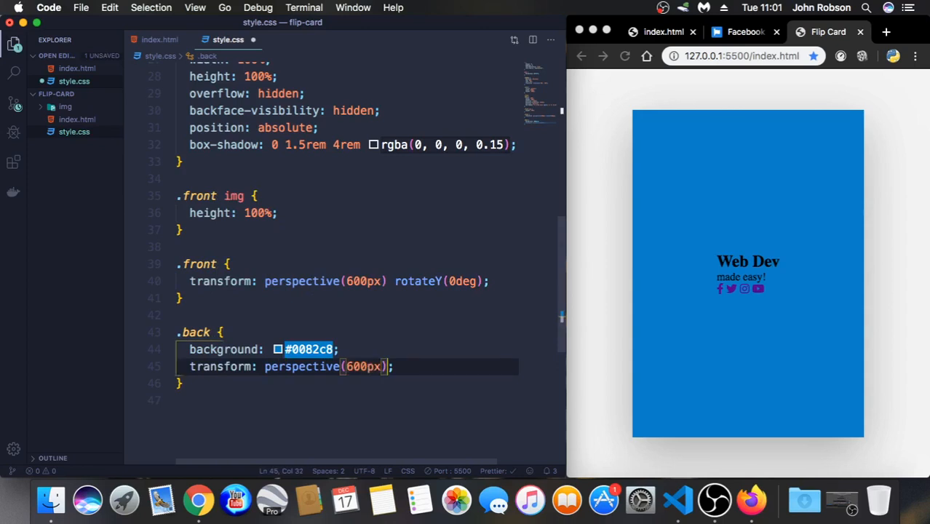
pyautogui.write('rotateY()')
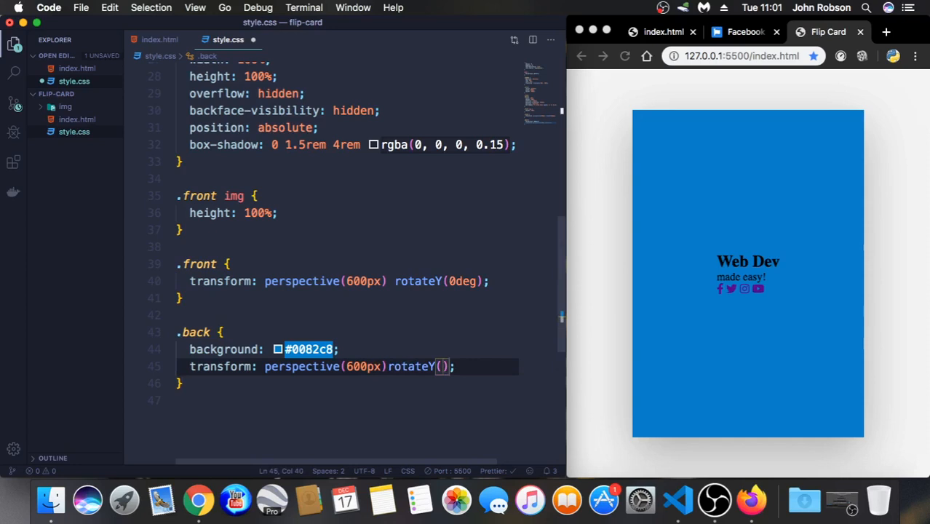
pyautogui.write('180')
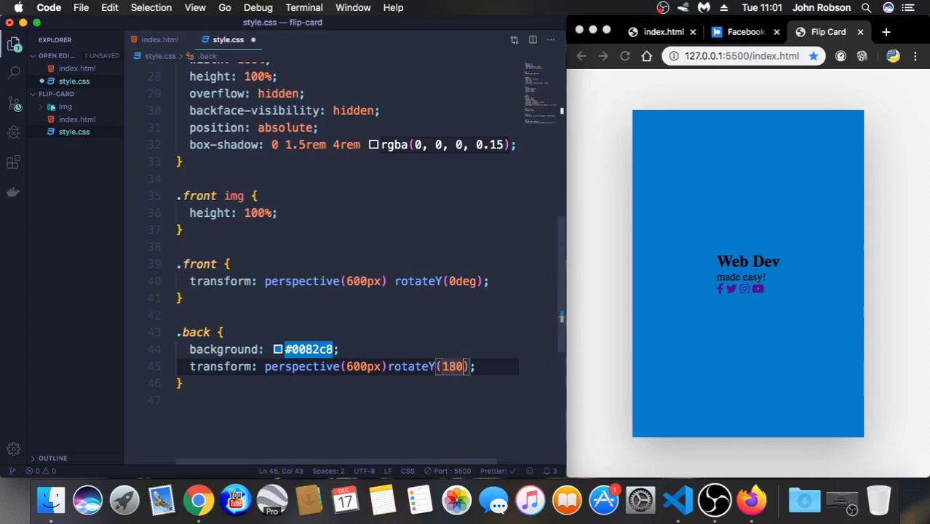
pyautogui.write('deg')
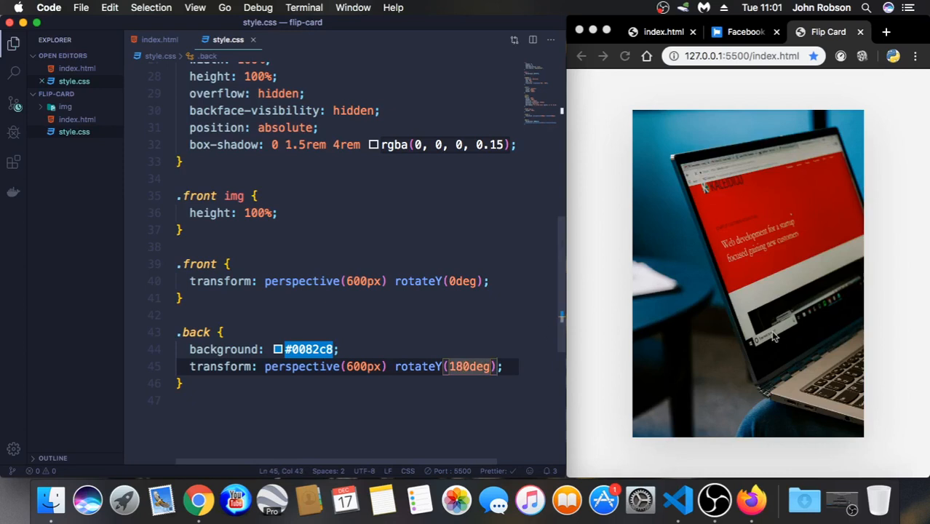
pyautogui.moveTo(770, 296)
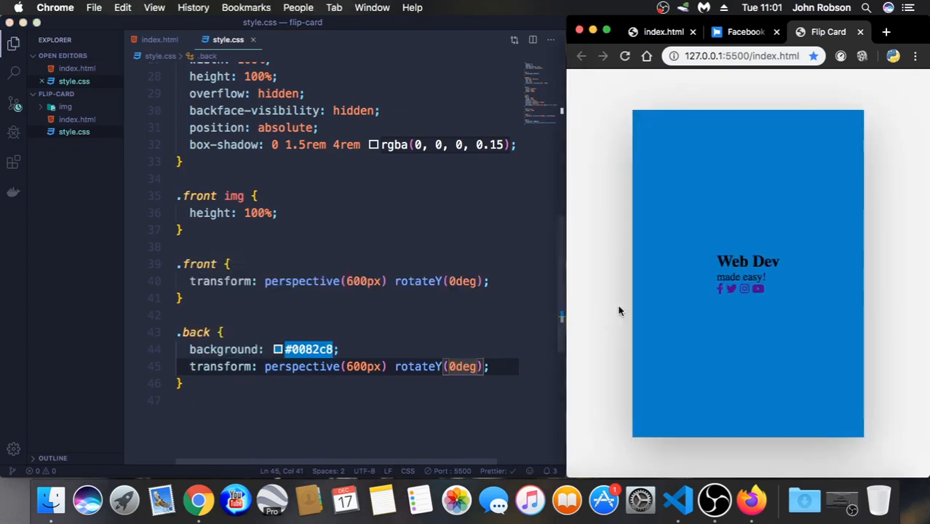
pyautogui.moveTo(799, 306)
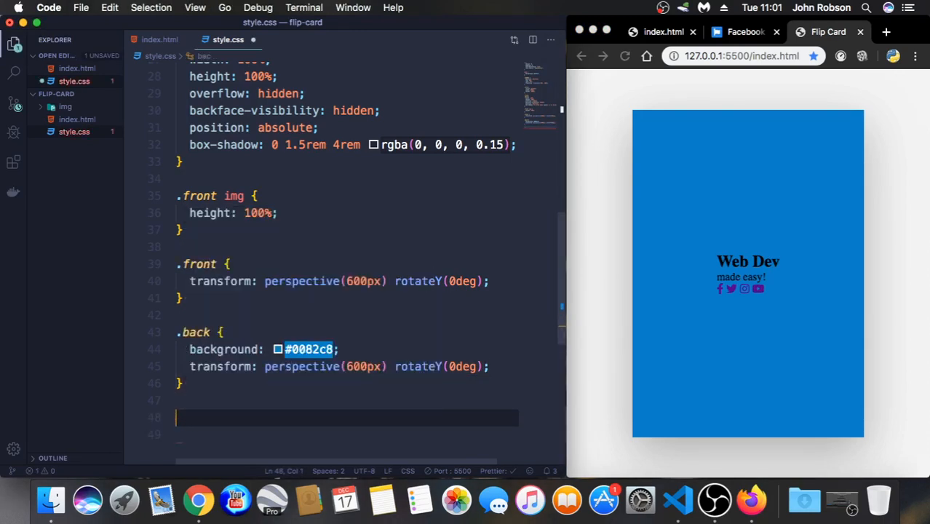
# Start a .back-content rule with color: #2c3e50
pyautogui.write('.back')
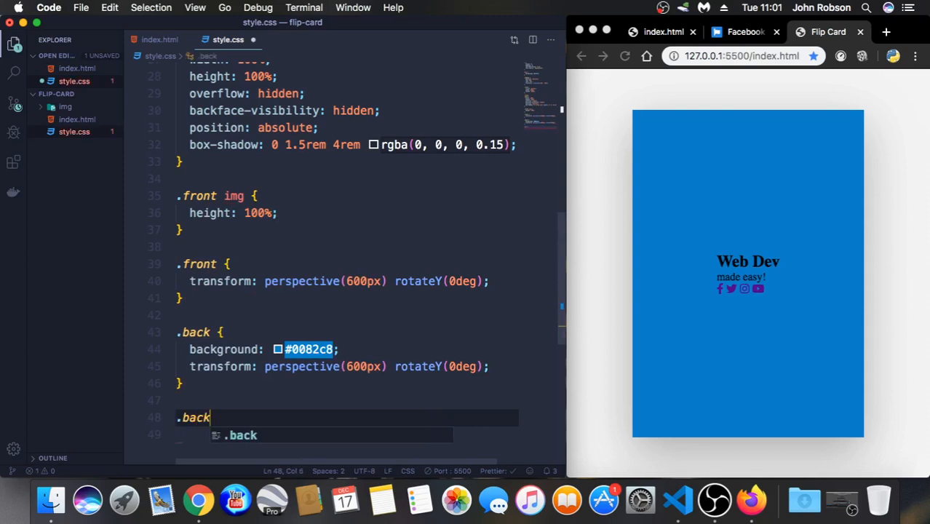
pyautogui.write('-content')
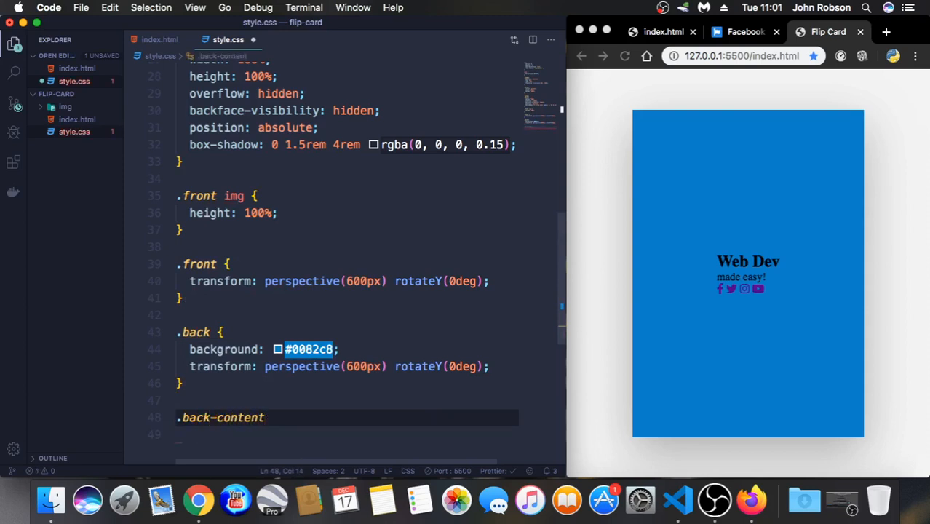
pyautogui.write('{')
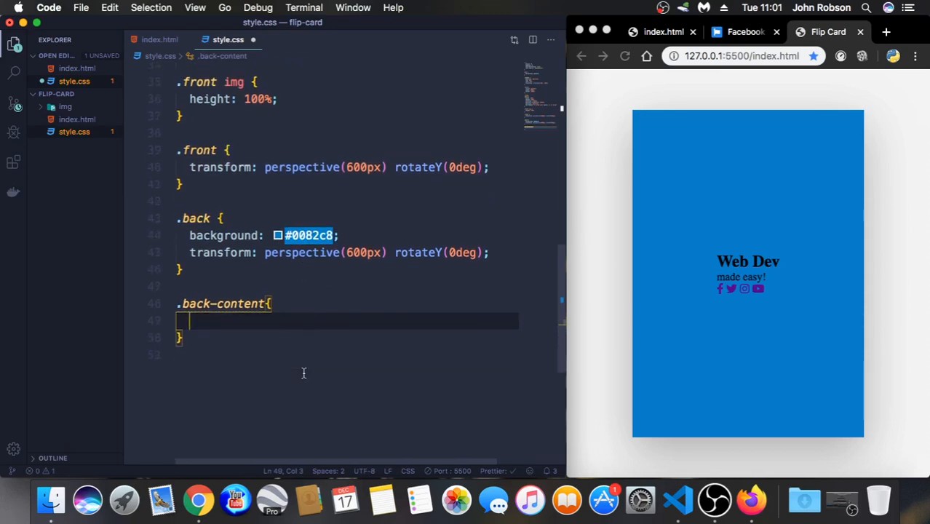
pyautogui.write('co')
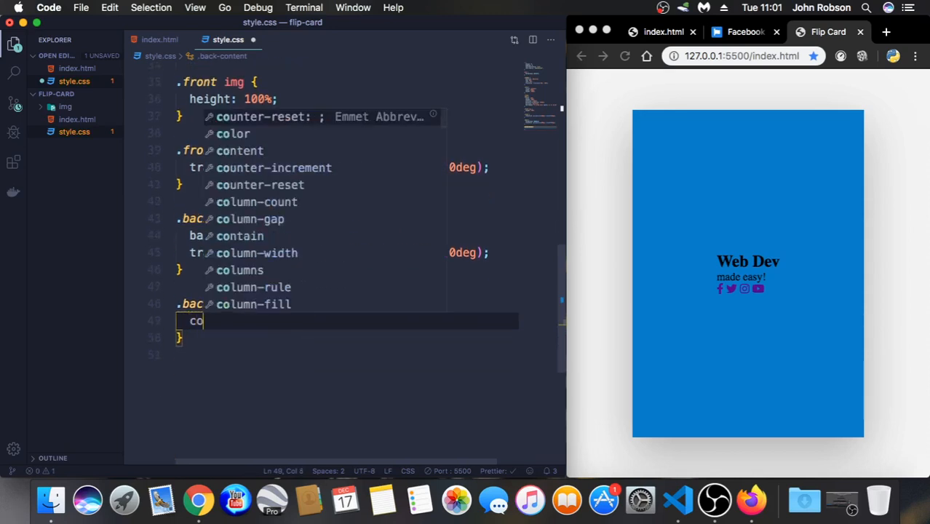
pyautogui.write('lor: #;')
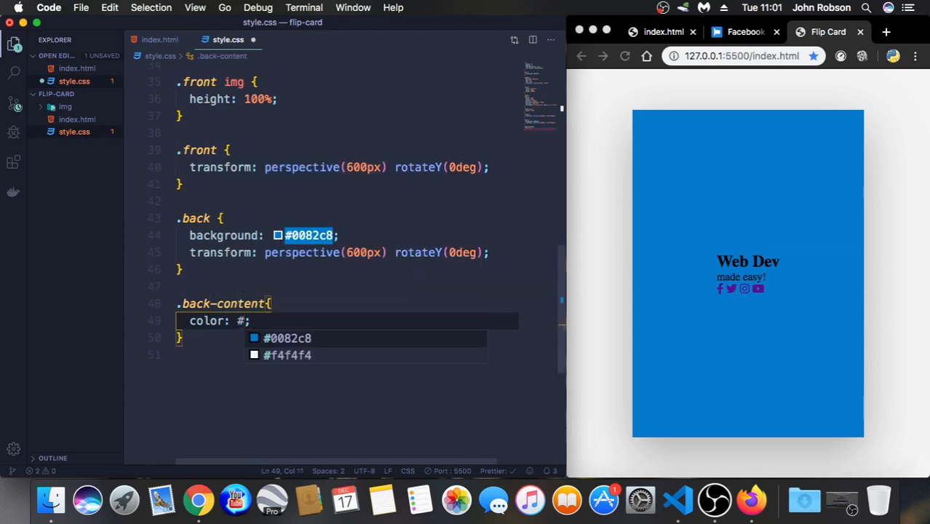
pyautogui.write('2c3')
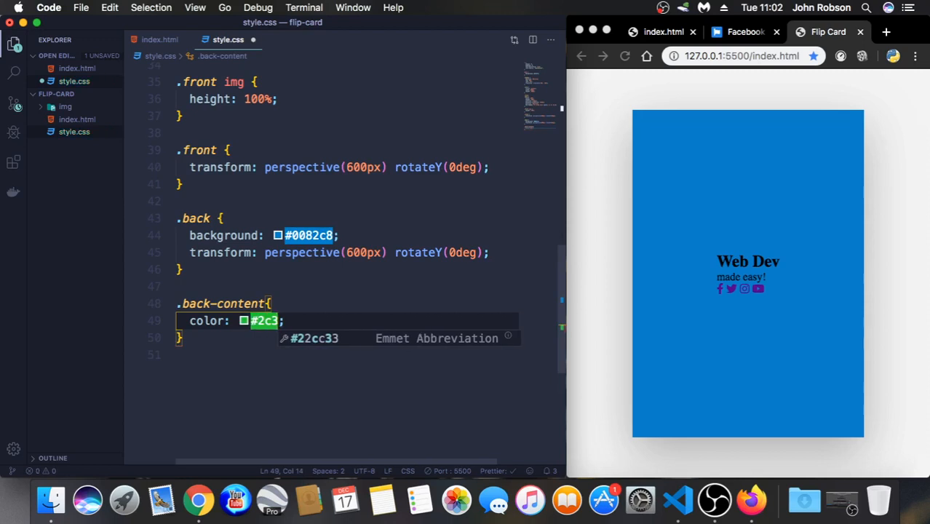
pyautogui.write('e')
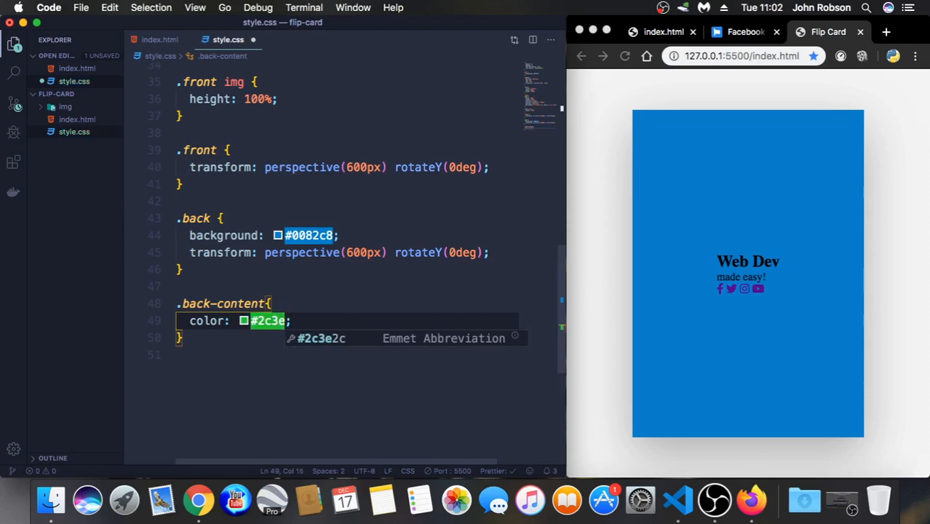
pyautogui.write('50')
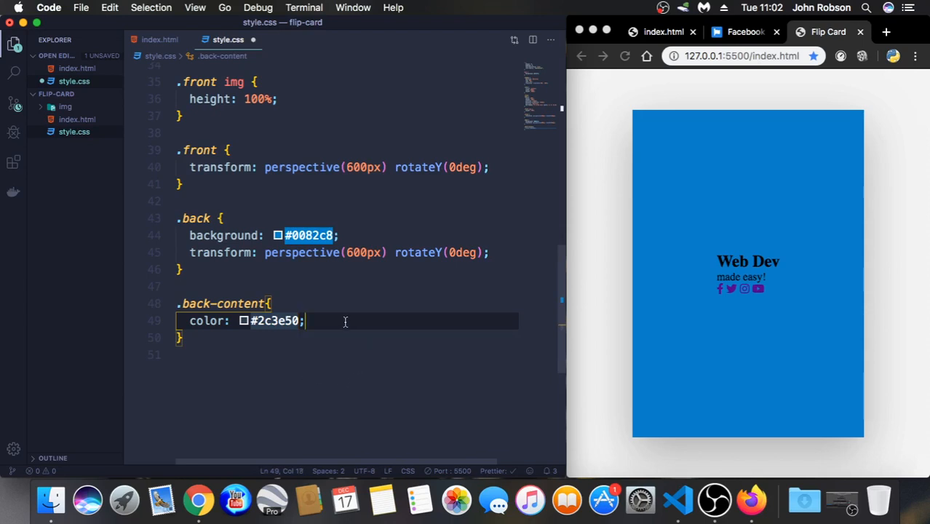
# Add text-align: center and width: 100% to .back-content and save
pyautogui.write('te')
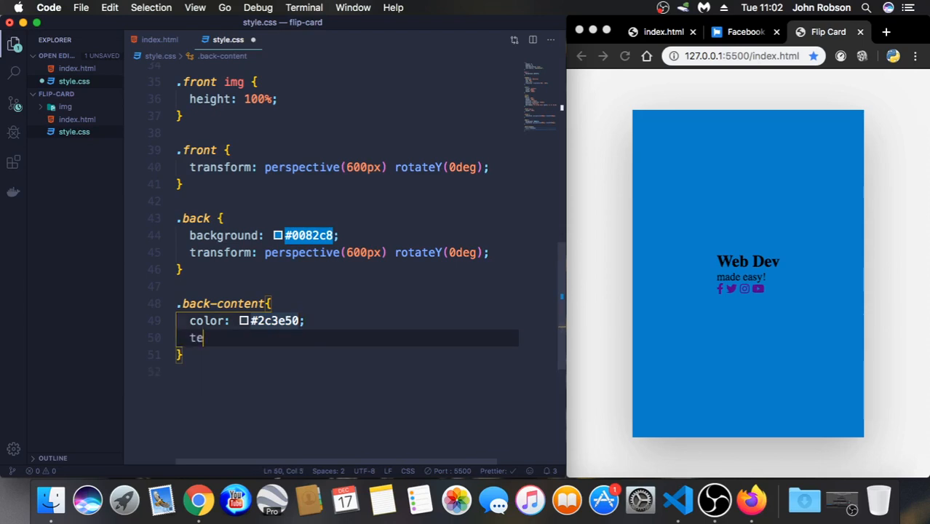
pyautogui.write('xt-align: center;')
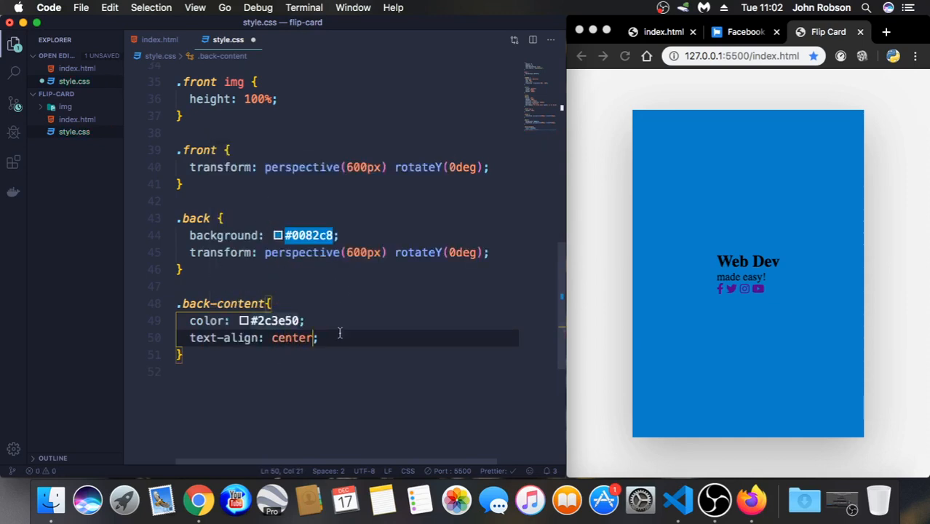
pyautogui.write('width: 100;')
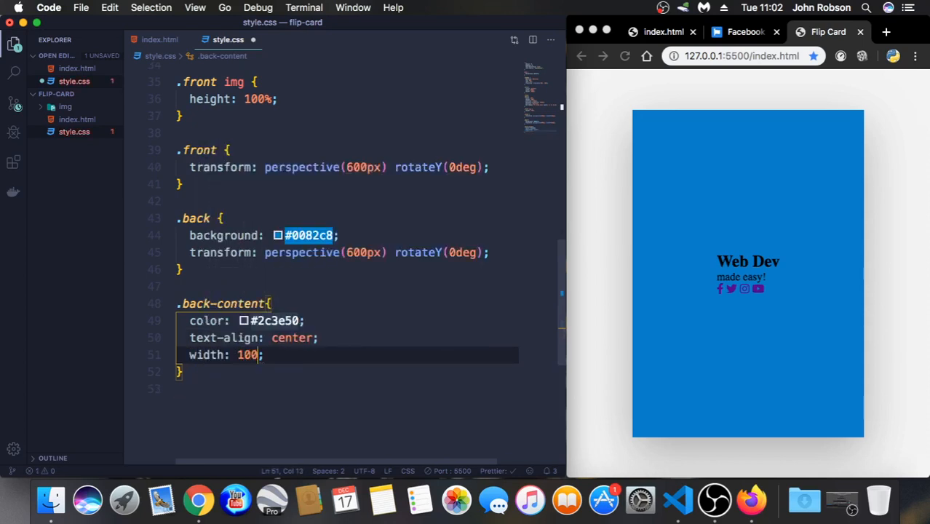
pyautogui.write('%')
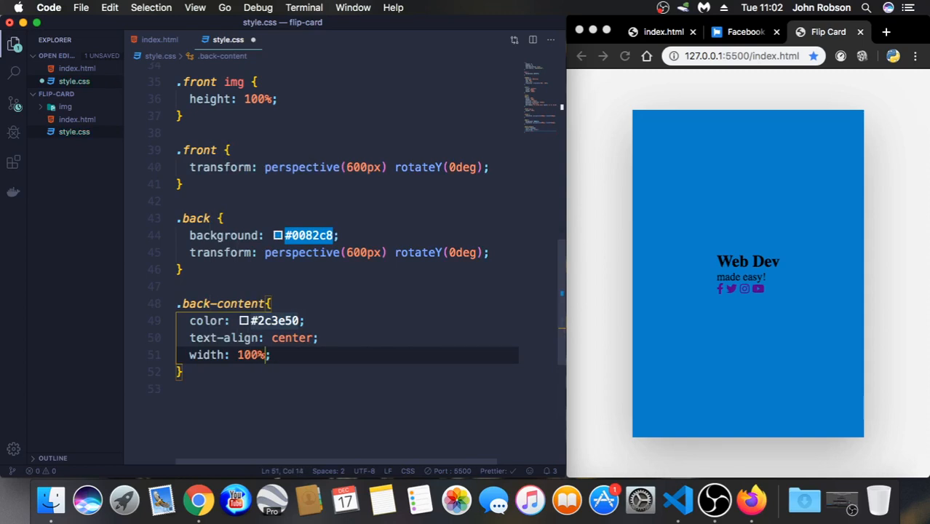
pyautogui.press('cmd+s')
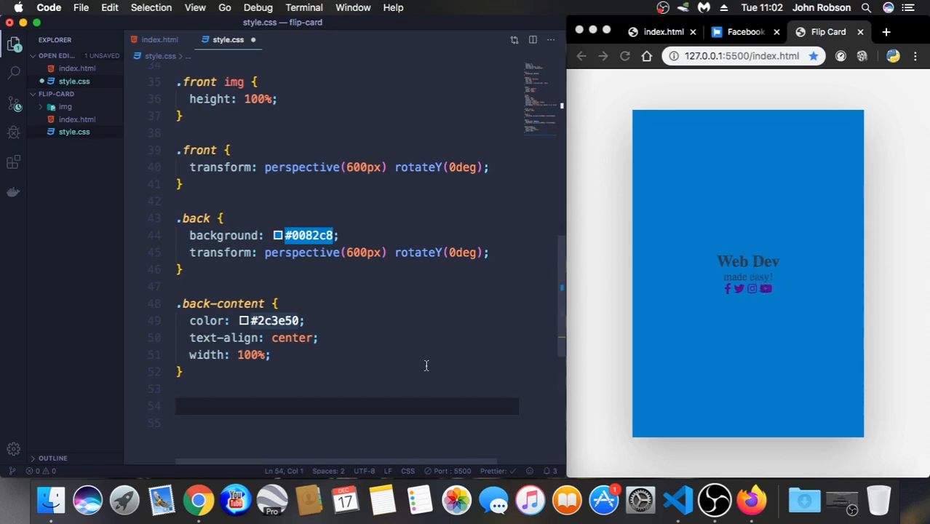
# Write a .sm rule with margin: 20px 0 for the social-icons row
pyautogui.write('.sm')
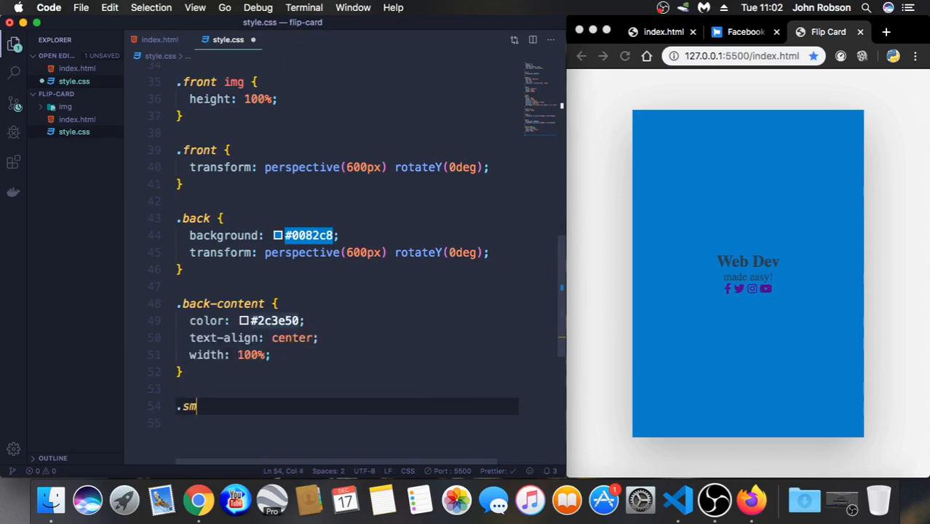
pyautogui.write('{')
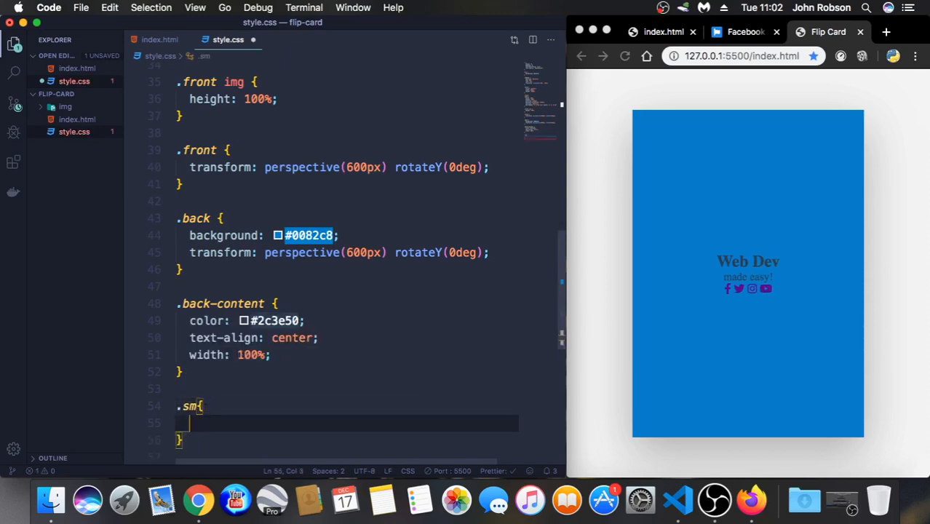
pyautogui.write('margin: ;')
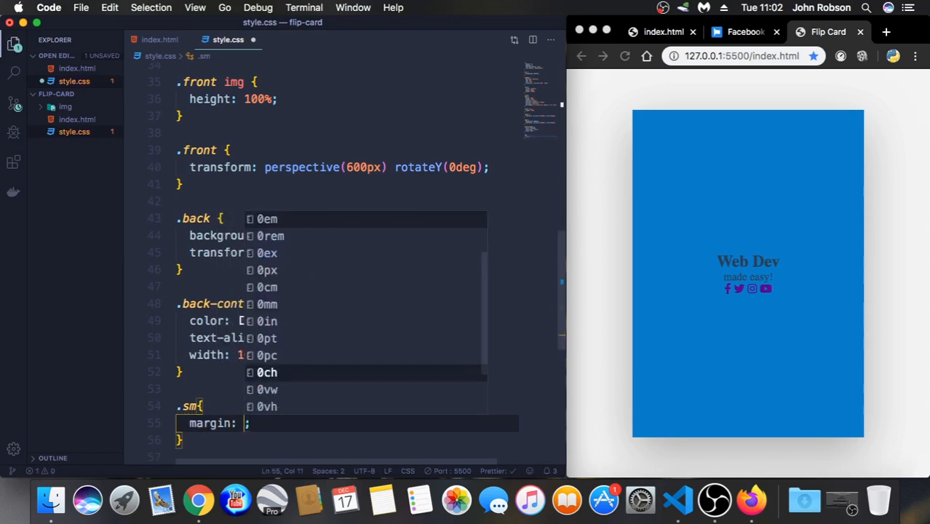
pyautogui.write('20px')
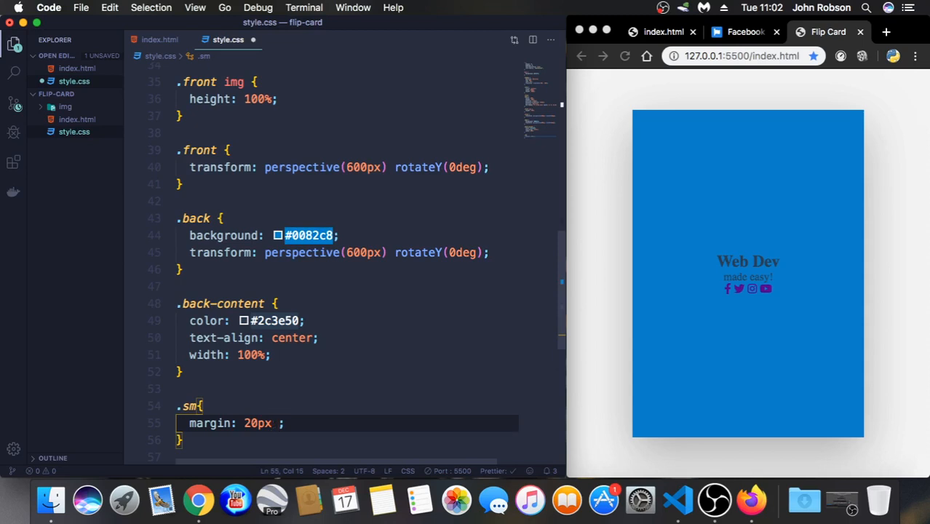
pyautogui.write('0')
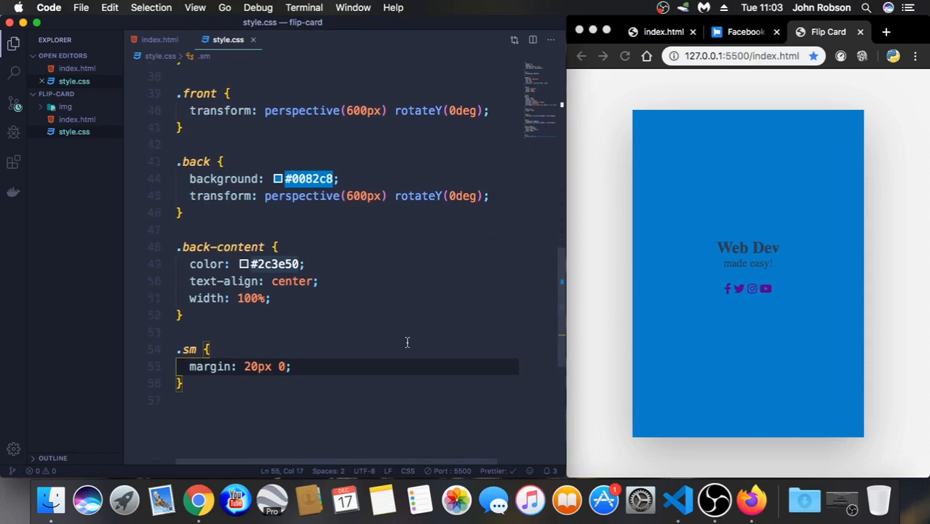
pyautogui.press('enter')
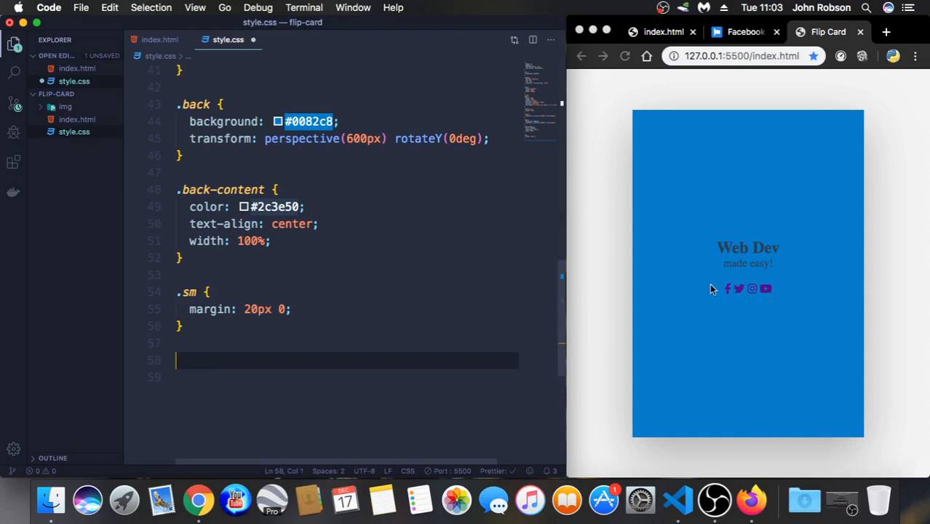
pyautogui.moveTo(783, 300)
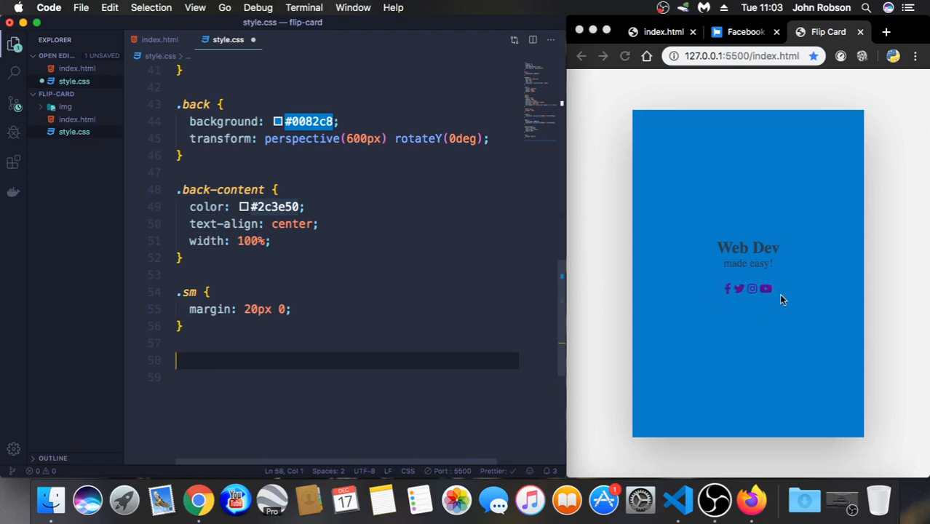
pyautogui.moveTo(777, 289)
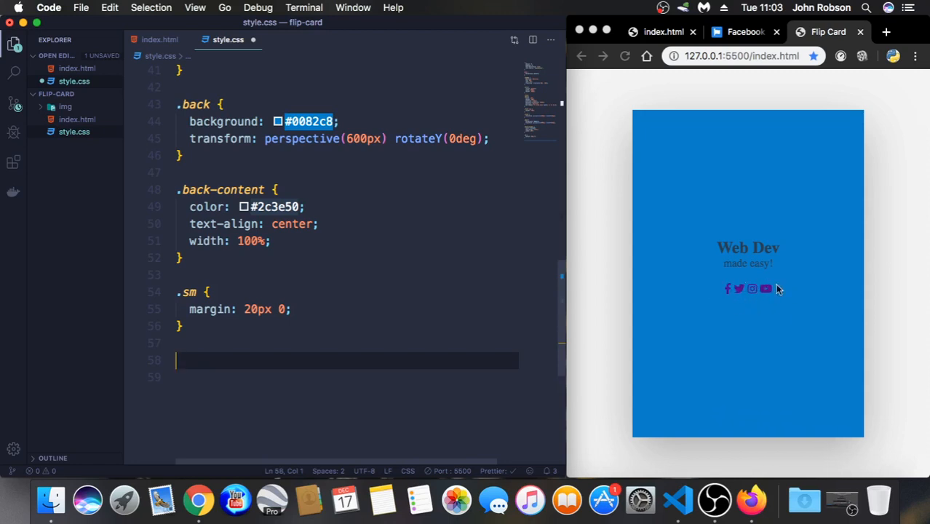
pyautogui.moveTo(716, 323)
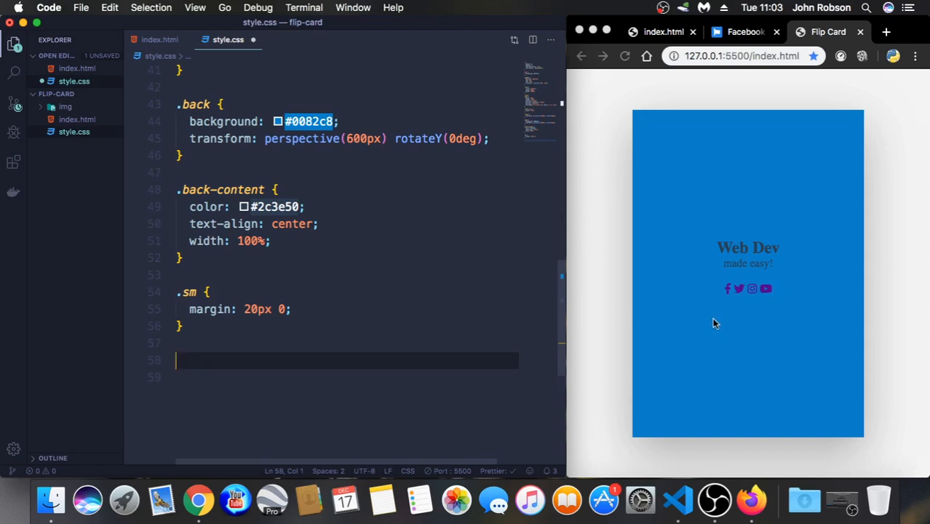
# Start a .sm a rule with display inline-flex and 40px width and height
pyautogui.write('.sm')
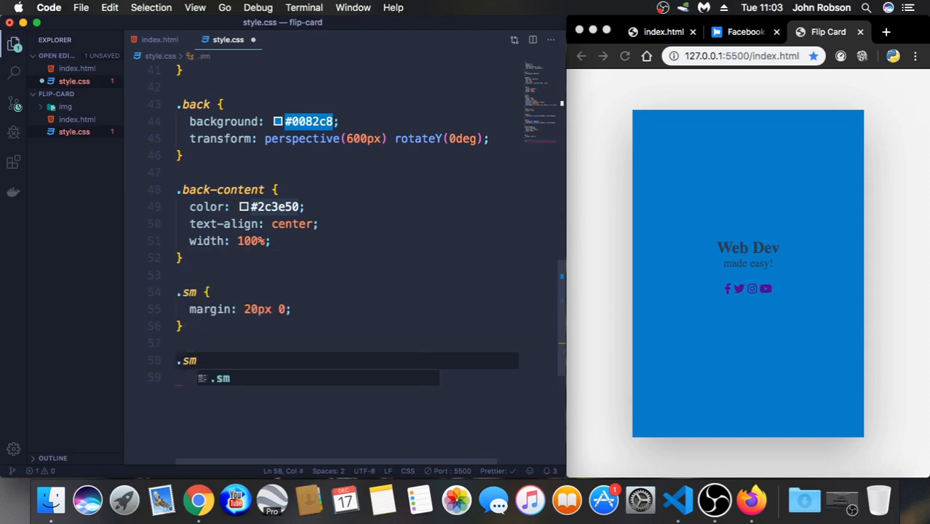
pyautogui.write('a{')
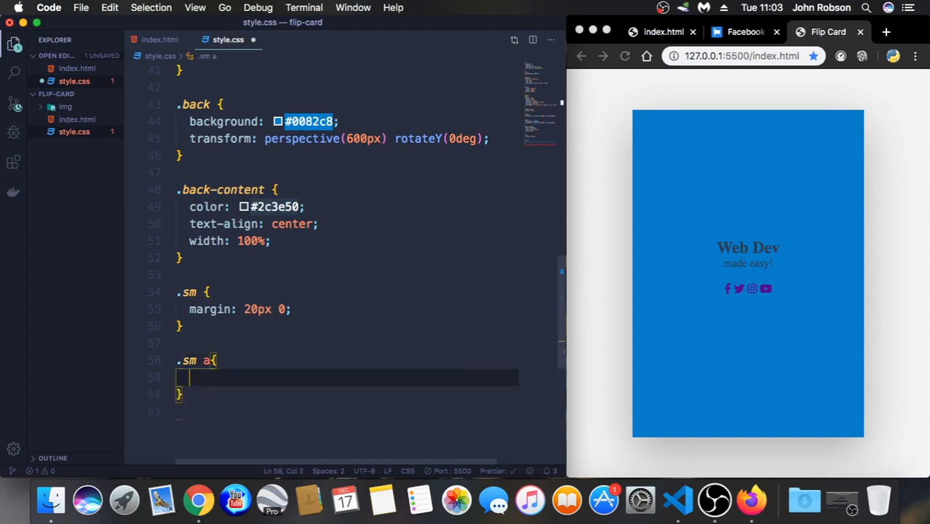
pyautogui.write('dispa')
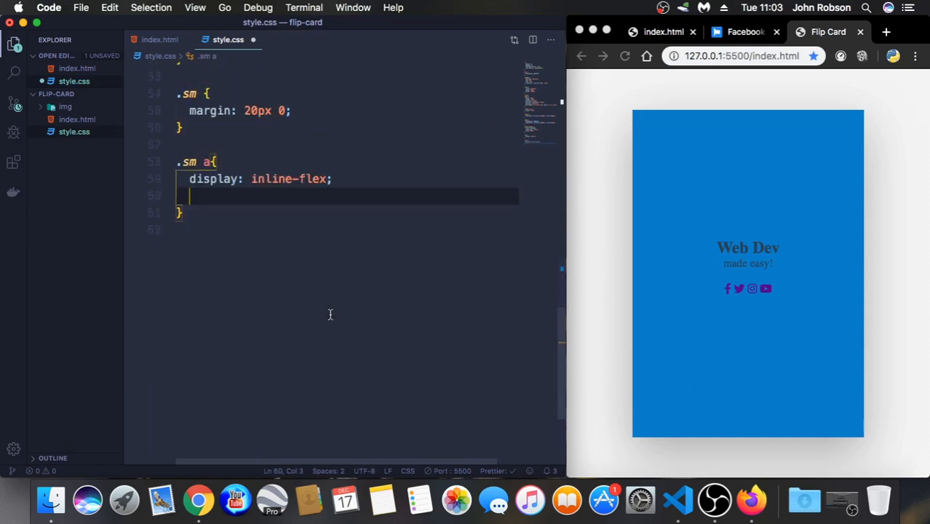
pyautogui.write('width: 4;')
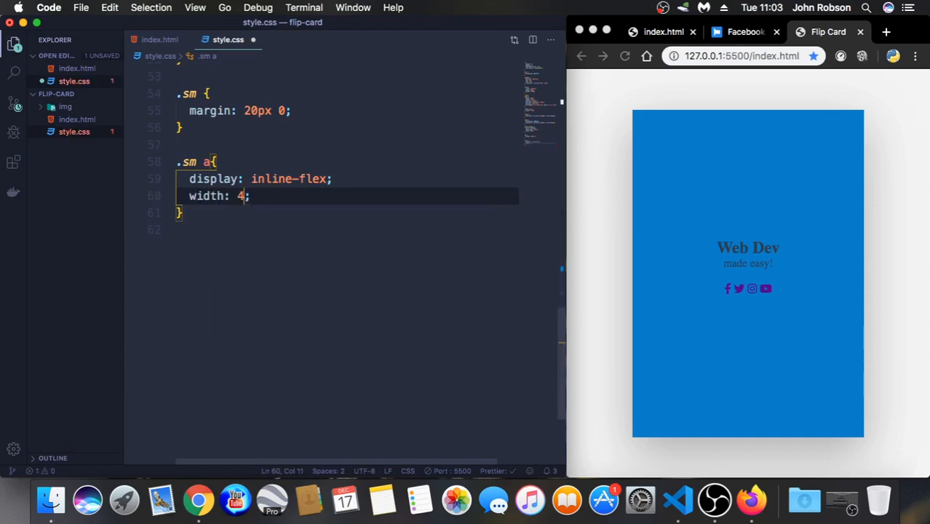
pyautogui.write('0px')
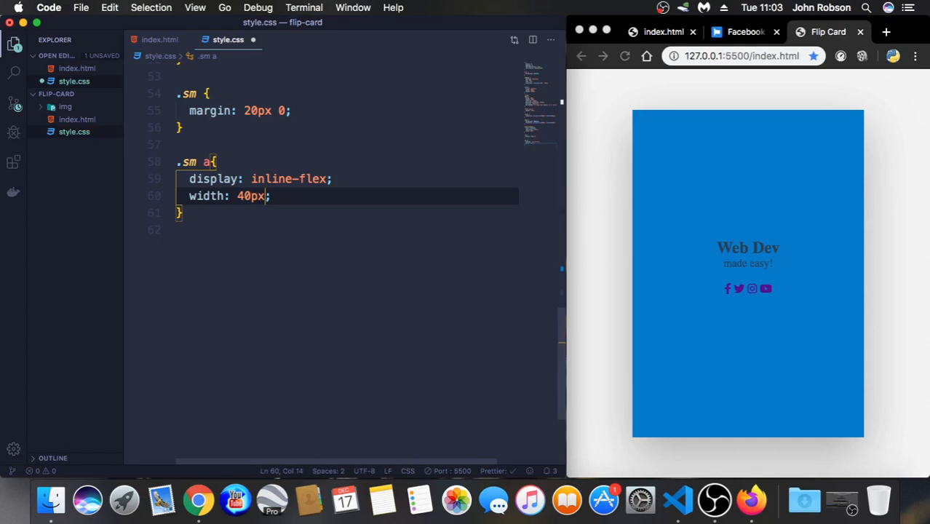
pyautogui.write('height: ;')
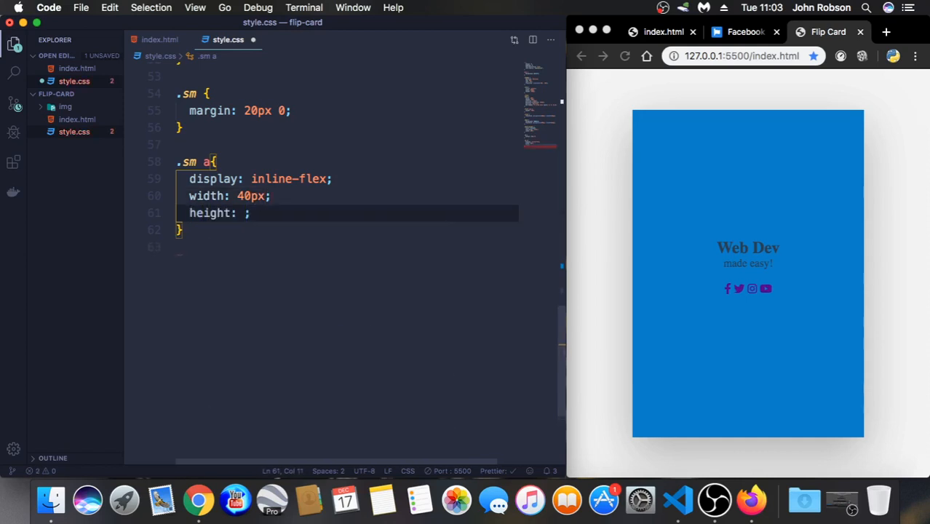
pyautogui.write('40px')
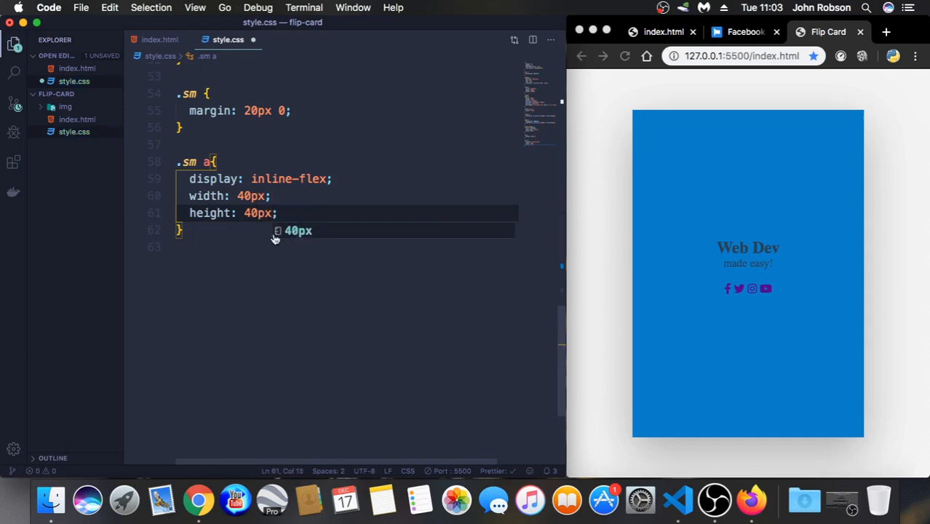
pyautogui.press('enter')
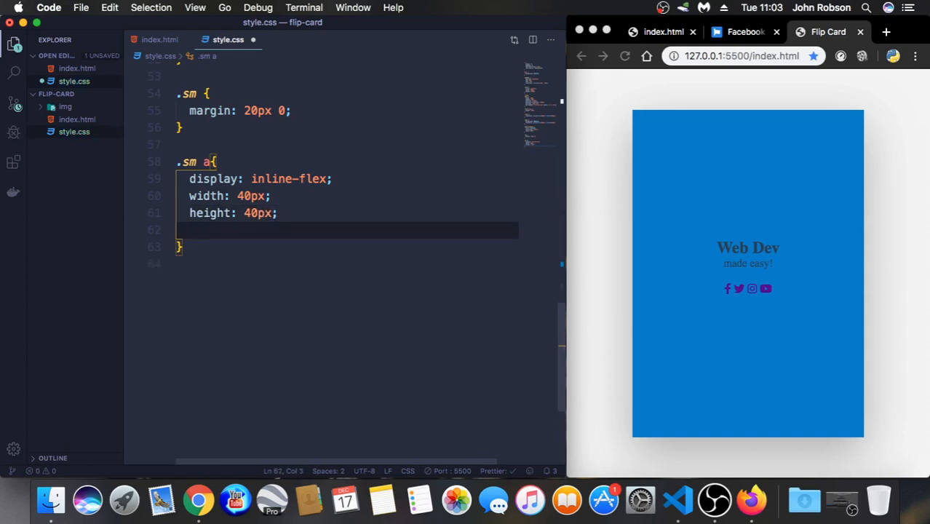
# Centre the icons with justify-content and align-items center, colour #2c3e50
pyautogui.write('justify-content: ;')
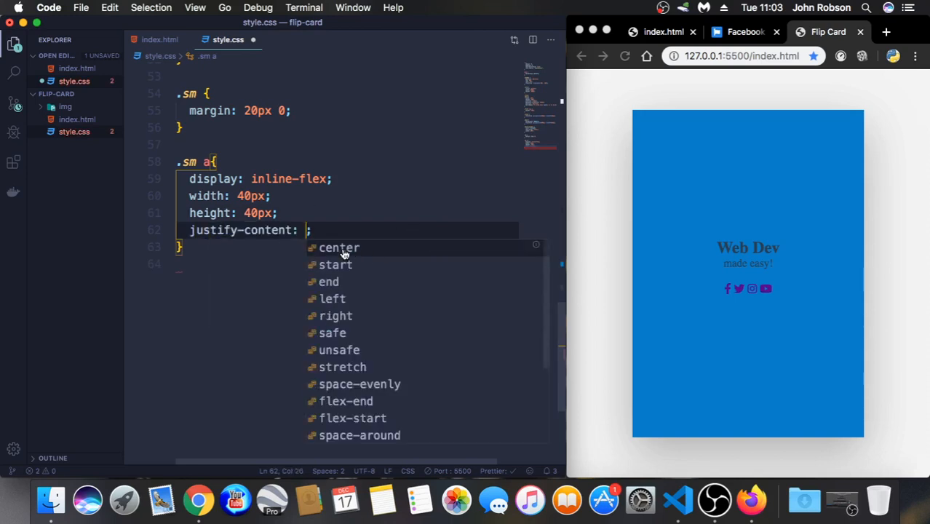
pyautogui.click(339, 247)
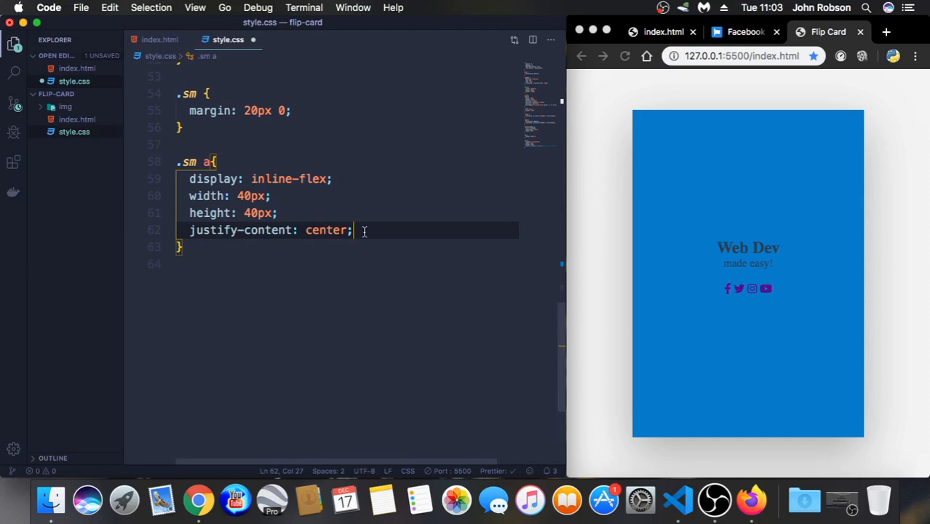
pyautogui.write('align-items: center;')
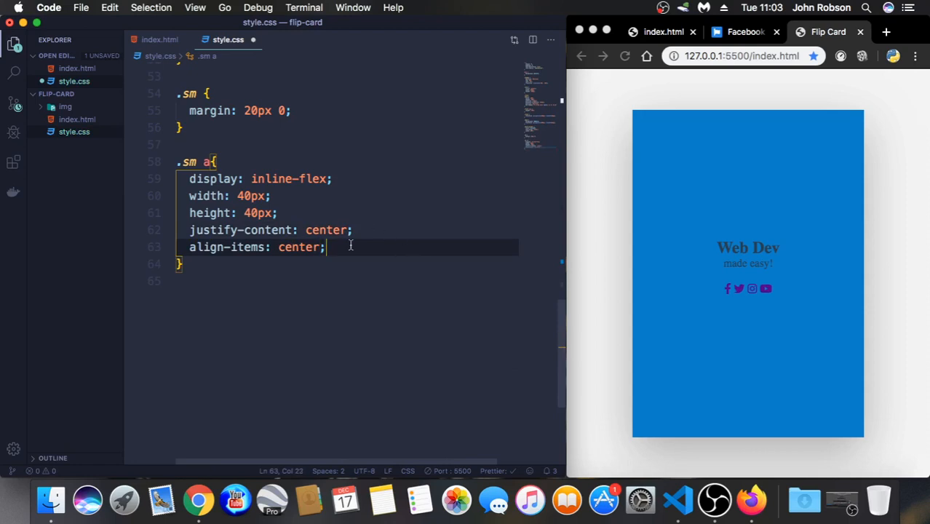
pyautogui.write('color: ;')
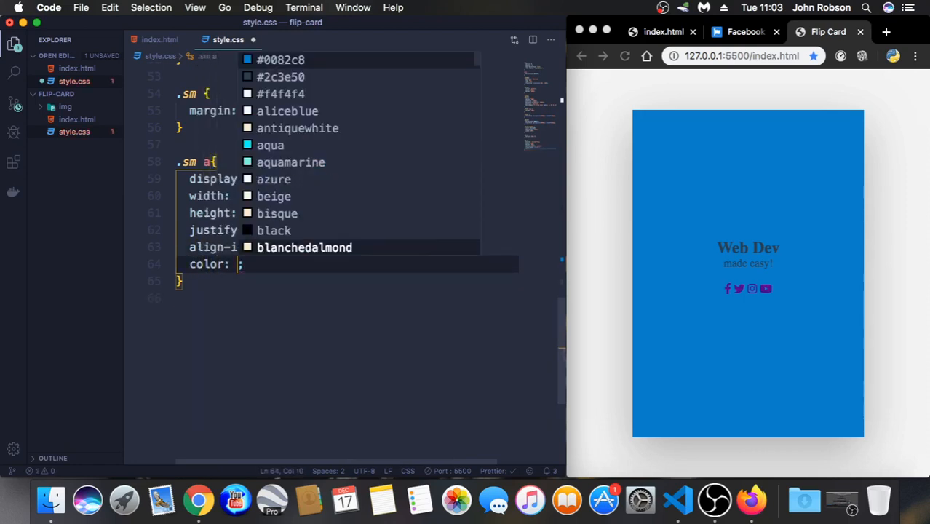
pyautogui.moveTo(352, 237)
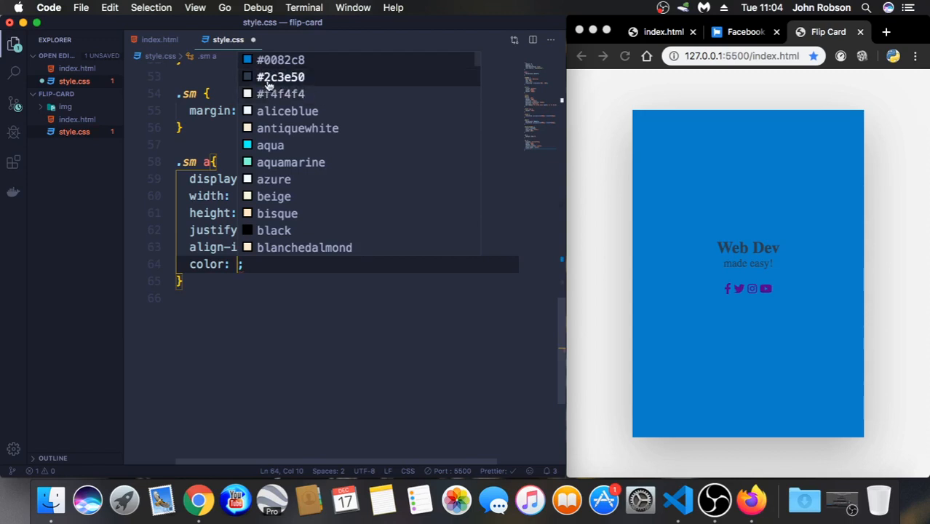
pyautogui.click(280, 76)
pyautogui.write('font-size: ;')
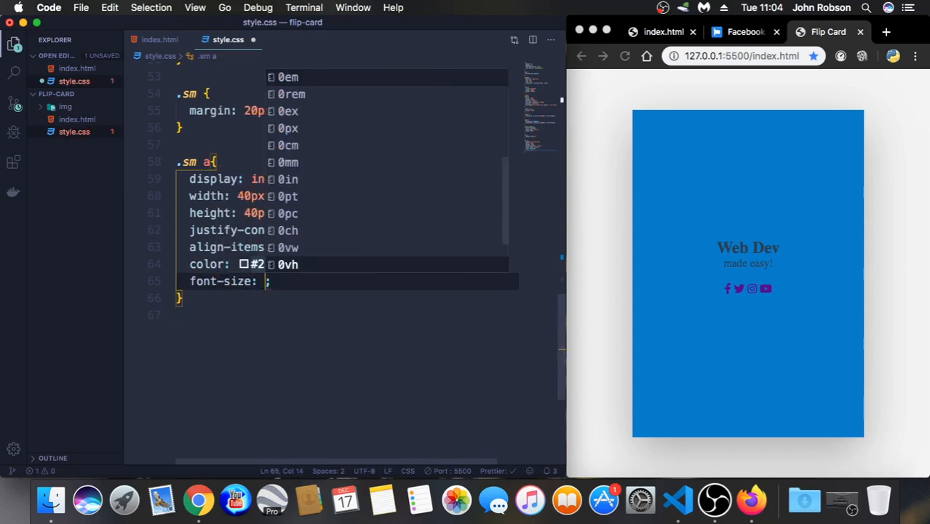
# Add font-size 18px and a 0.4s transition to the icon links and save
pyautogui.write('18px')
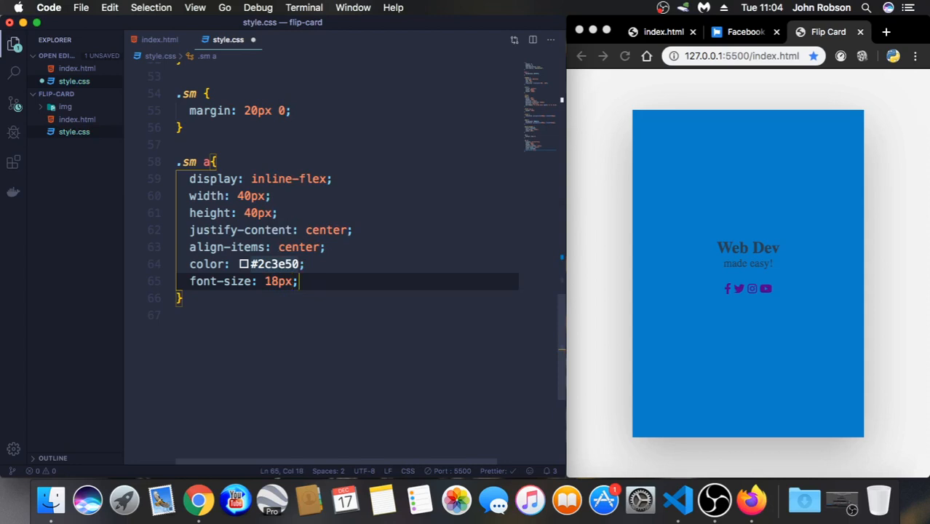
pyautogui.write('t')
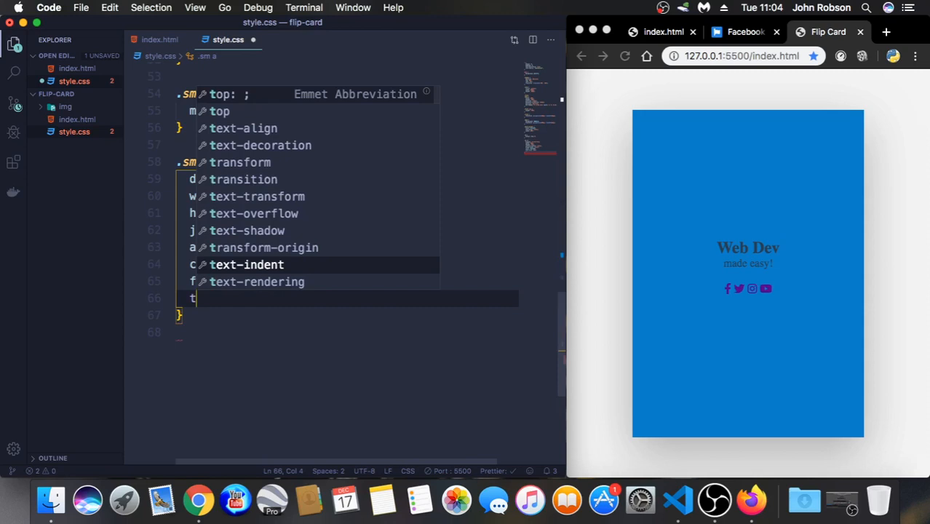
pyautogui.write('ransition: ;')
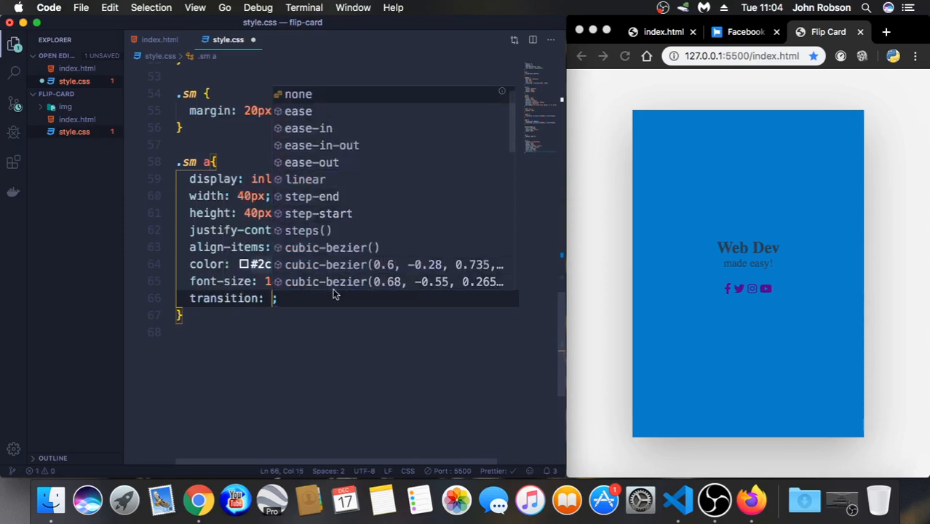
pyautogui.write('0.4s')
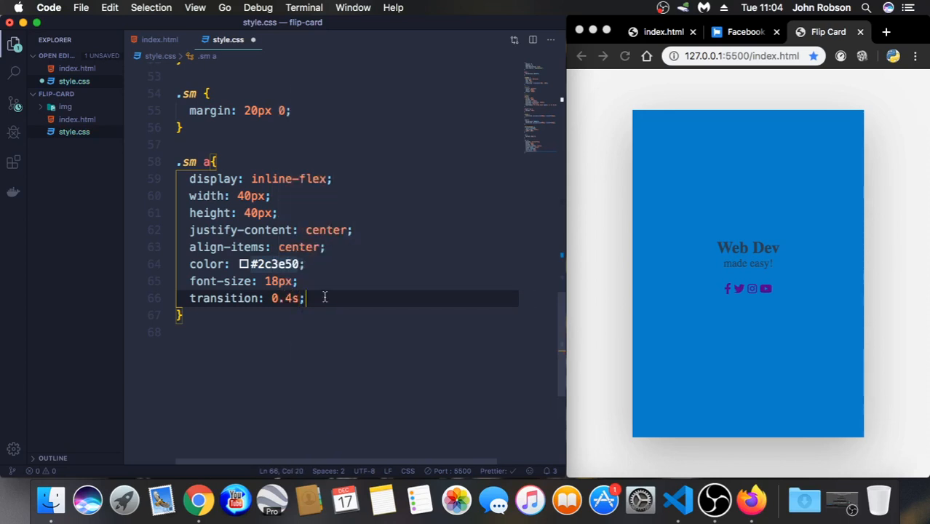
pyautogui.press('enter')
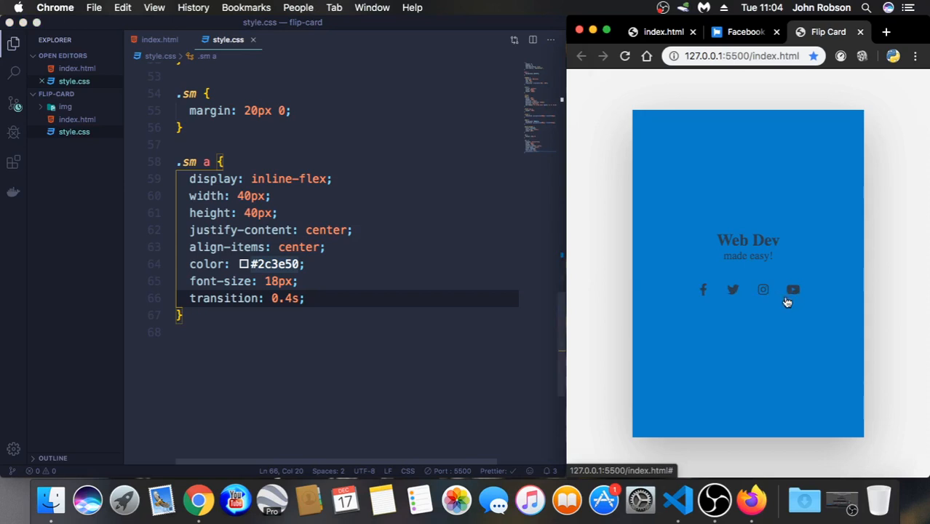
pyautogui.moveTo(716, 299)
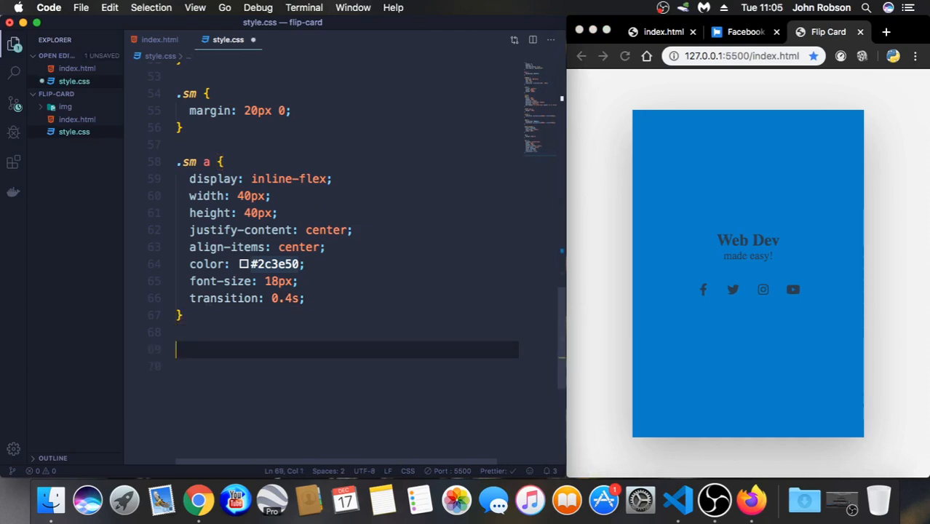
# Write a .sm a:hover rule with background #2c3e50 and color white
pyautogui.write('.s')
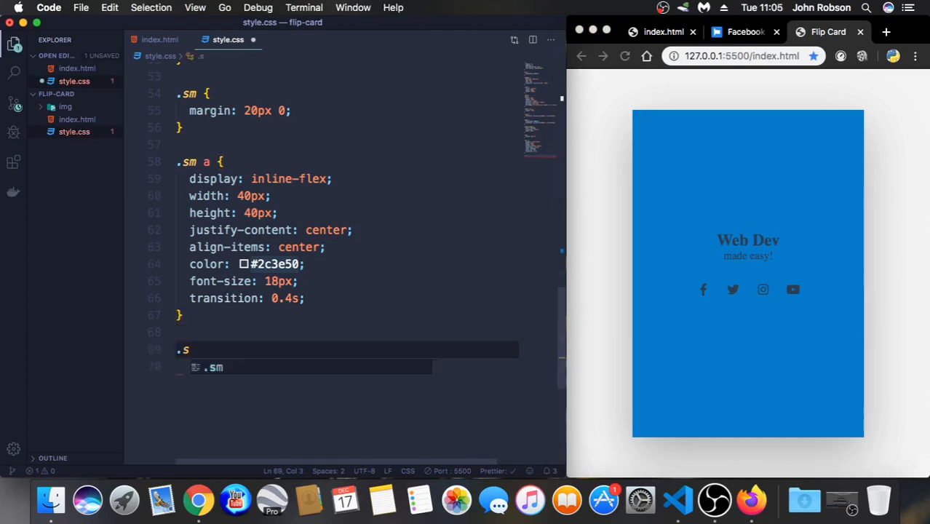
pyautogui.write('a')
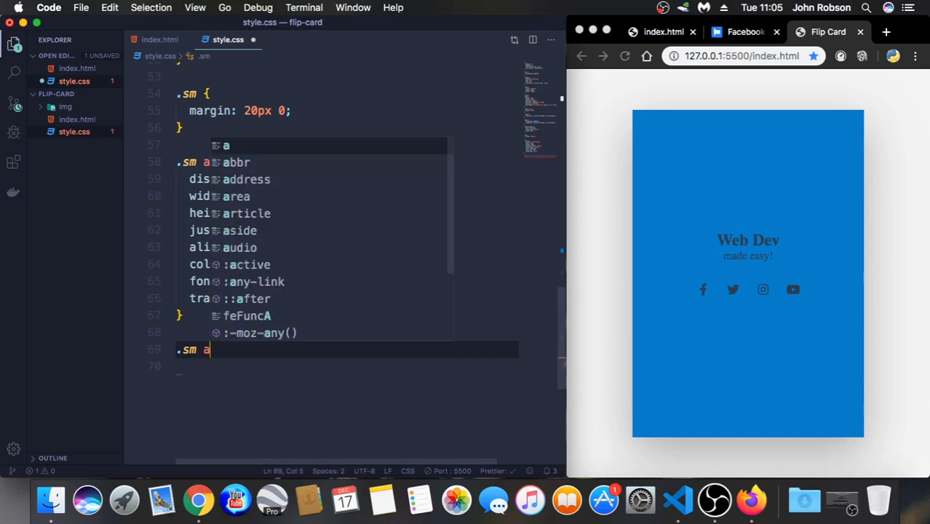
pyautogui.write(':hover')
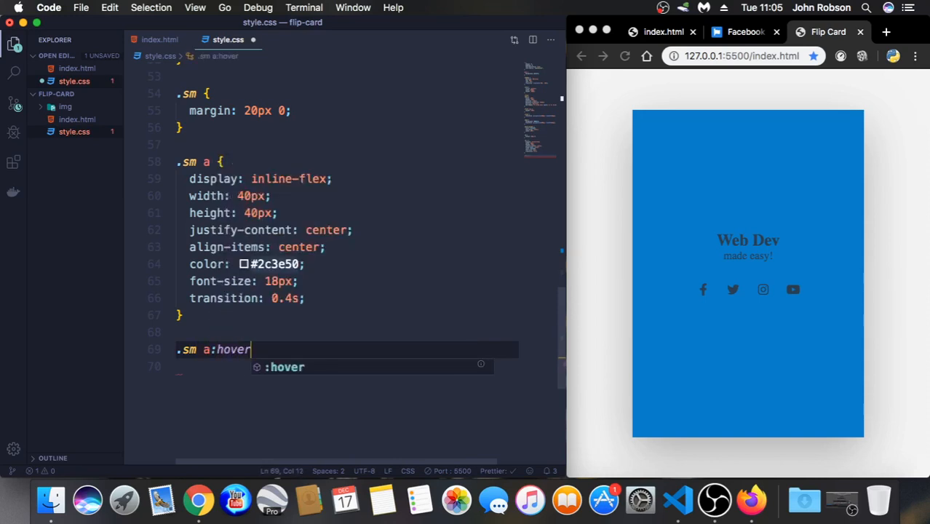
pyautogui.write('{')
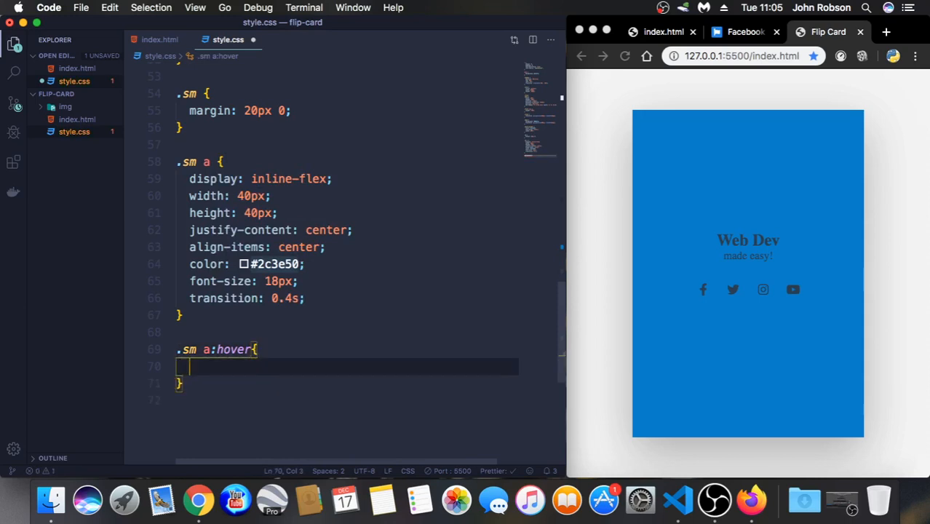
pyautogui.write('background: #2c3e50;')
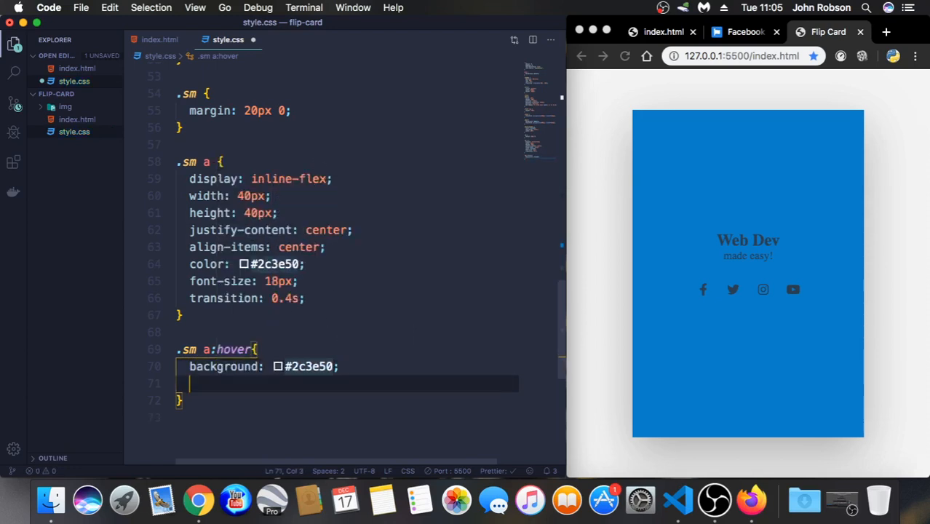
pyautogui.write('color')
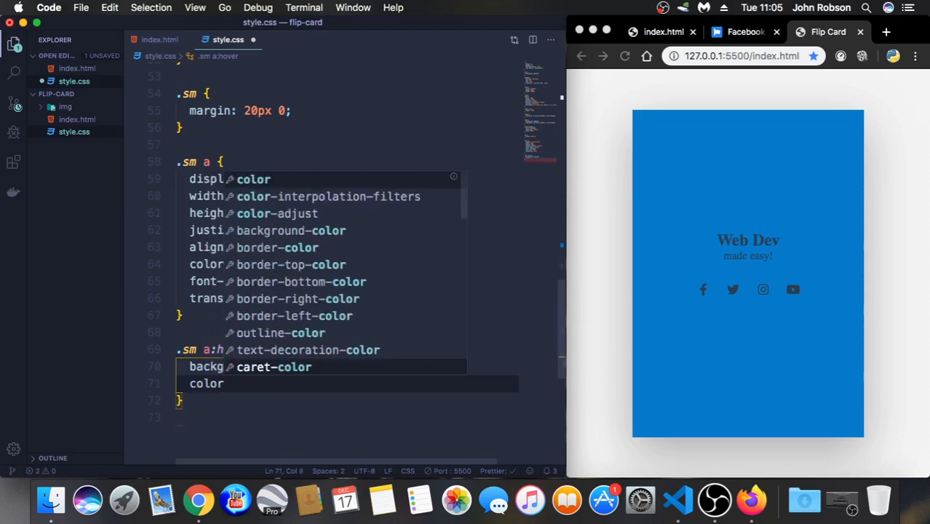
pyautogui.write('white;')
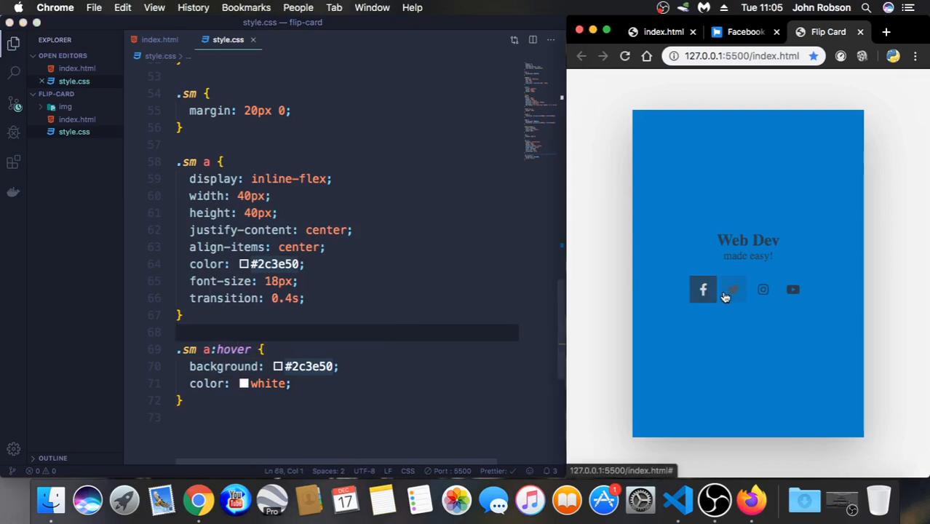
pyautogui.moveTo(793, 290)
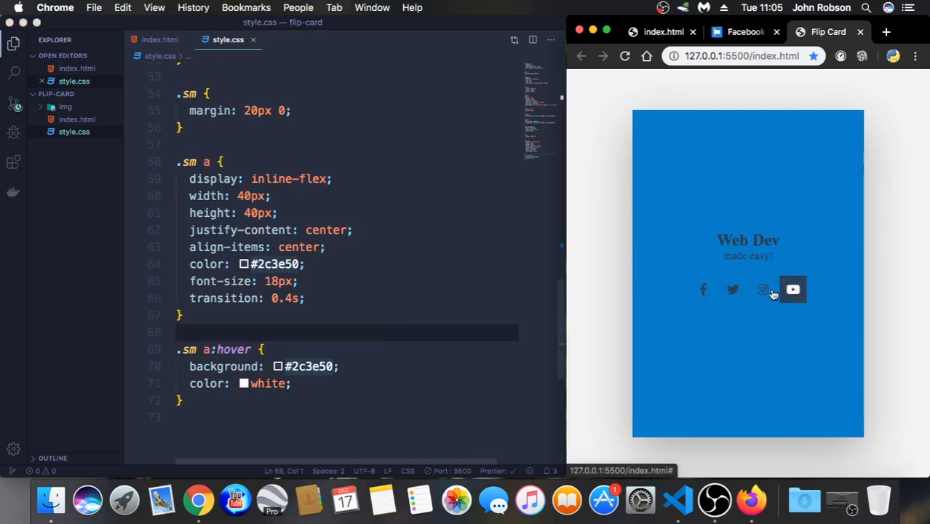
pyautogui.moveTo(703, 288)
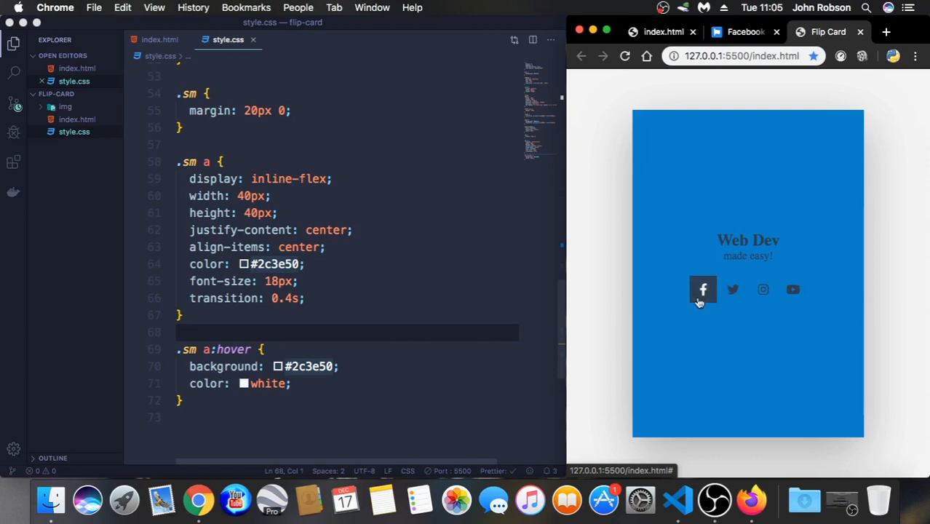
pyautogui.moveTo(733, 288)
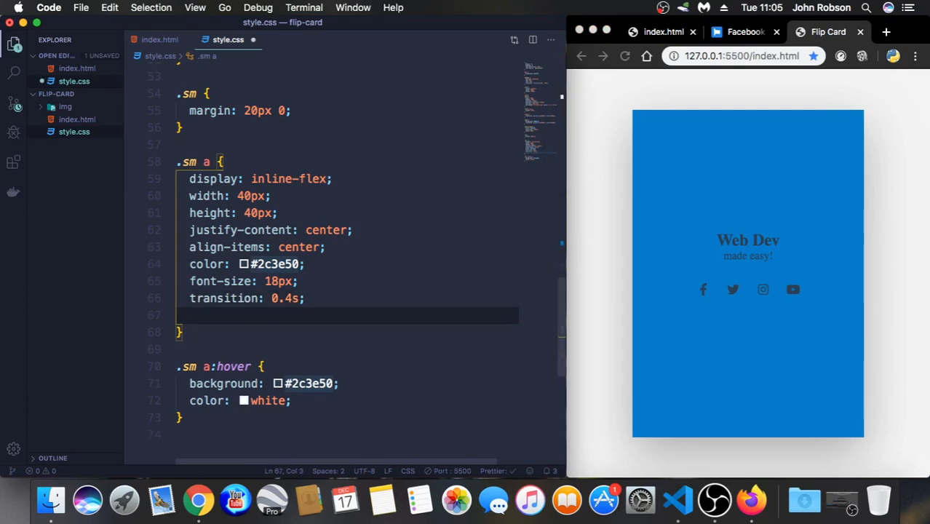
# Give the .sm a links border-radius: 50% and start a new .card selector below
pyautogui.write('border-radius: ;')
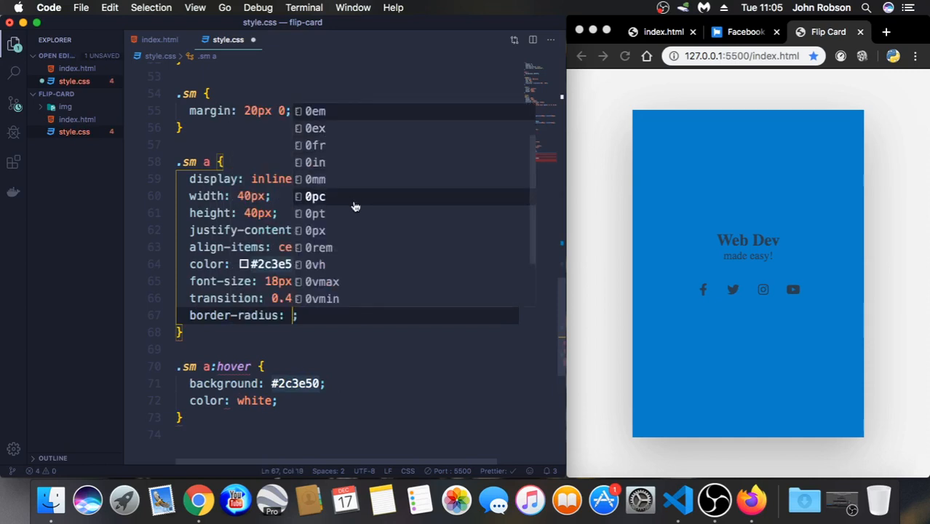
pyautogui.write('50')
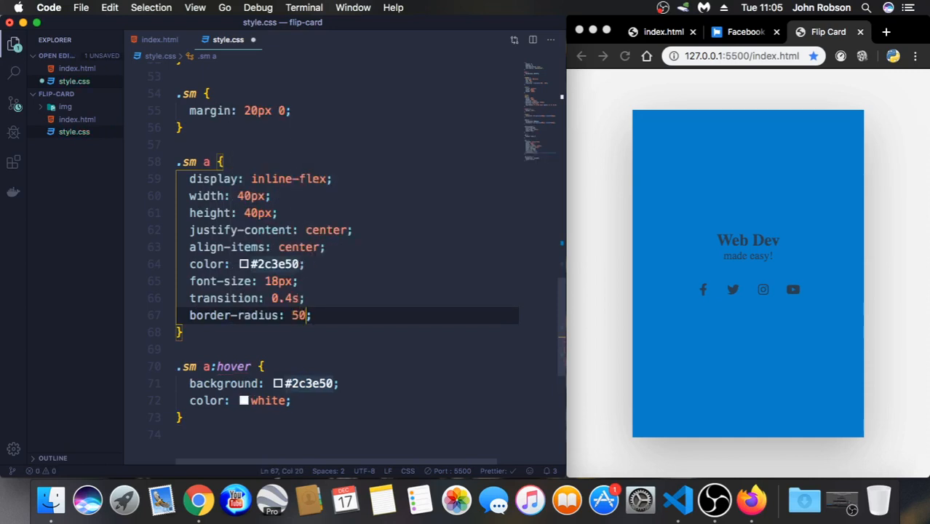
pyautogui.write('%')
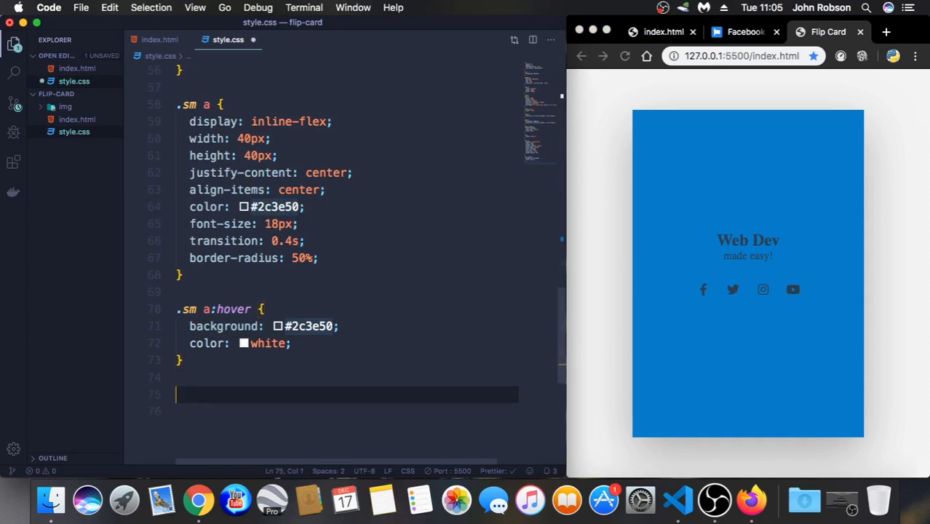
pyautogui.write('.card')
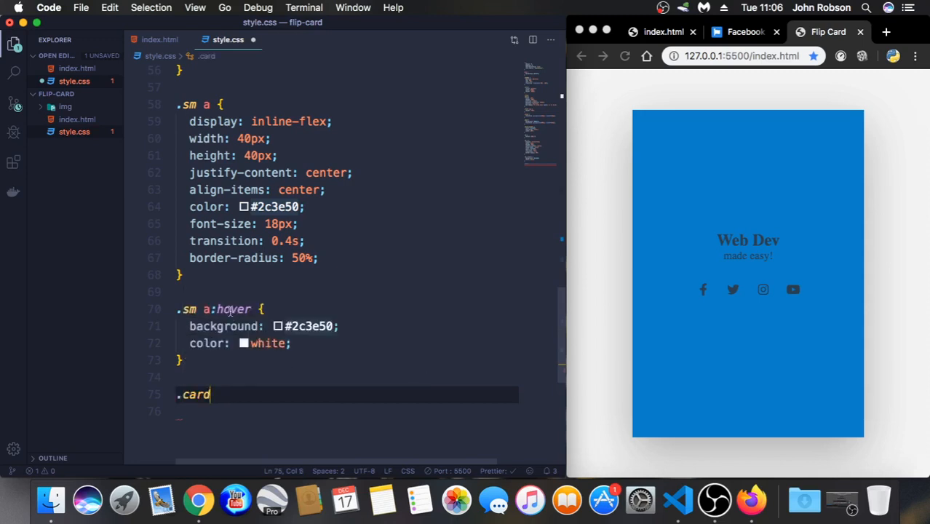
# Write an empty .card:hover > .front { } rule
pyautogui.write(':')
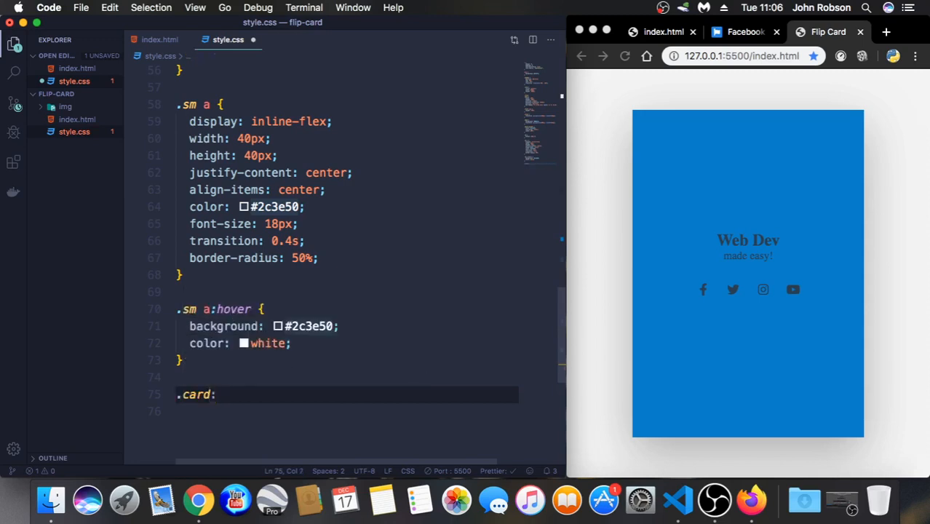
pyautogui.write('hover >')
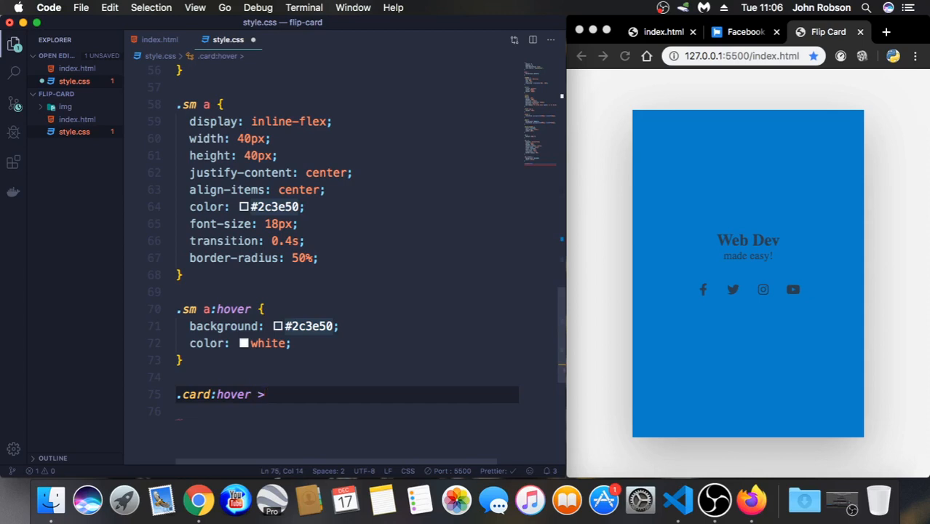
pyautogui.write('.fr')
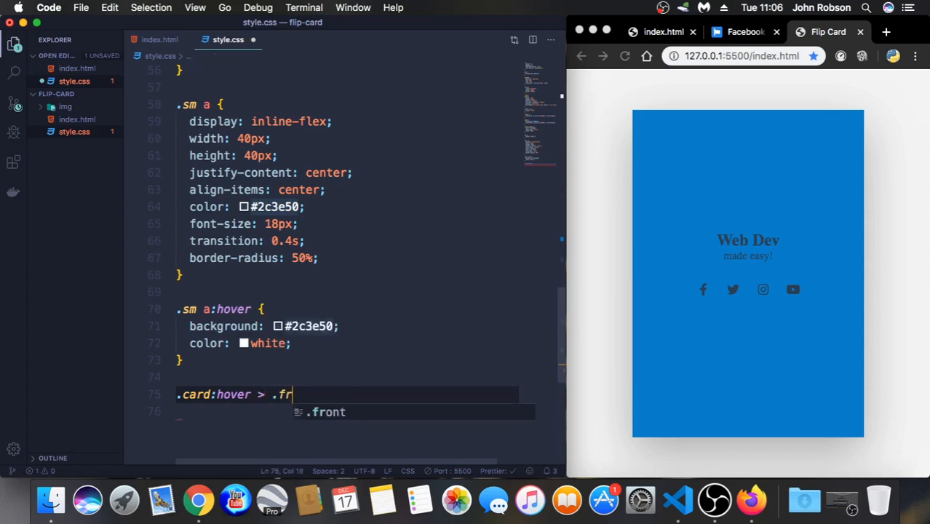
pyautogui.write('ont')
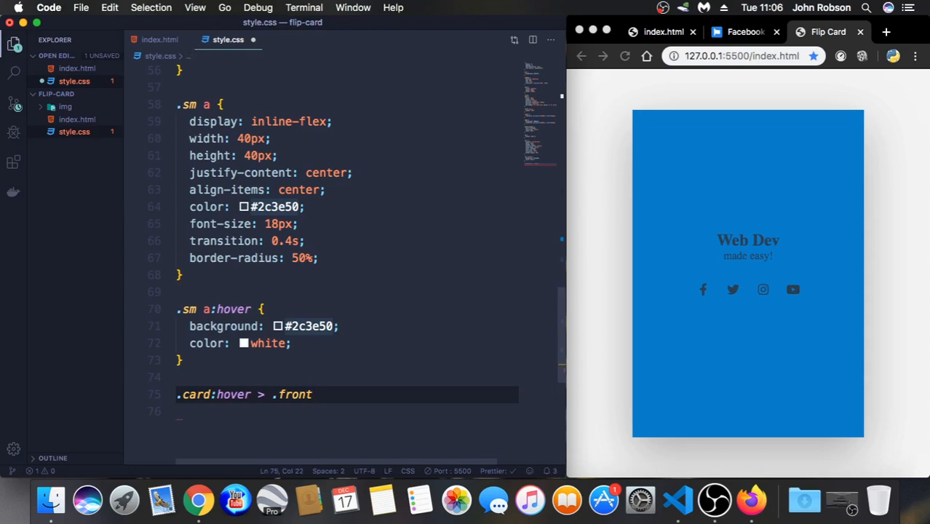
pyautogui.write('{')
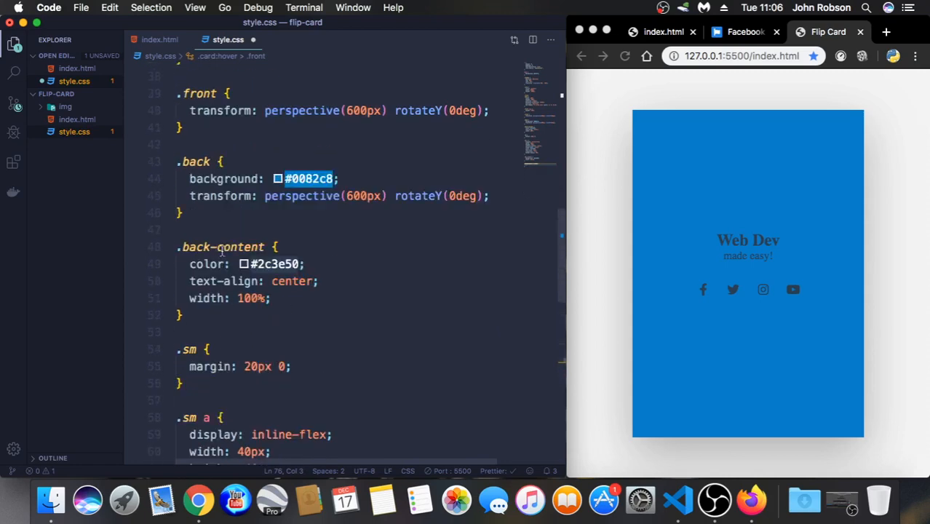
# Change the .back face rotation from rotateY(0deg) to rotateY(180deg)
pyautogui.scroll(-3)
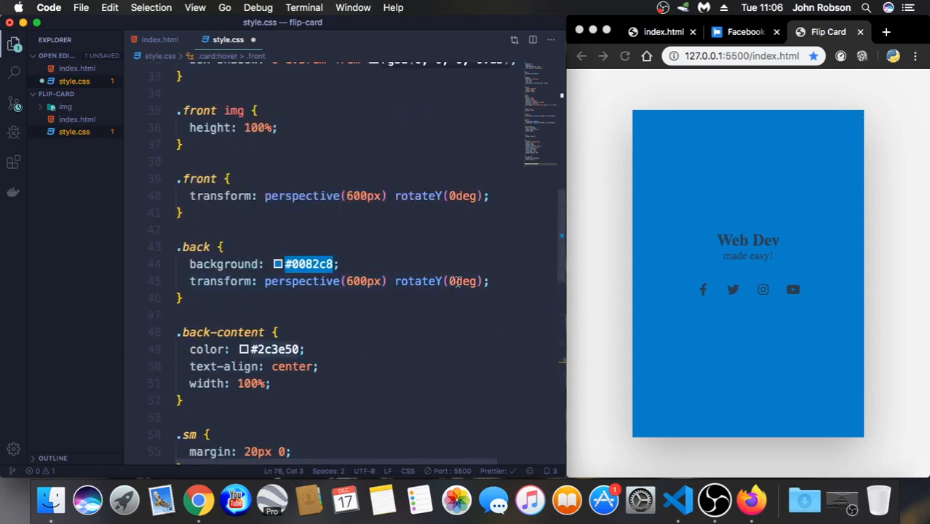
pyautogui.moveTo(221, 281)
pyautogui.write('18')
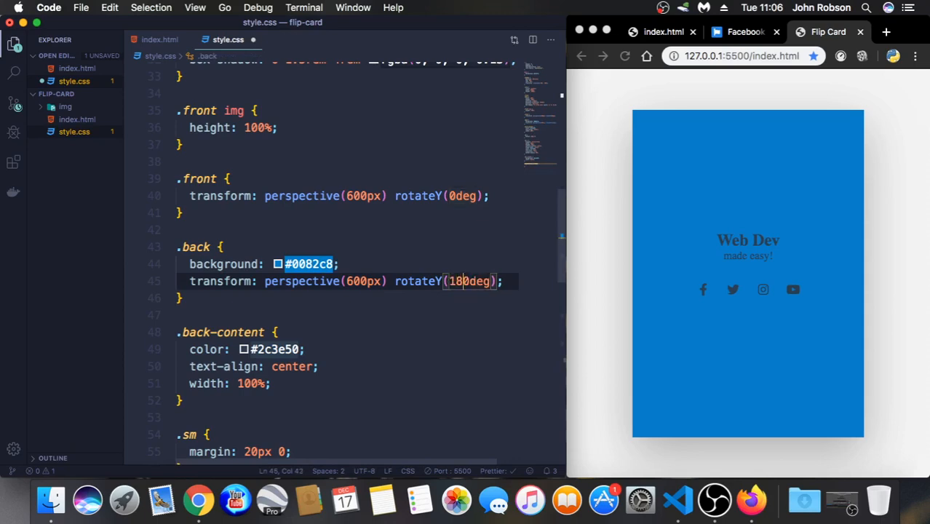
pyautogui.scroll(-3)
pyautogui.write('.card:hover > .front {')
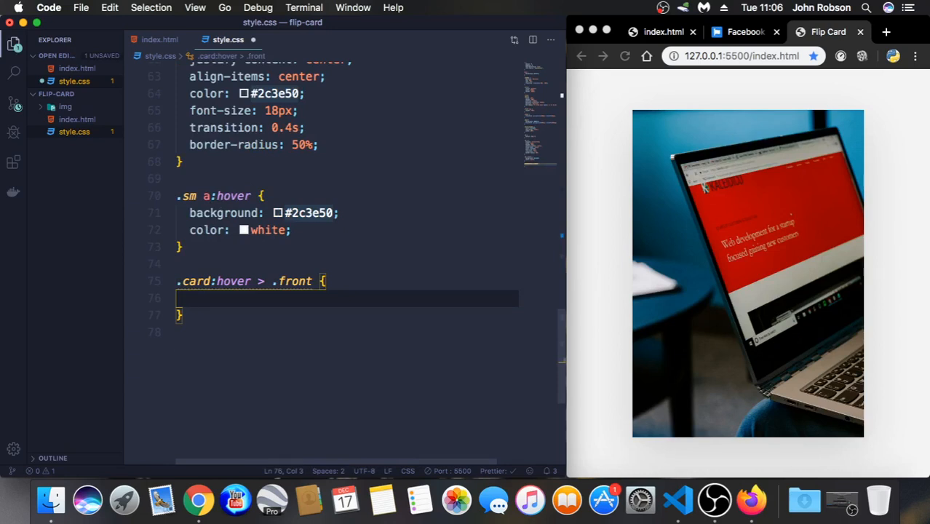
# Add transform: perspective(600px) rotateY(-180deg) to the front hover rule
pyautogui.write('transfor')
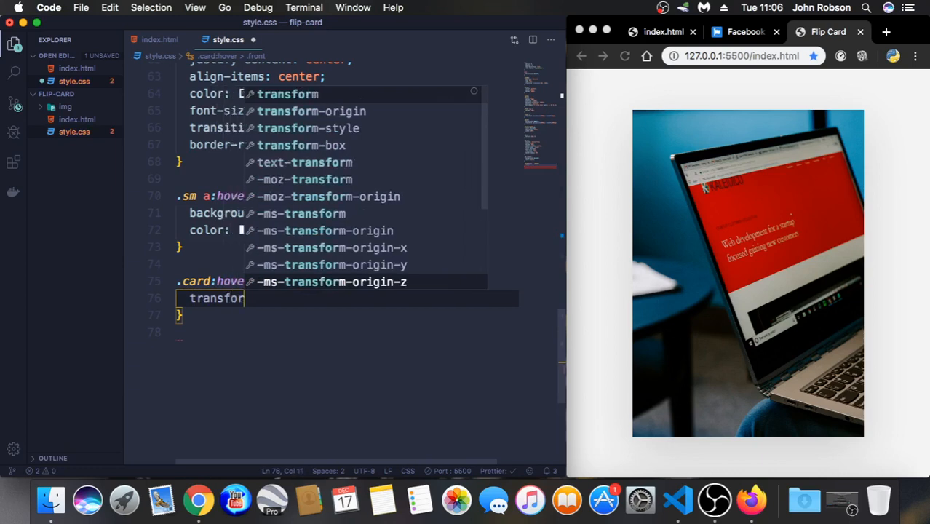
pyautogui.write('per;')
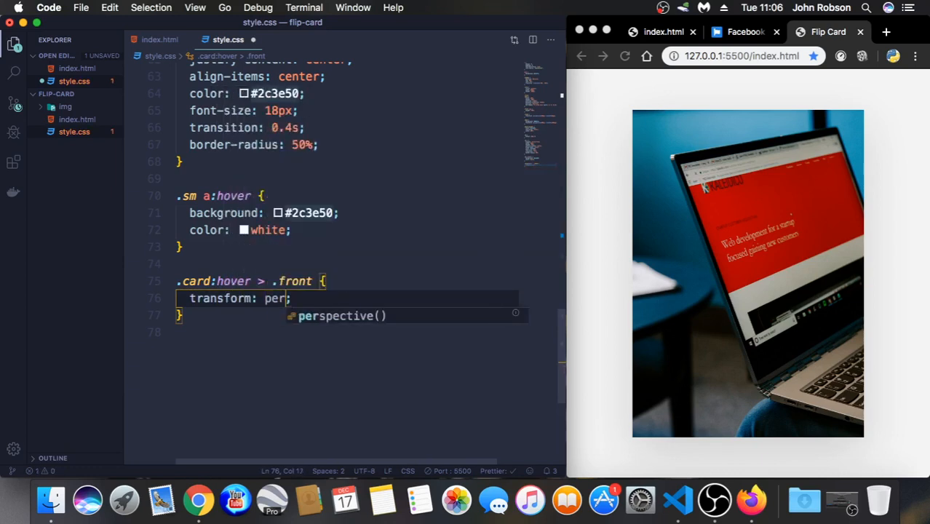
pyautogui.write('spective(600)')
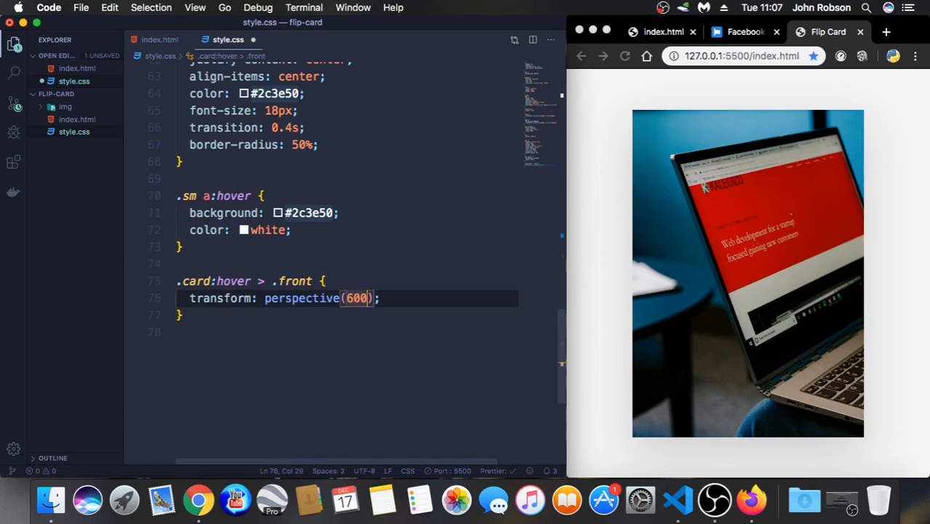
pyautogui.write('px')
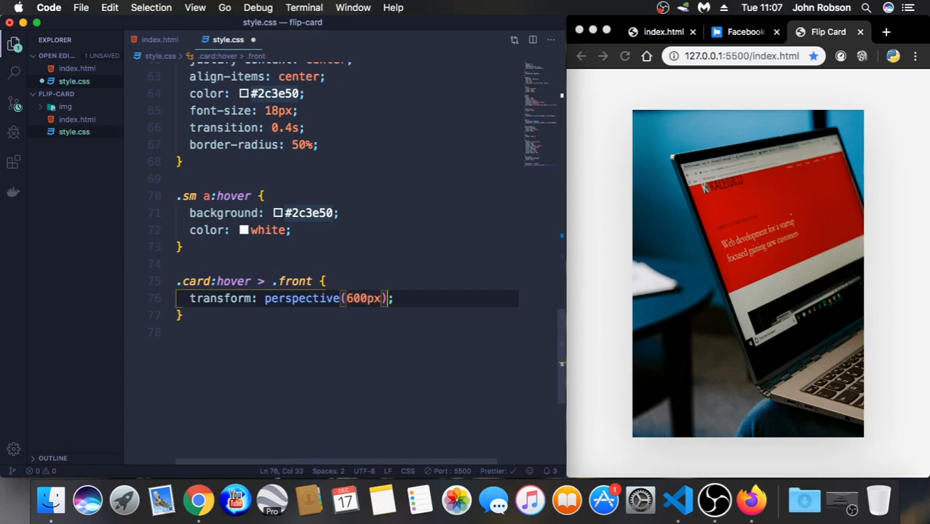
pyautogui.write('rotateY(')
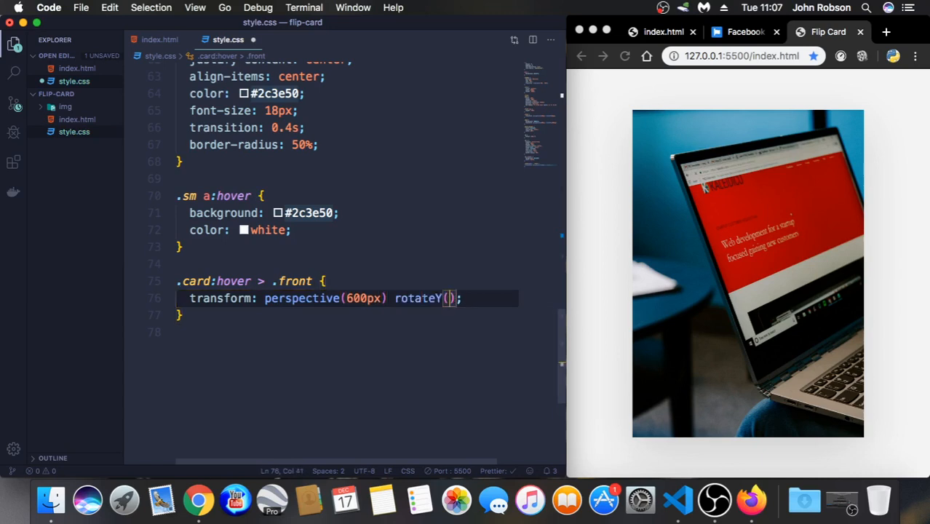
pyautogui.write('-180')
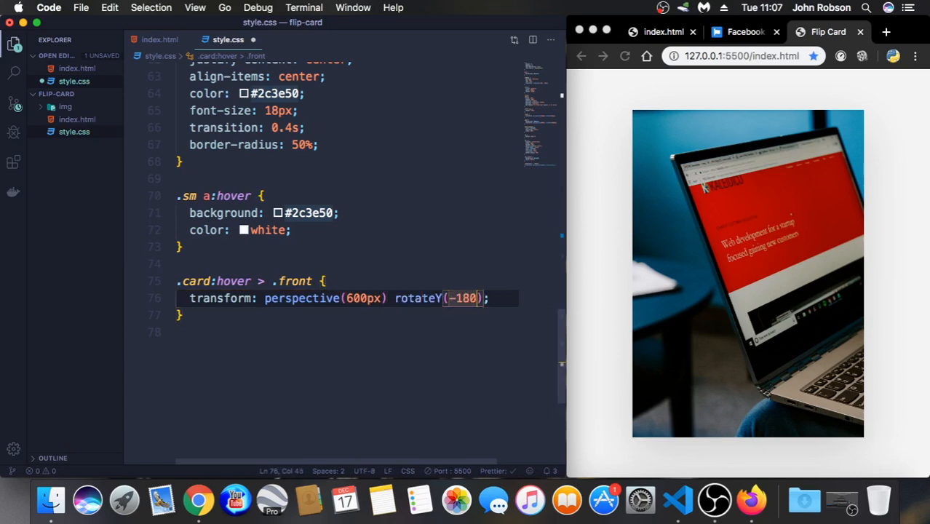
pyautogui.write('deg')
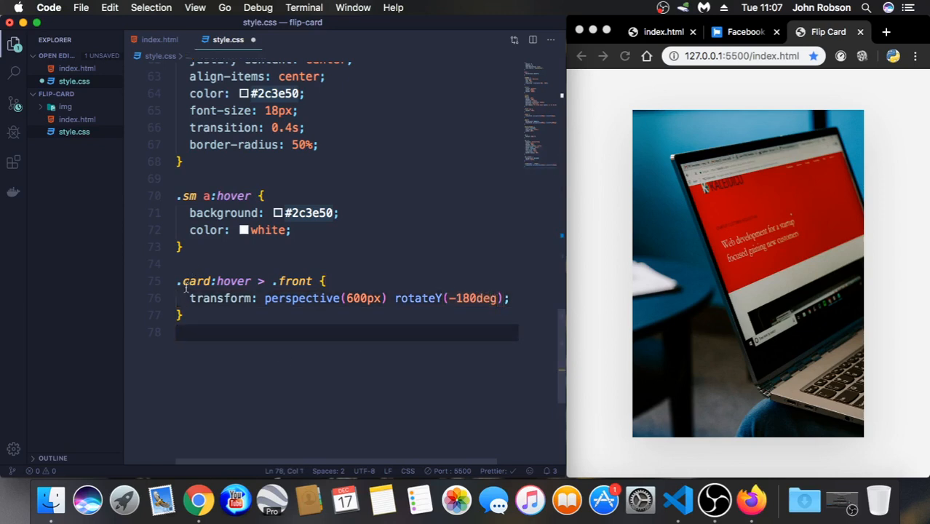
# Duplicate the rule as .card:hover > .back with rotateY(0deg)
pyautogui.moveTo(184, 281); pyautogui.dragTo(183, 315)
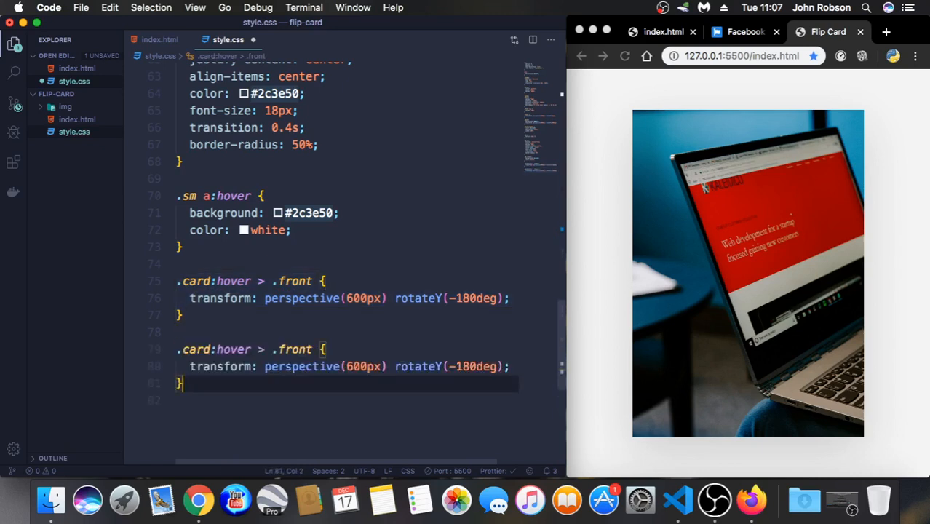
pyautogui.moveTo(218, 281)
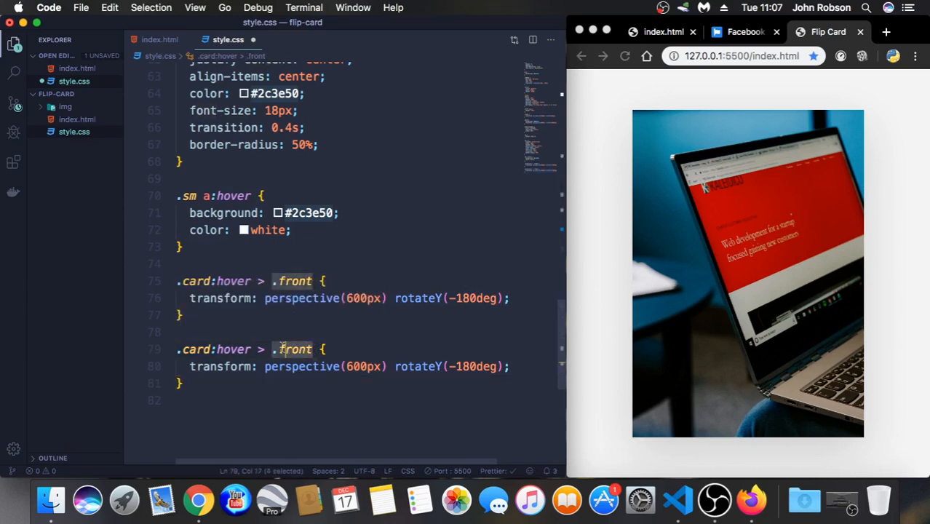
pyautogui.write('back')
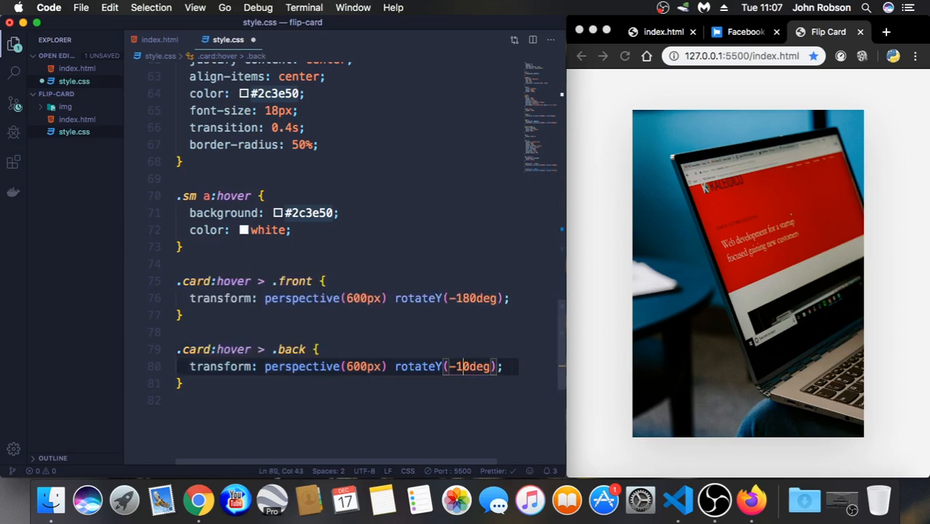
pyautogui.write('0deg')
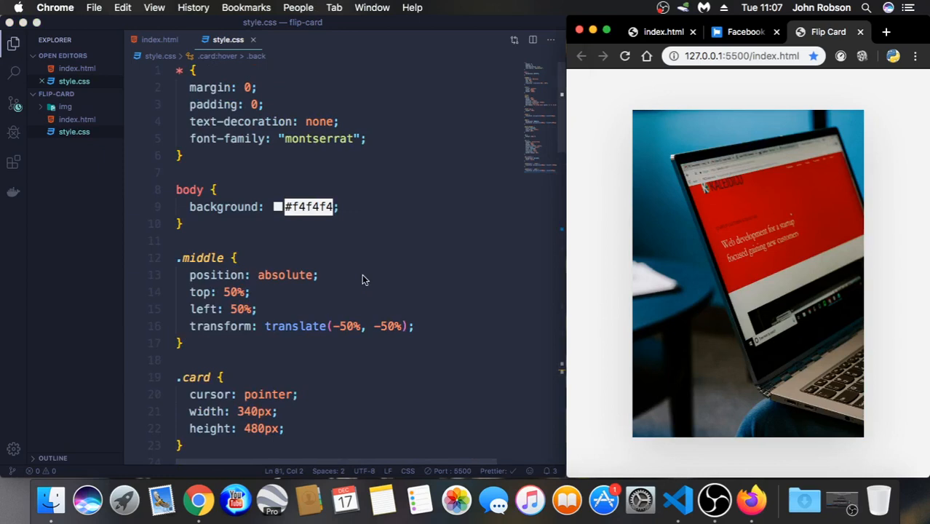
pyautogui.moveTo(619, 251)
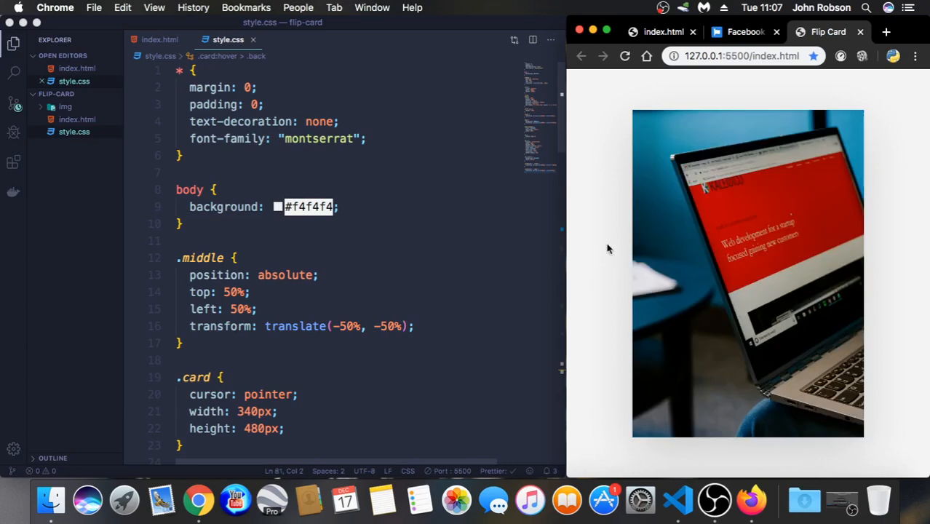
pyautogui.scroll(-3)
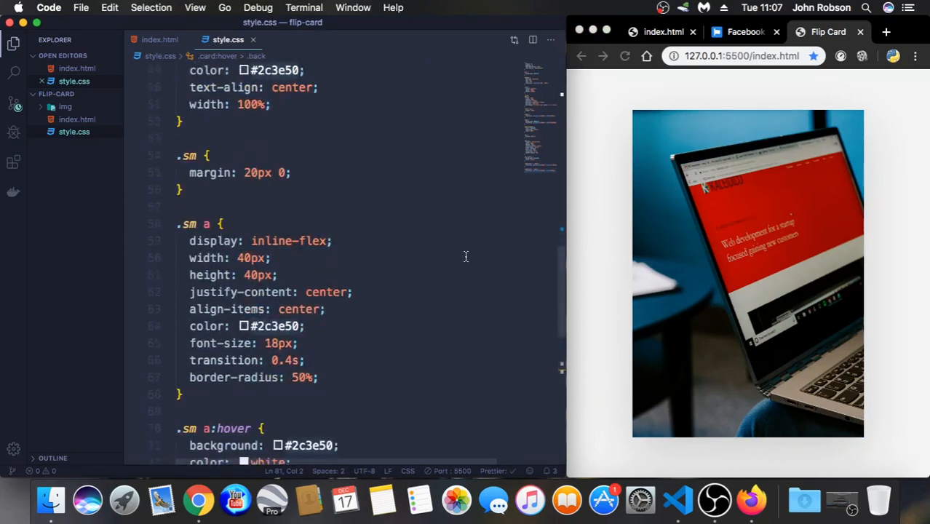
pyautogui.scroll(-3)
pyautogui.write('box-shadow: 0 1.5rem 4rem rgba(0, 0, 0, 0.15);')
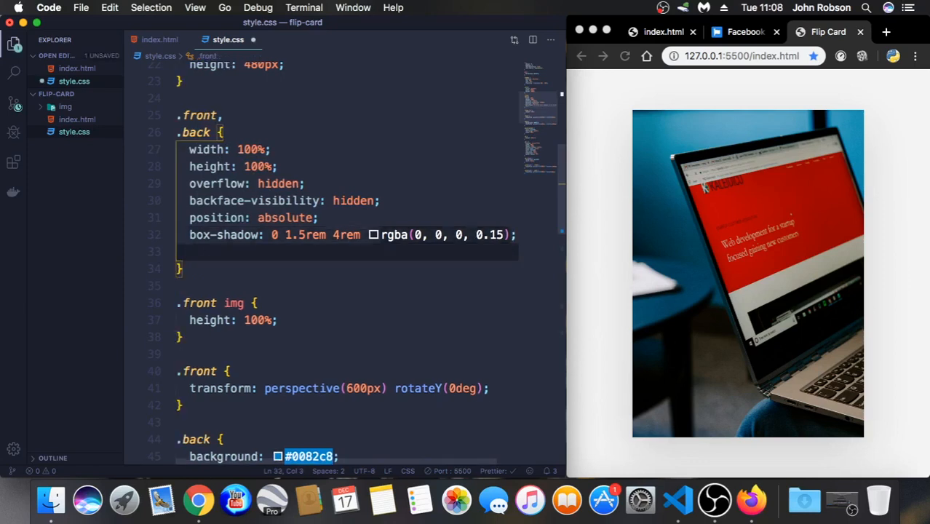
# Add transition: transform 0.6s linear to the shared .front, .back rule
pyautogui.write('transition: ;')
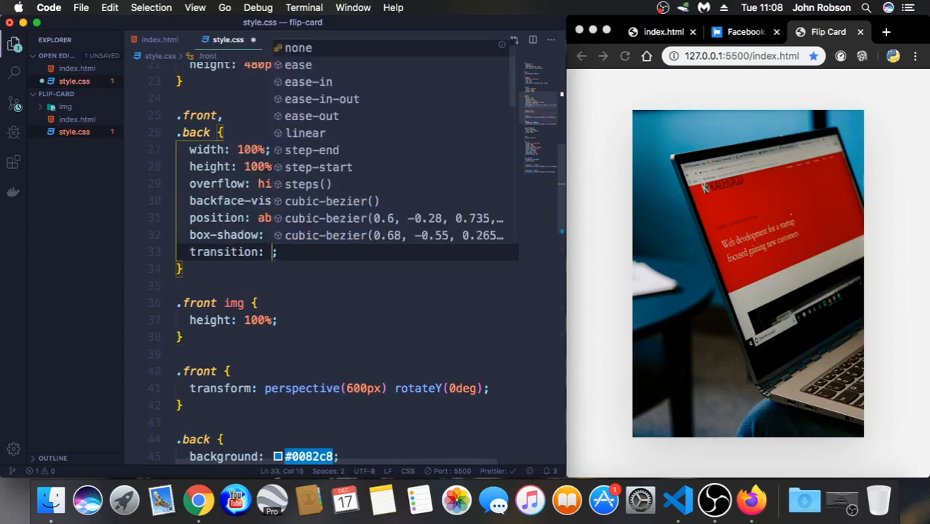
pyautogui.write('transform')
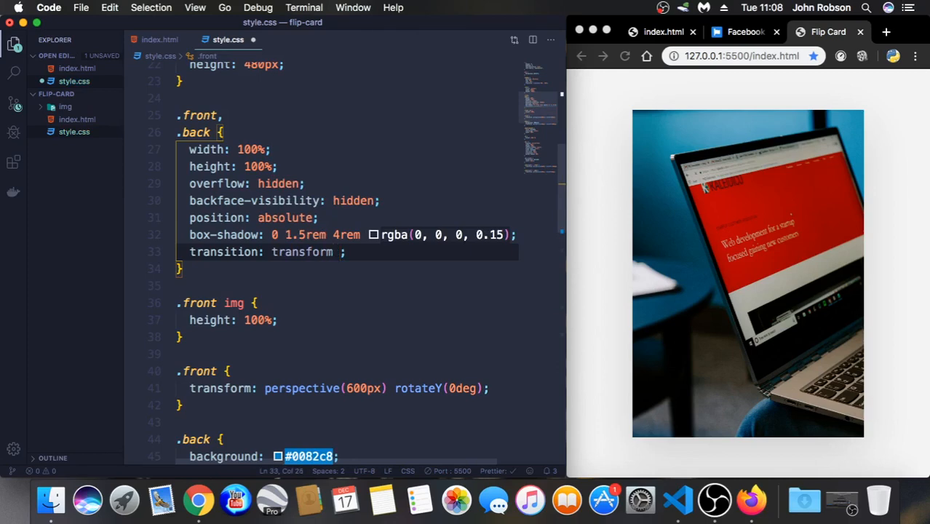
pyautogui.write('0.6')
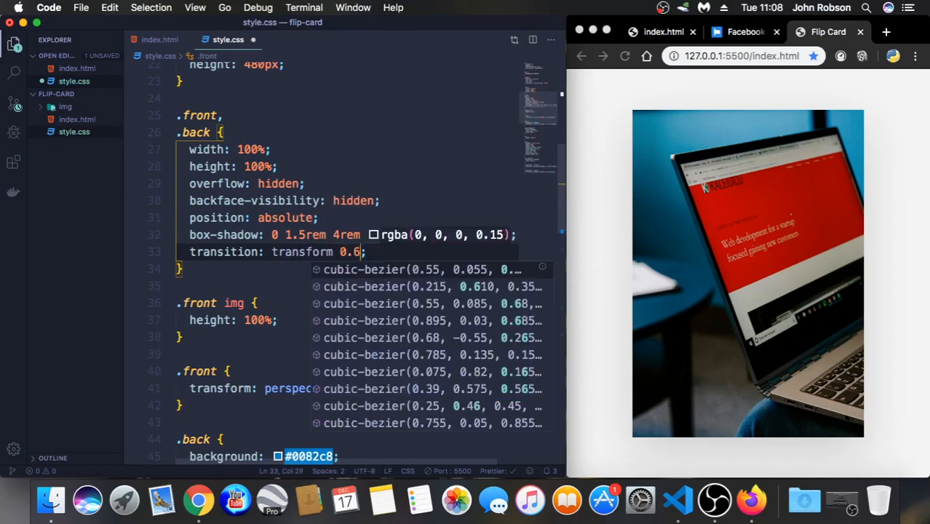
pyautogui.write('s')
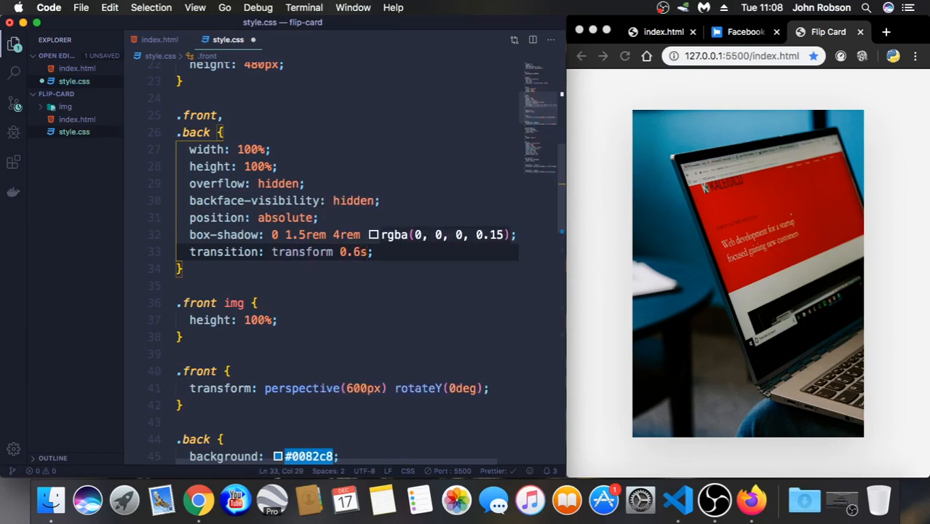
pyautogui.write('linear')
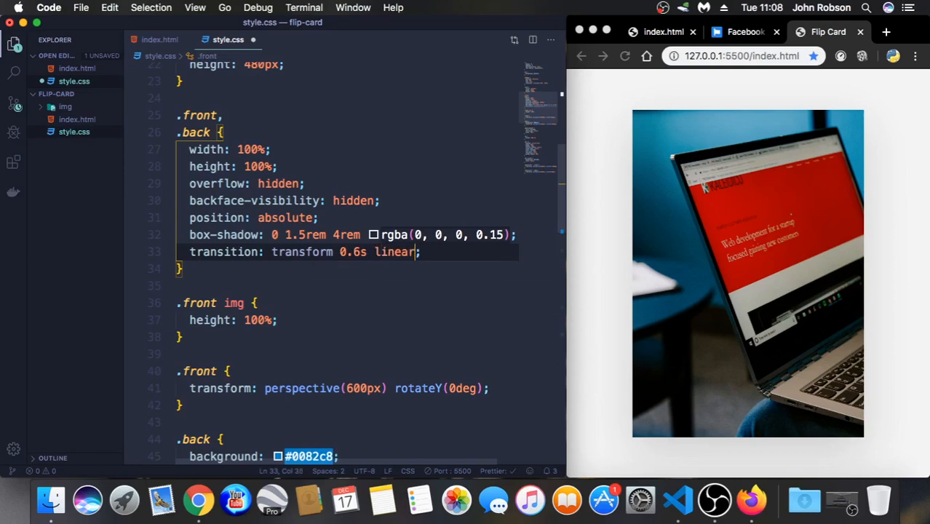